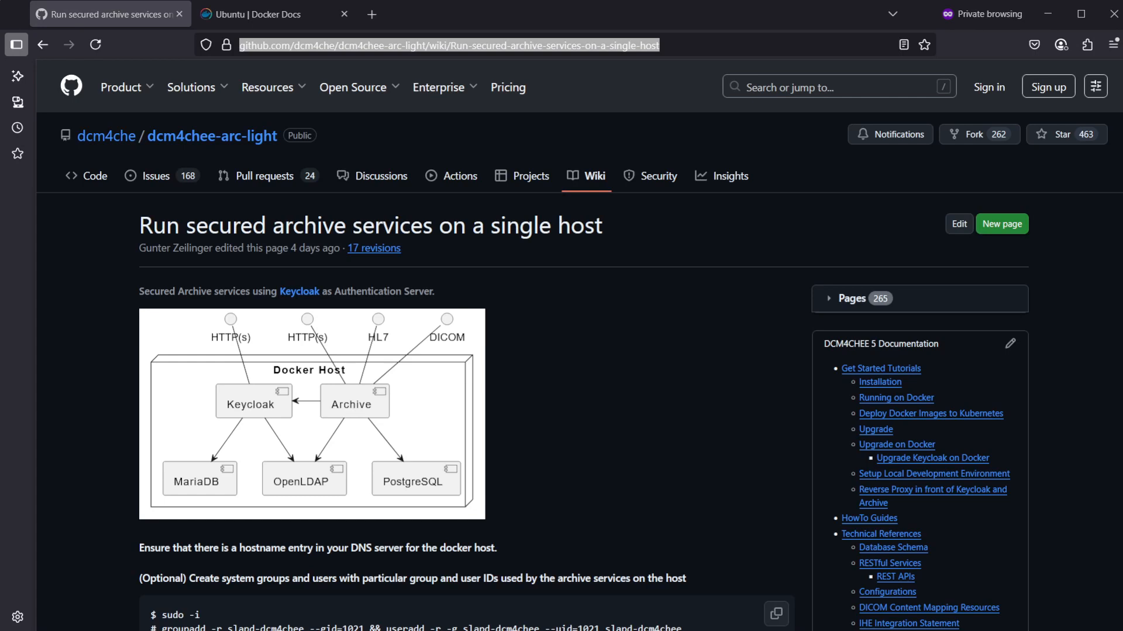
{"action": "mouse_move", "coordinate": [239, 192]}
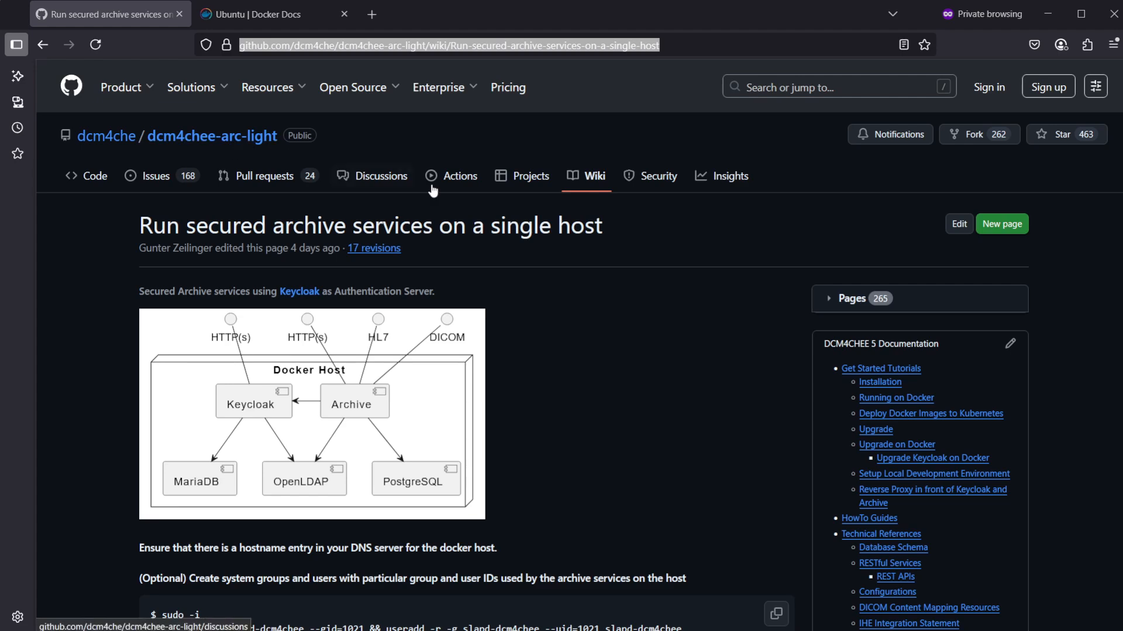
{"action": "mouse_move", "coordinate": [516, 290]}
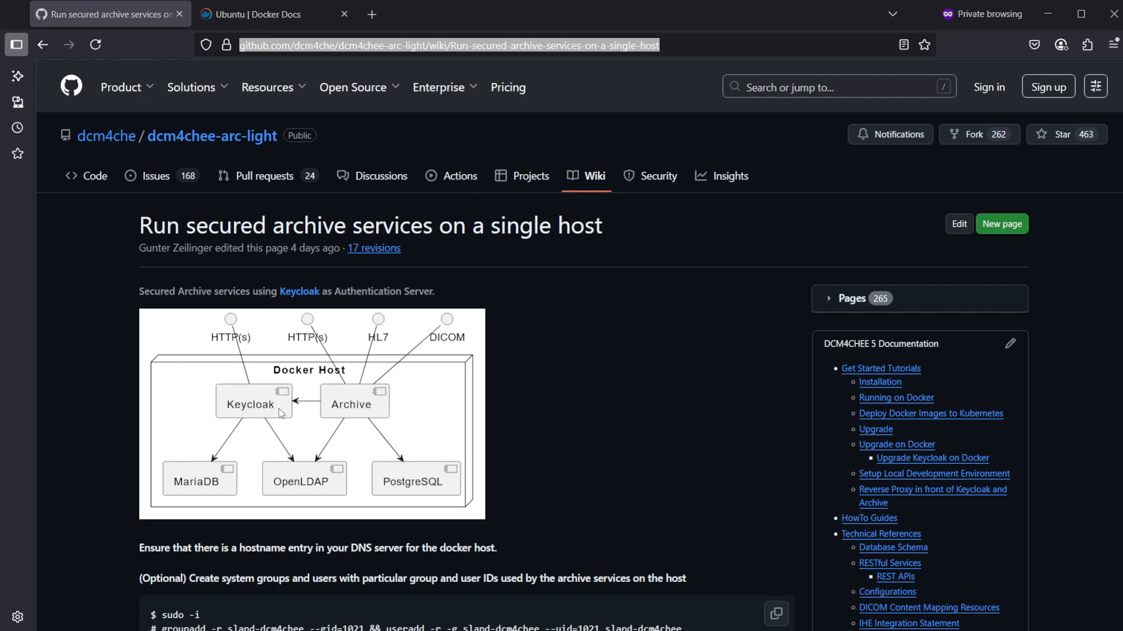
Jump to the Docker Compose section of the wiki, then switch to the Docker Docs Ubuntu install guide
{"action": "left_click", "coordinate": [444, 44]}
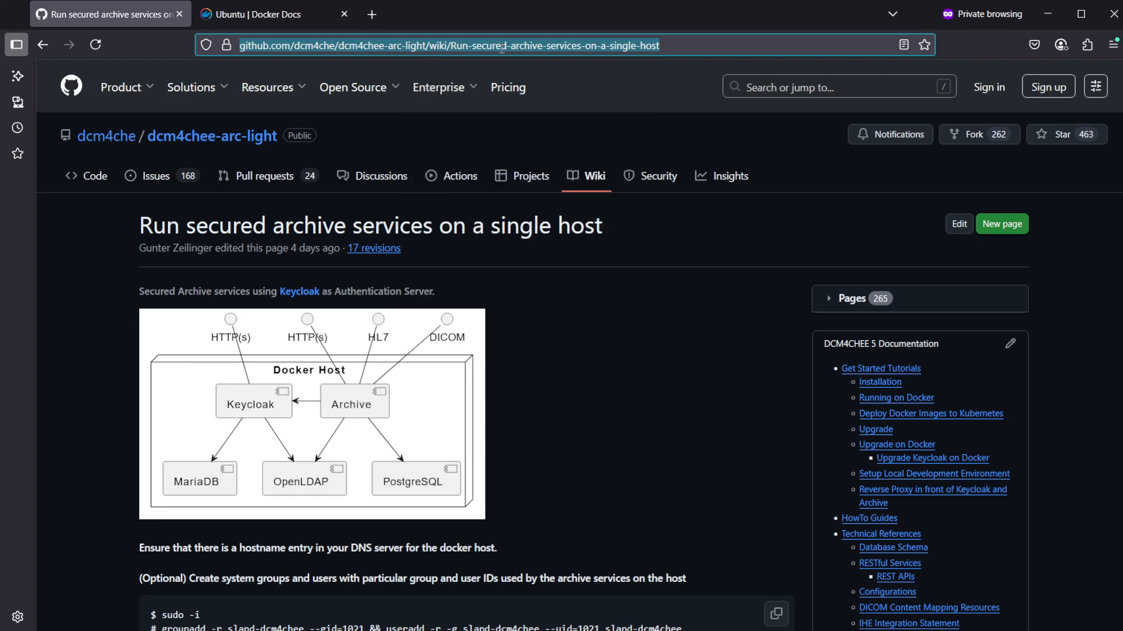
{"action": "mouse_move", "coordinate": [633, 172]}
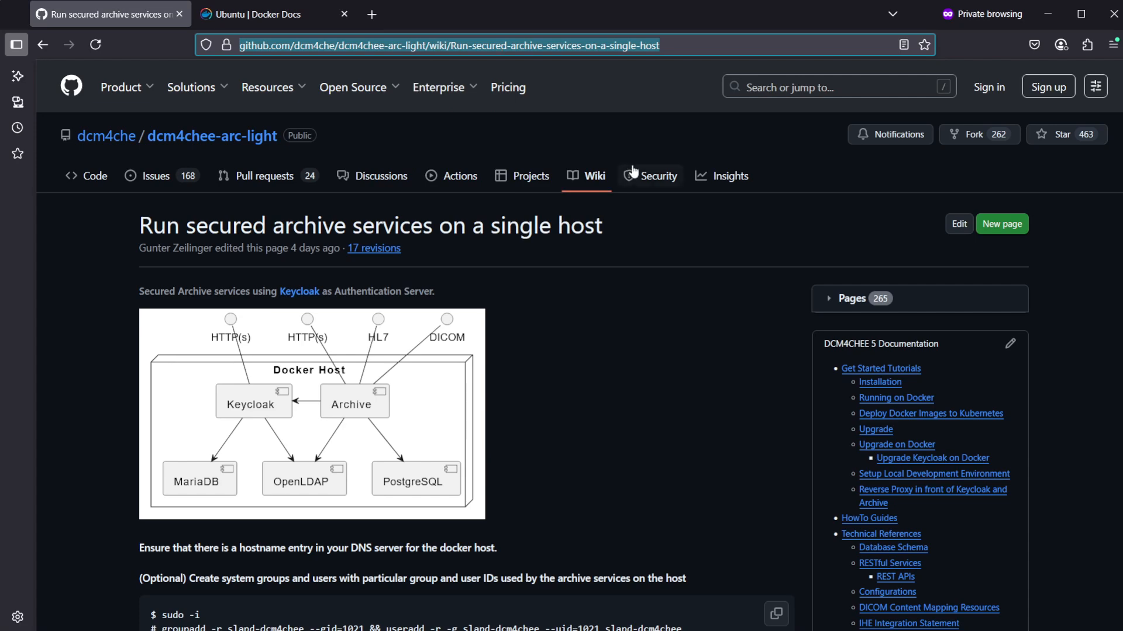
{"action": "mouse_move", "coordinate": [632, 161]}
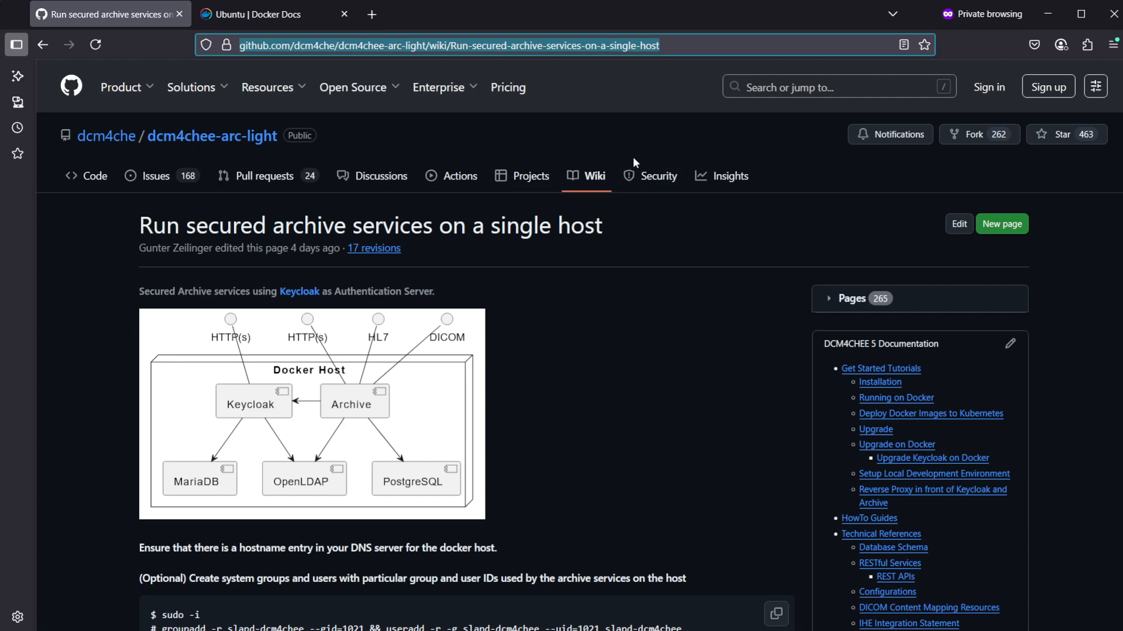
{"action": "mouse_move", "coordinate": [626, 157]}
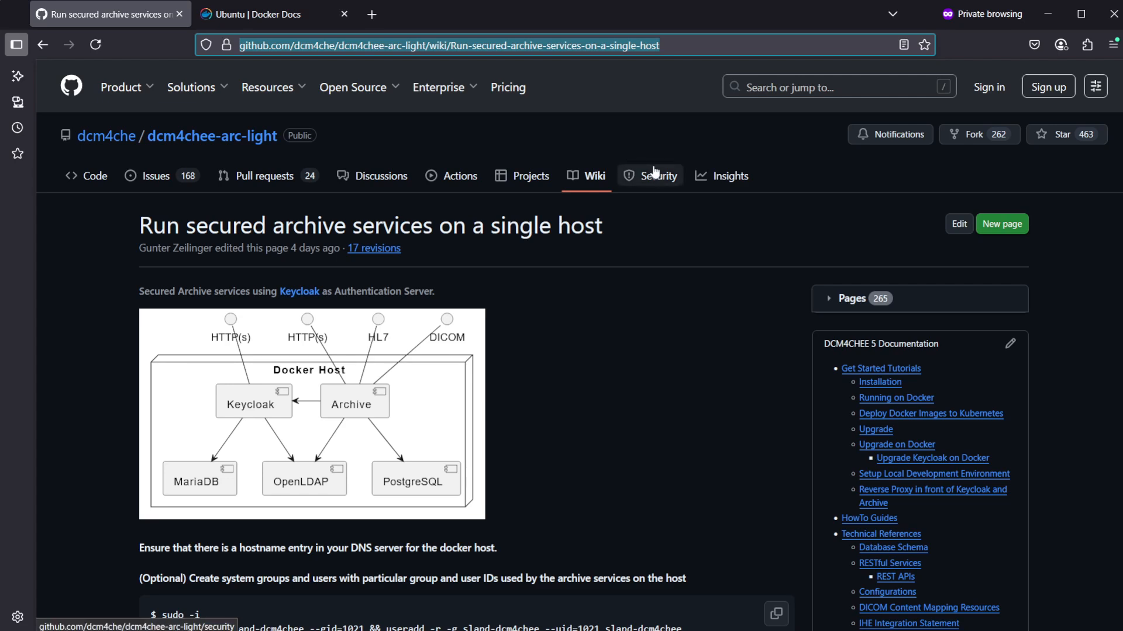
{"action": "mouse_move", "coordinate": [622, 223]}
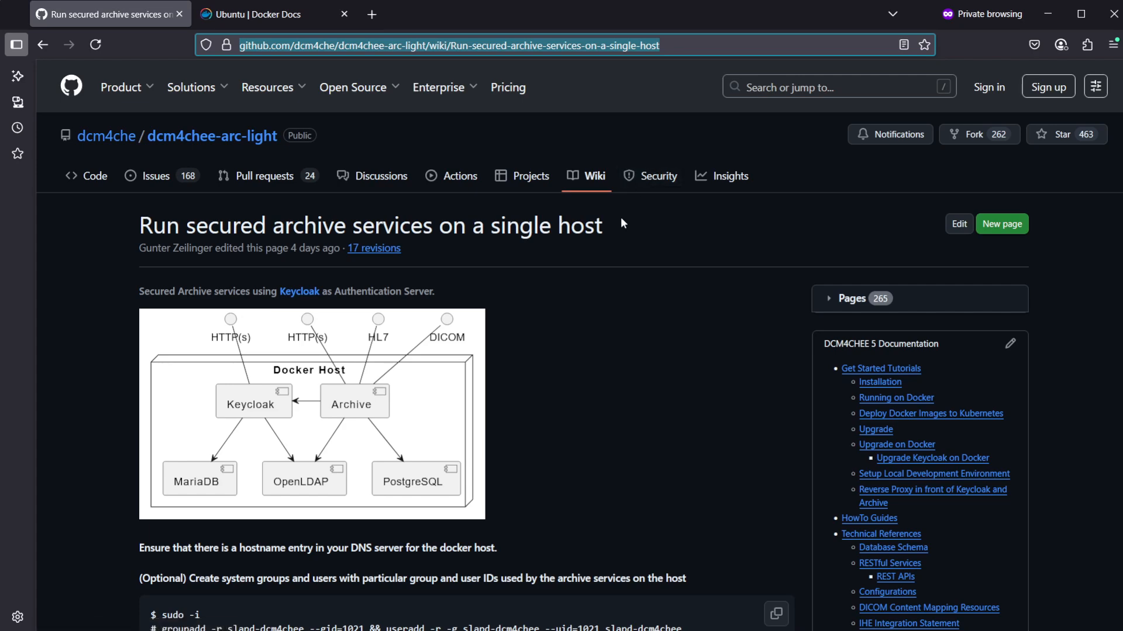
{"action": "mouse_move", "coordinate": [616, 217]}
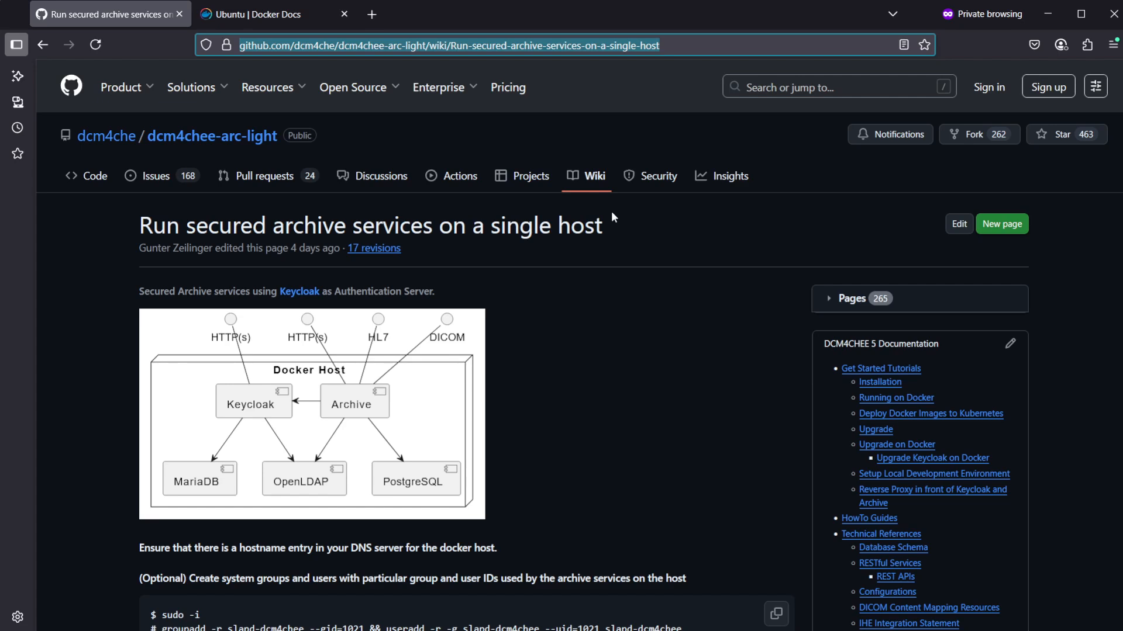
{"action": "mouse_move", "coordinate": [608, 217]}
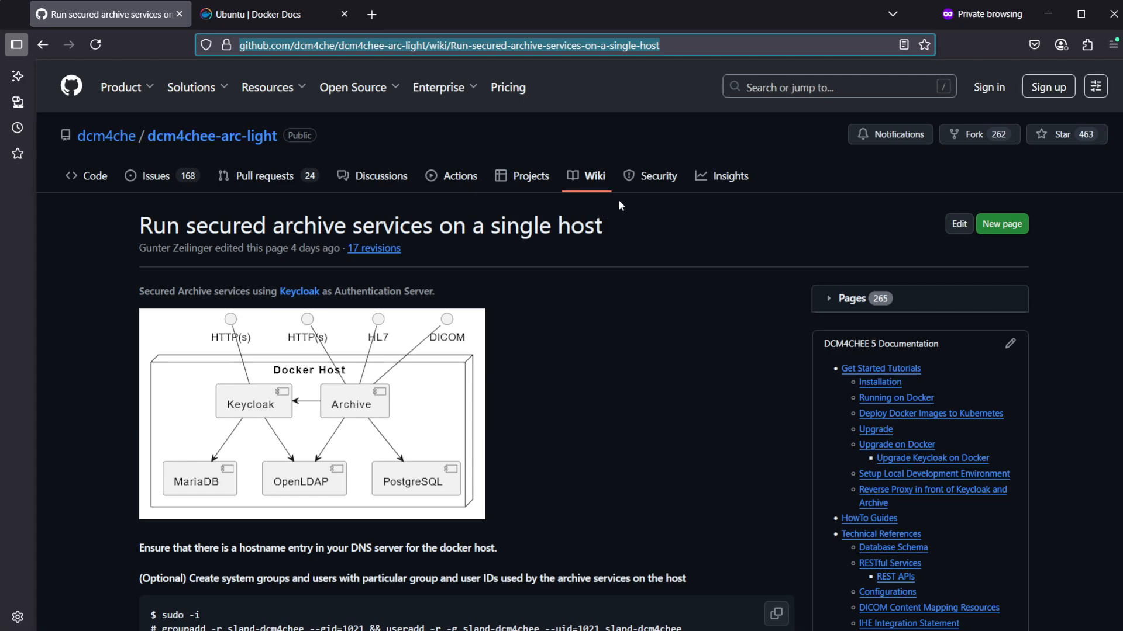
{"action": "mouse_move", "coordinate": [610, 195]}
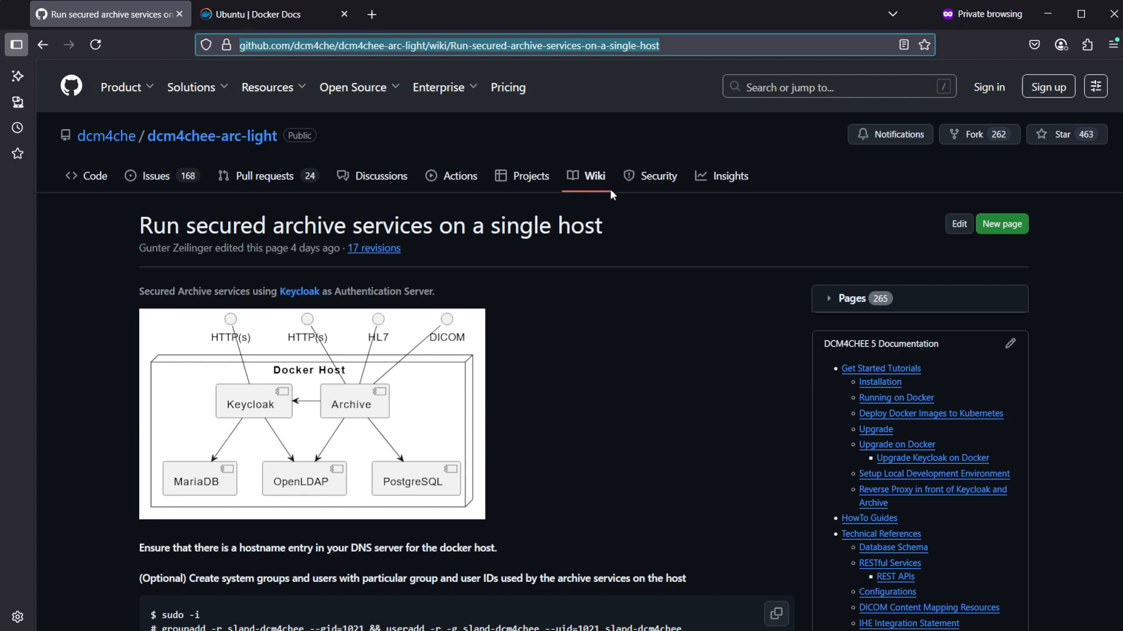
{"action": "mouse_move", "coordinate": [605, 204]}
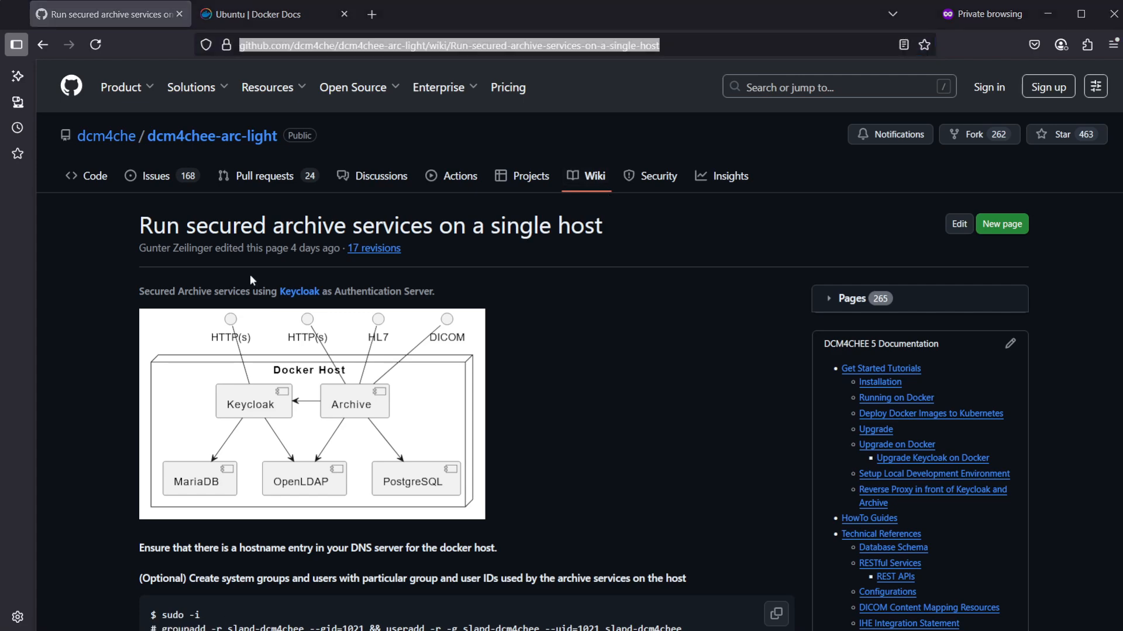
{"action": "scroll", "scroll_direction": "down", "scroll_amount": 3}
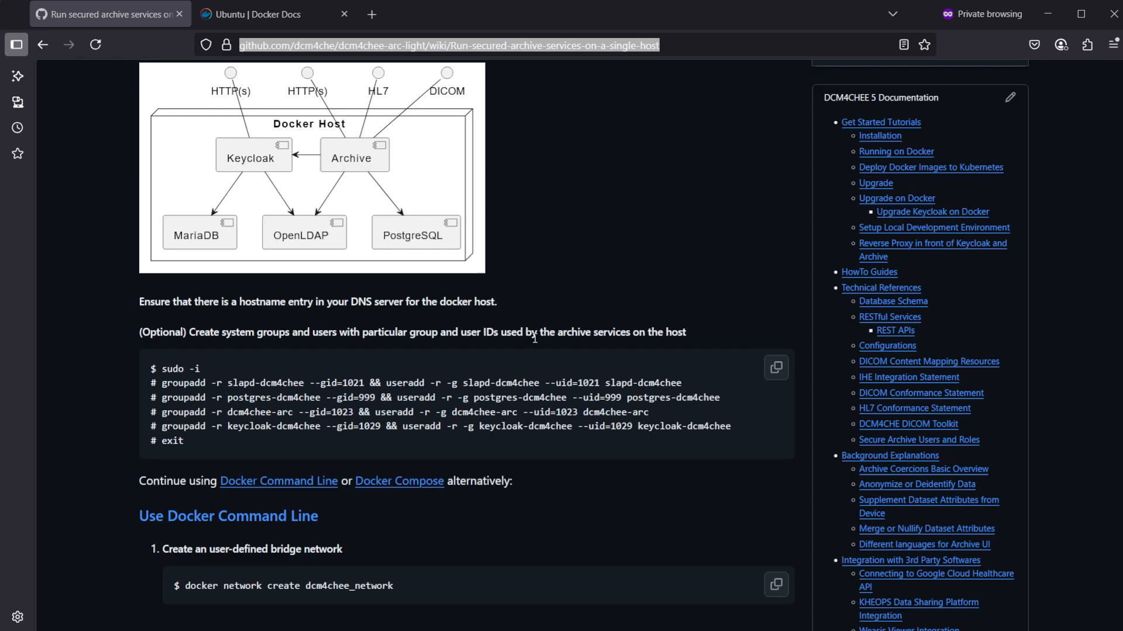
{"action": "scroll", "scroll_direction": "down", "scroll_amount": 3}
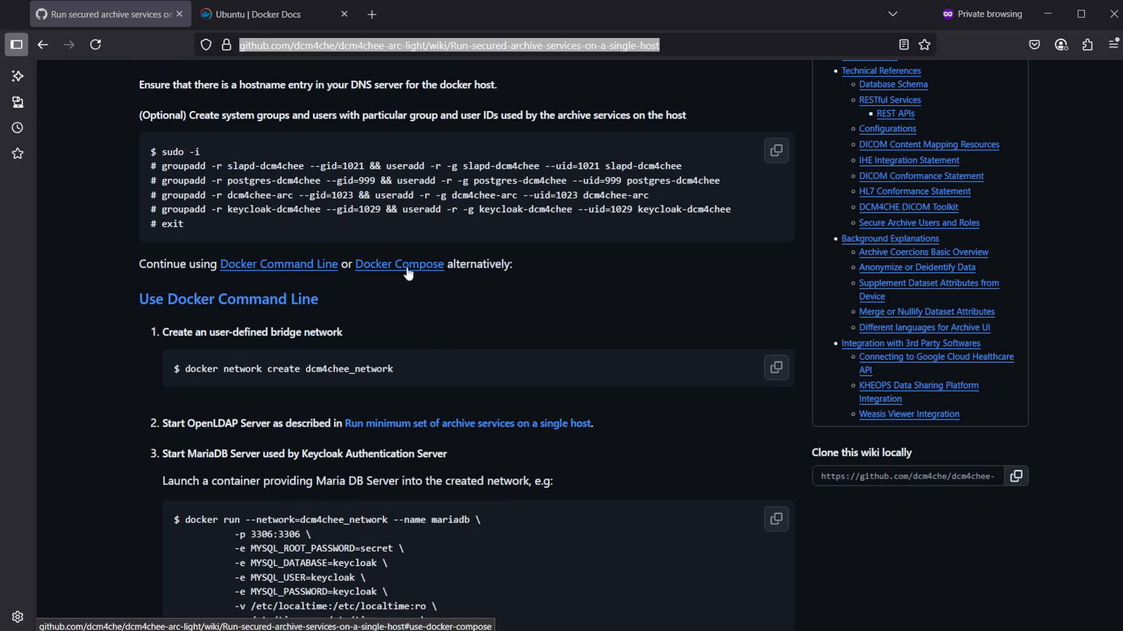
{"action": "left_click", "coordinate": [399, 264]}
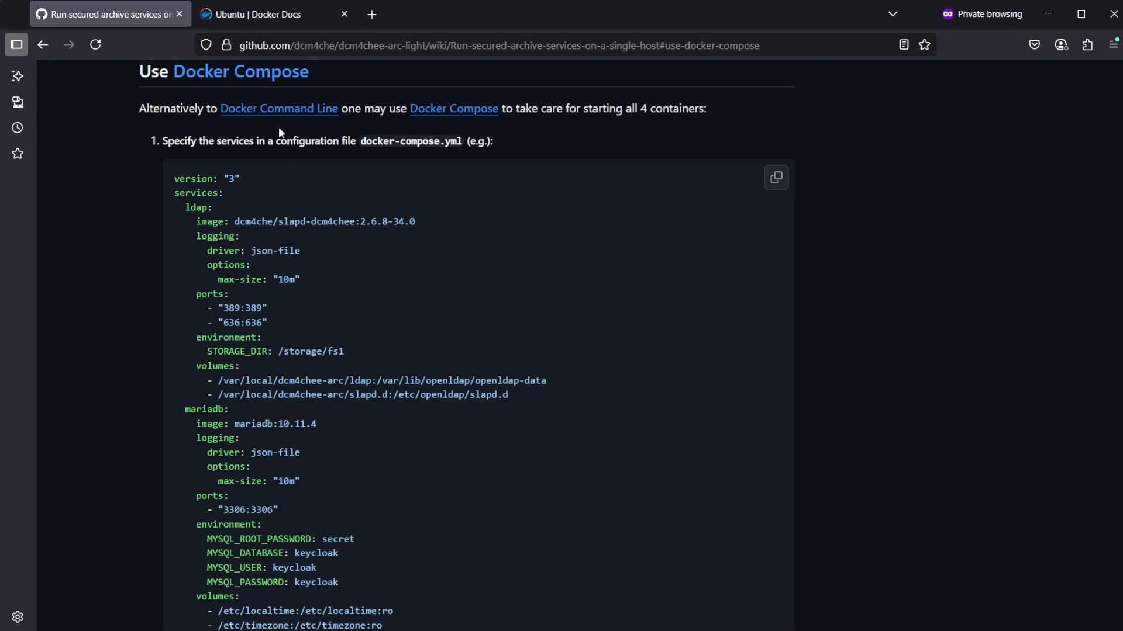
{"action": "mouse_move", "coordinate": [488, 190]}
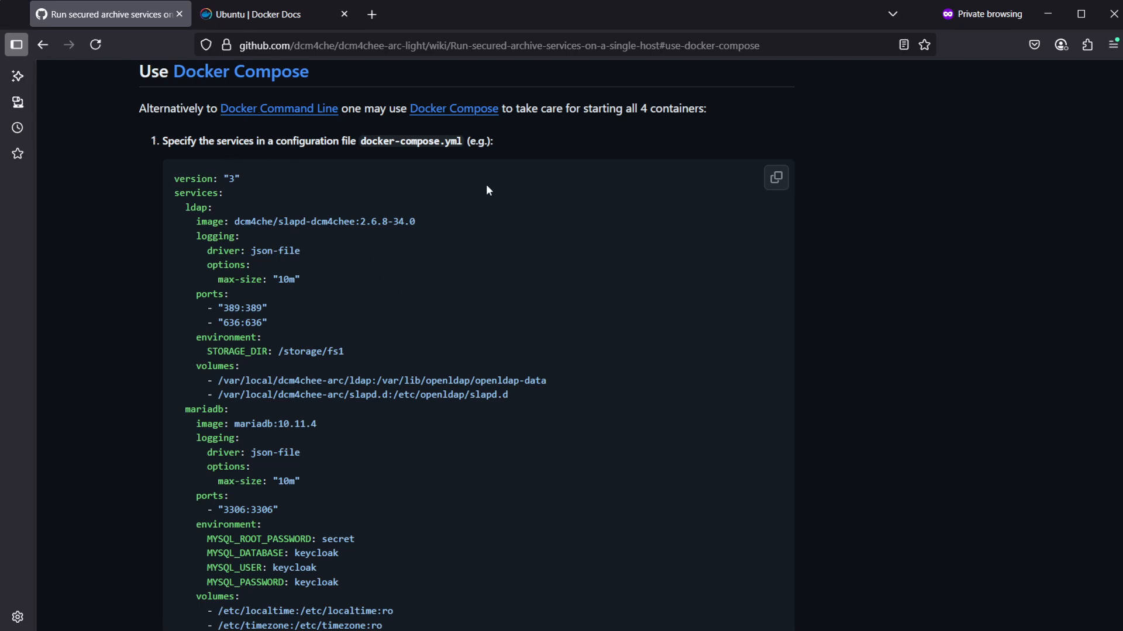
{"action": "mouse_move", "coordinate": [274, 107]}
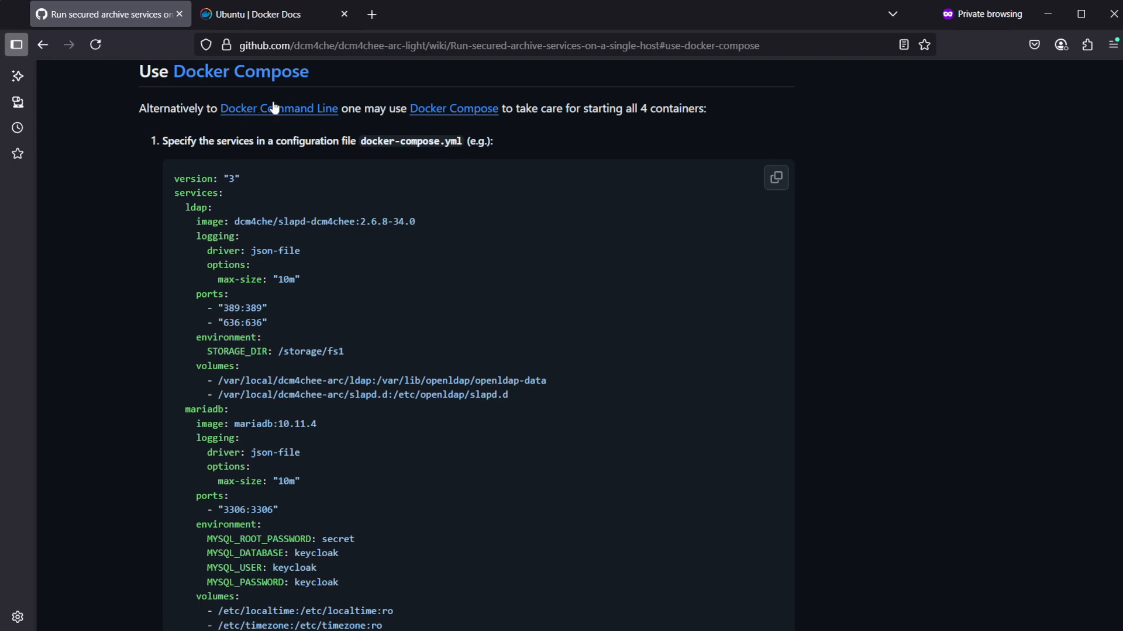
{"action": "left_click", "coordinate": [269, 14]}
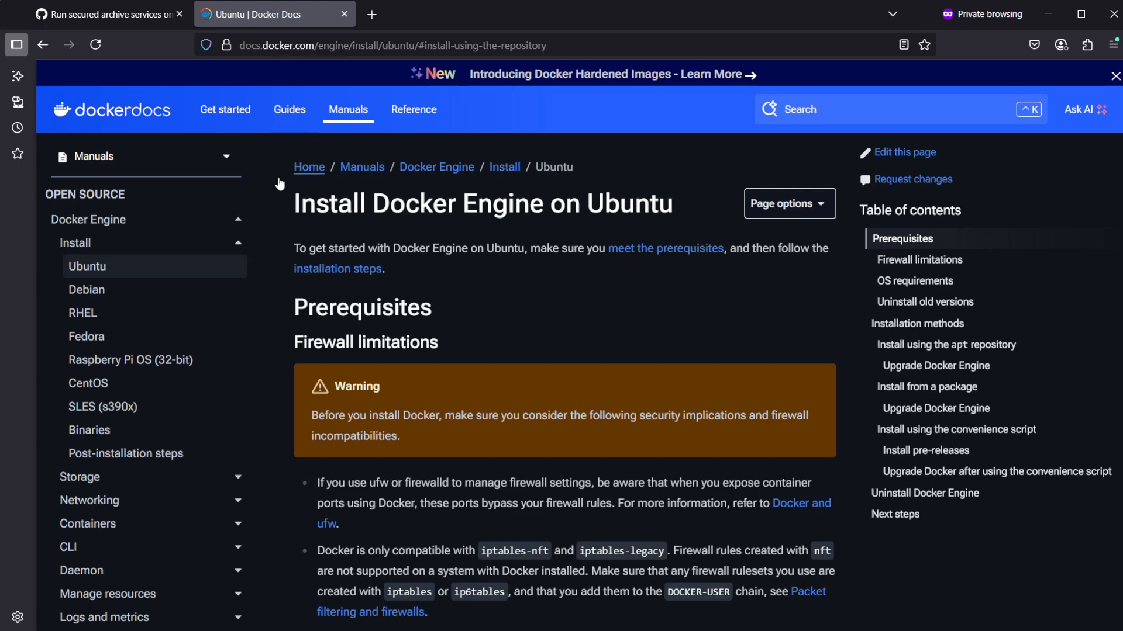
{"action": "mouse_move", "coordinate": [87, 271]}
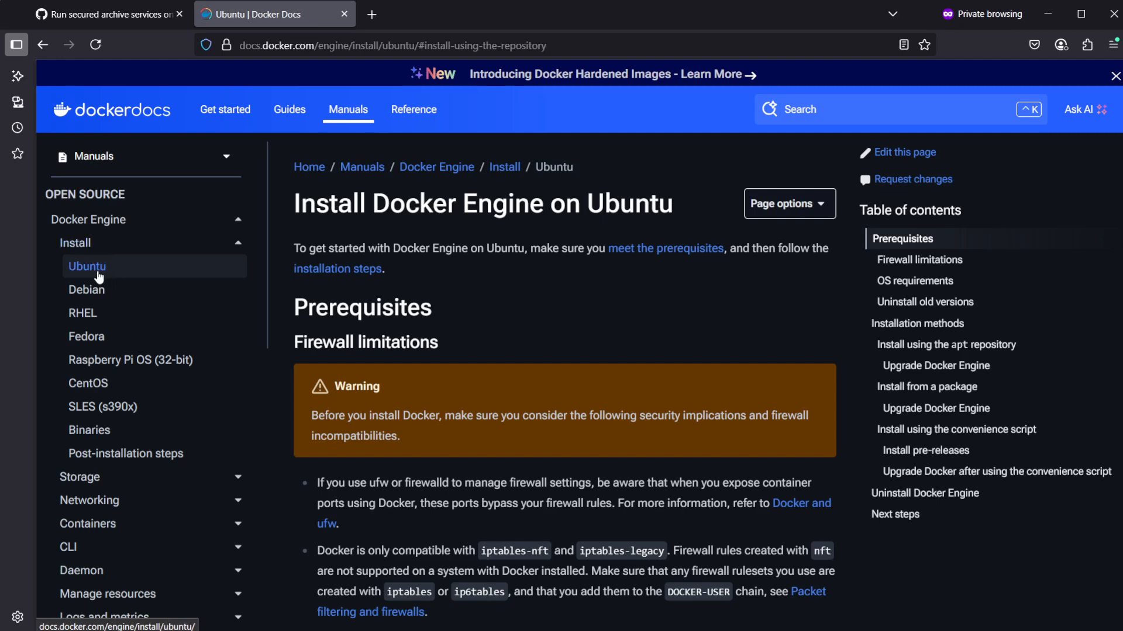
{"action": "mouse_move", "coordinate": [569, 230]}
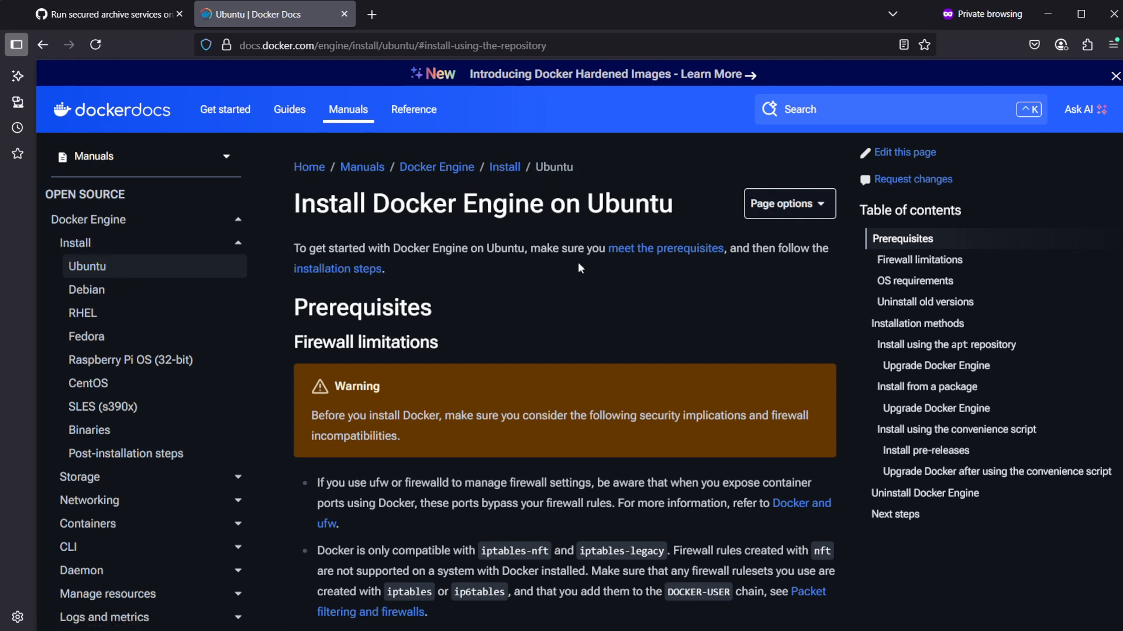
{"action": "mouse_move", "coordinate": [584, 256]}
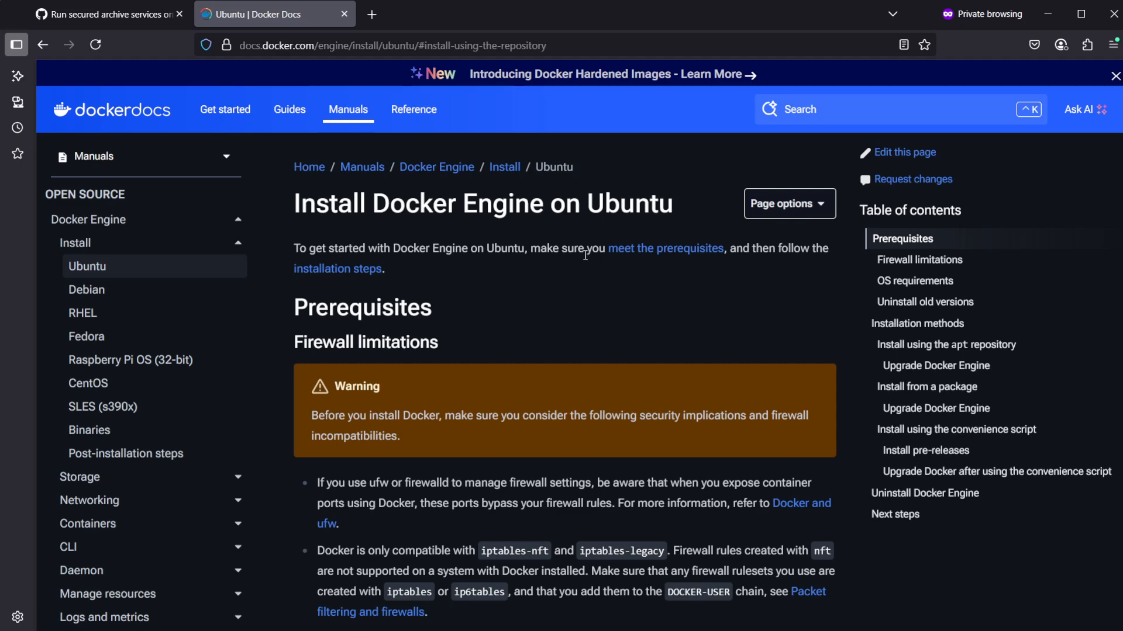
Copy step 1's apt repository setup commands under 'Install using the apt repository'
{"action": "scroll", "scroll_direction": "down", "scroll_amount": 3}
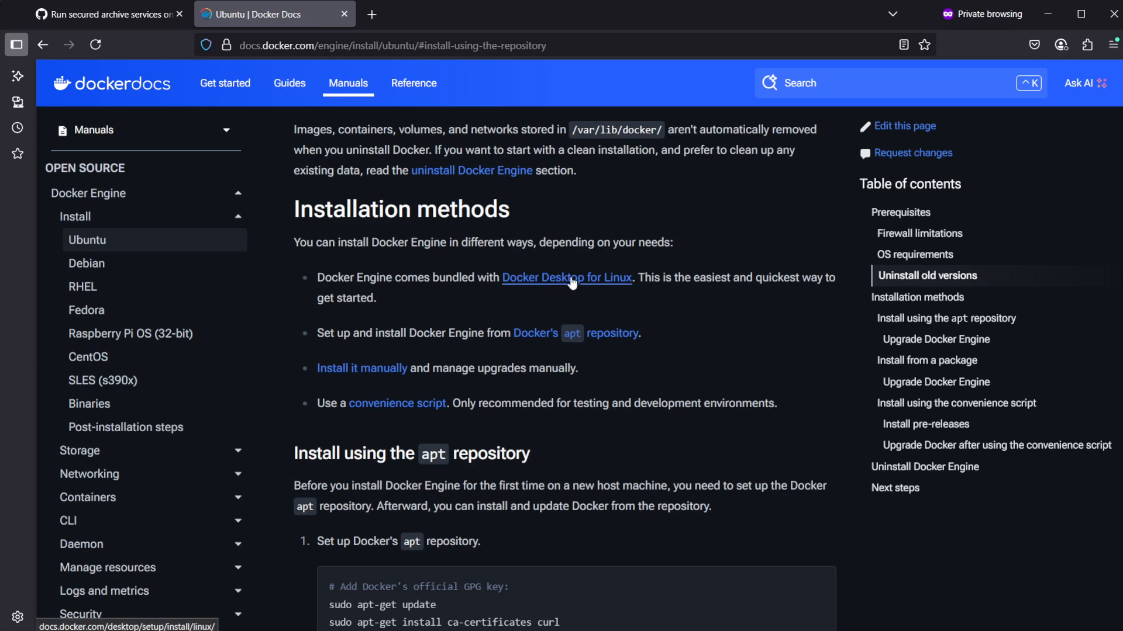
{"action": "mouse_move", "coordinate": [506, 291]}
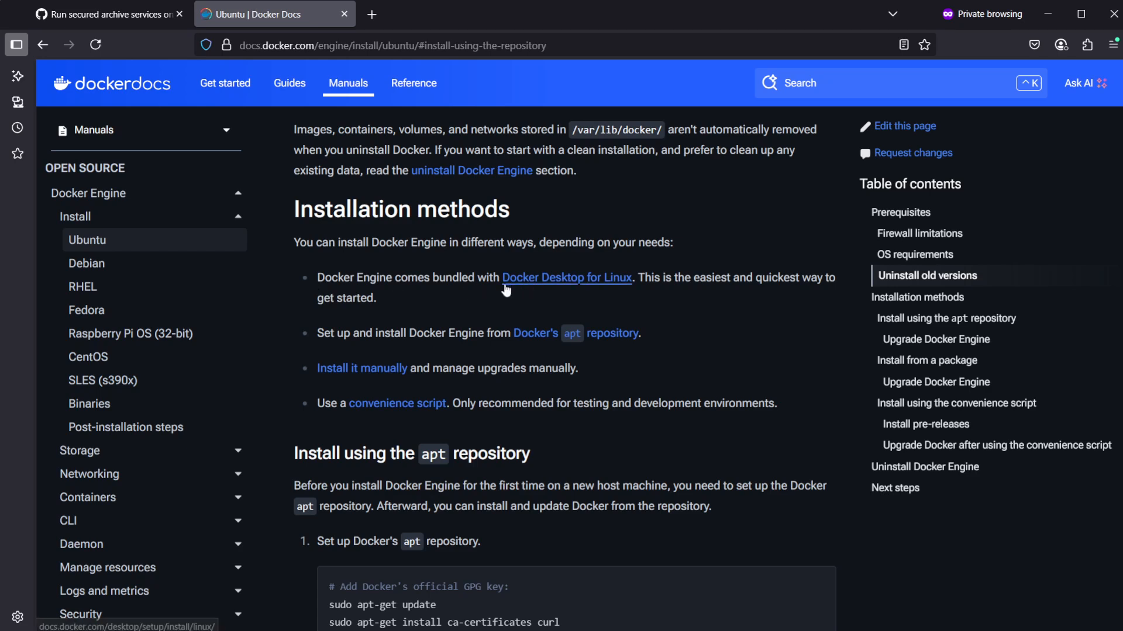
{"action": "mouse_move", "coordinate": [604, 291]}
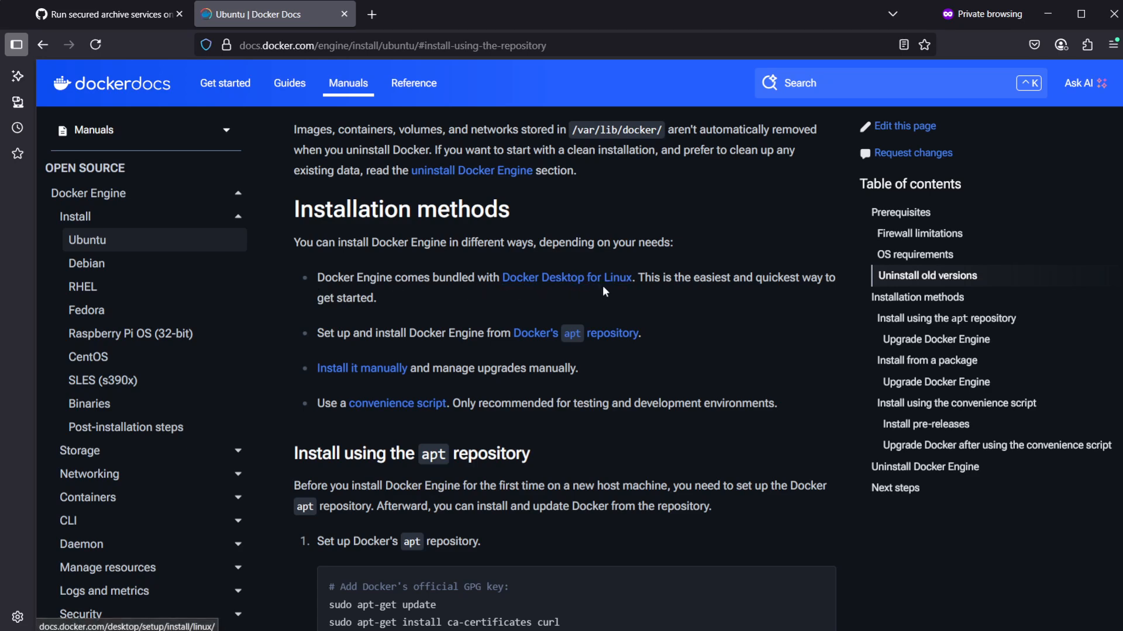
{"action": "scroll", "scroll_direction": "down", "scroll_amount": 3}
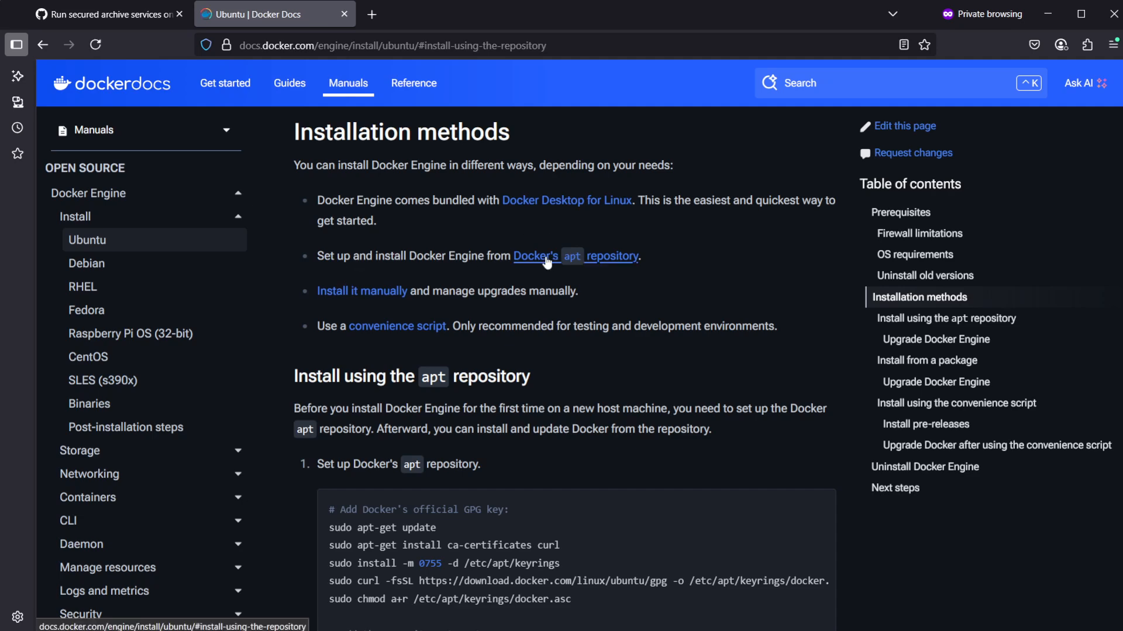
{"action": "scroll", "scroll_direction": "down", "scroll_amount": 3}
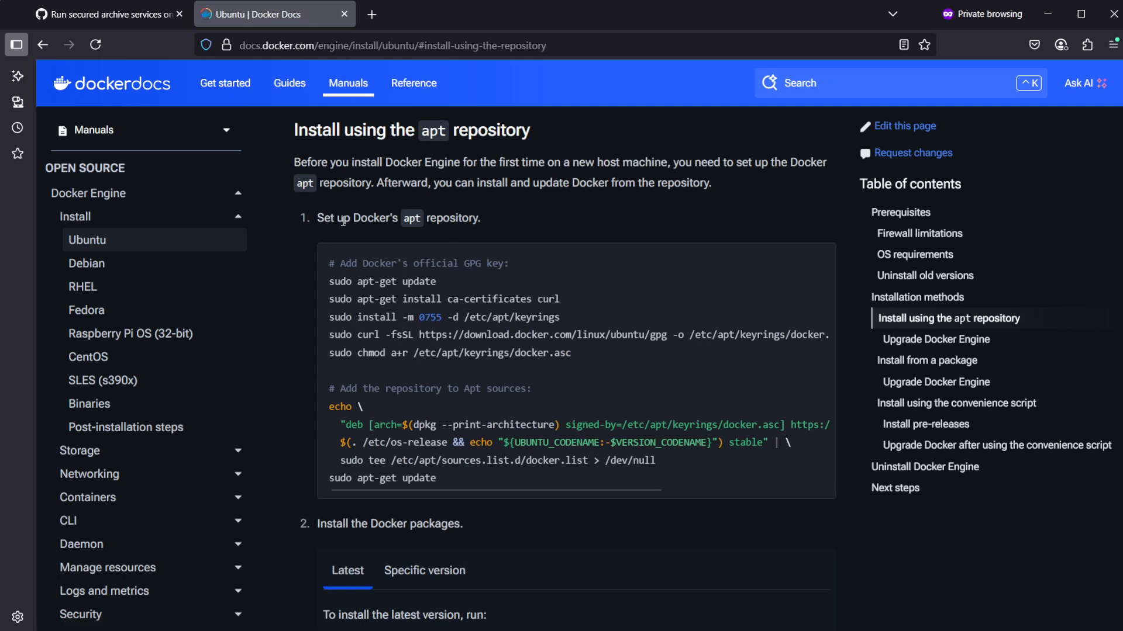
{"action": "left_click", "coordinate": [815, 262]}
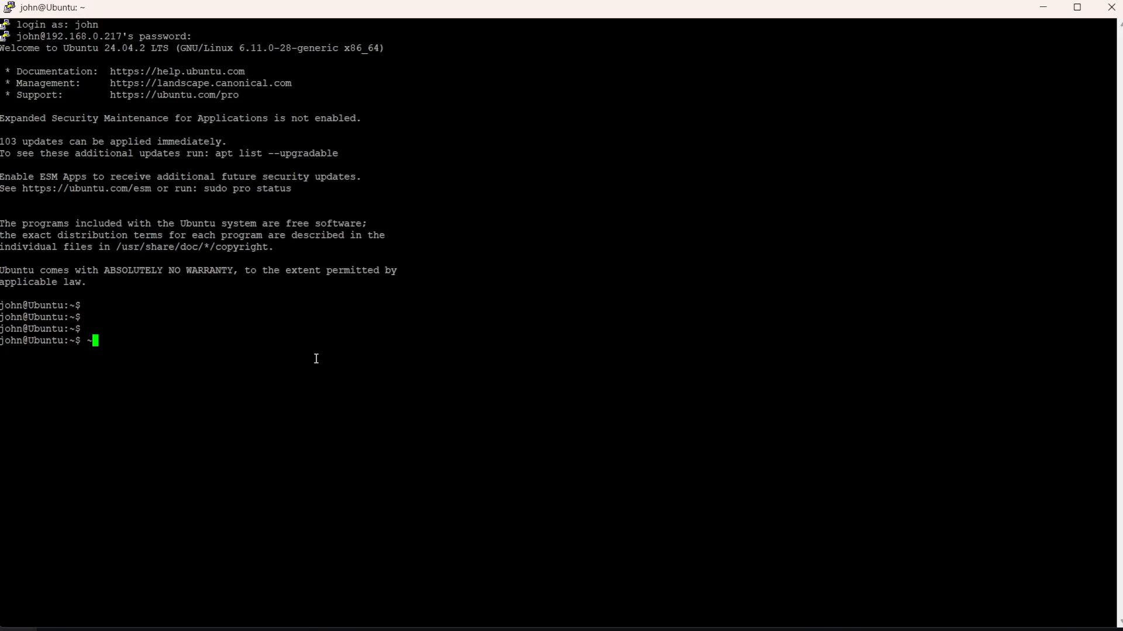
Run Docker's GPG key and repository commands, giving the sudo password and answering y for curl
{"action": "type", "text": "# Add Docker's official GPG key:"}
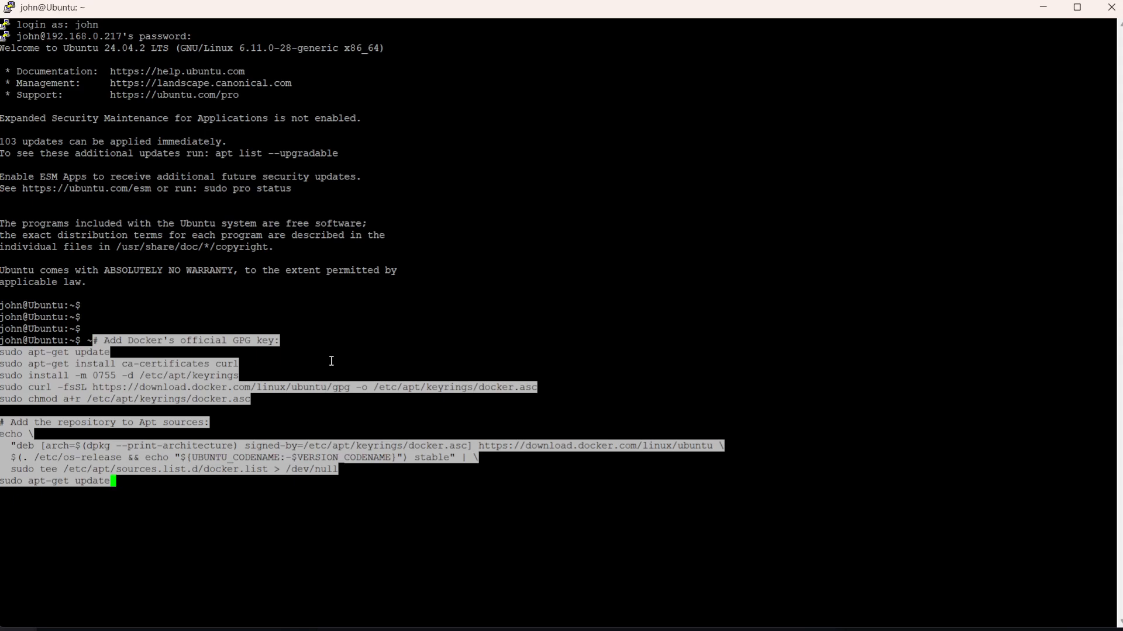
{"action": "mouse_move", "coordinate": [325, 363]}
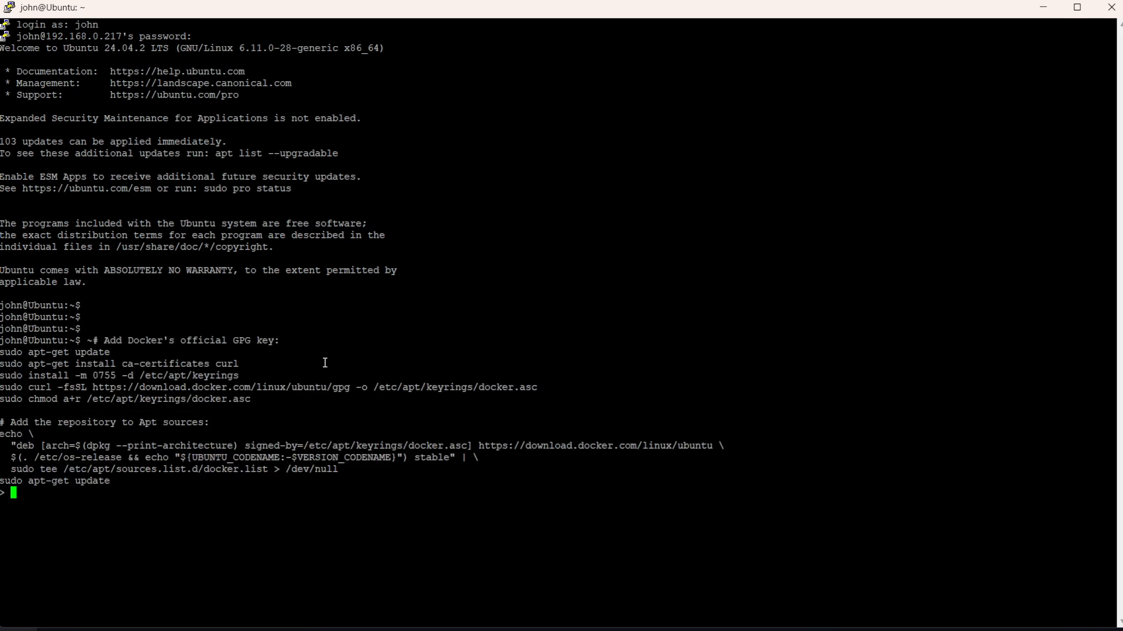
{"action": "key", "text": "Return"}
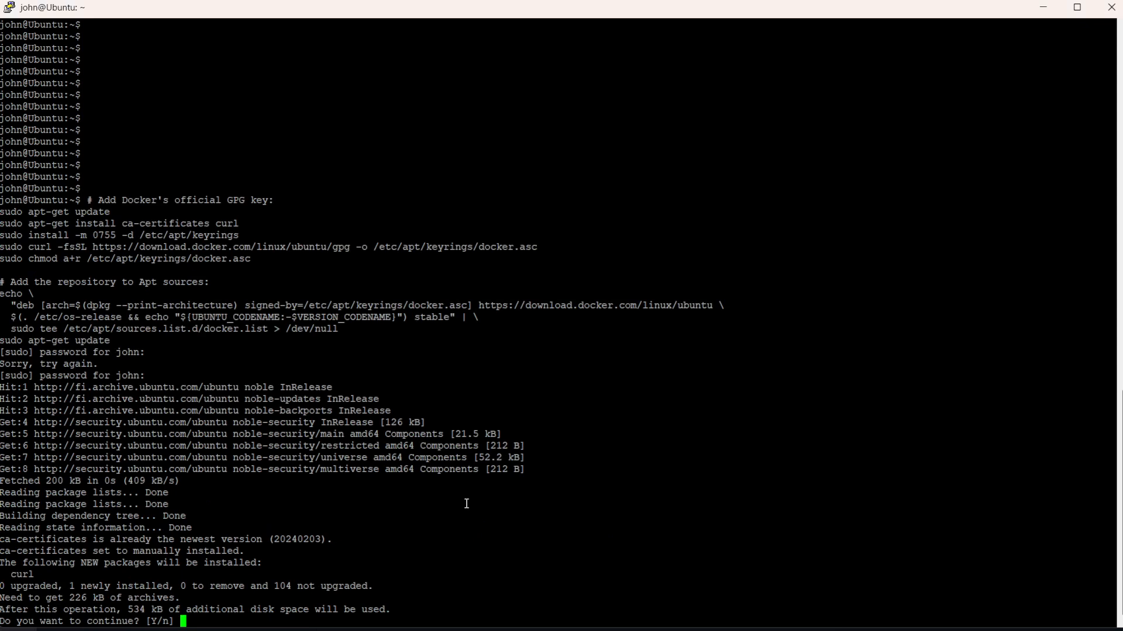
{"action": "type", "text": "y"}
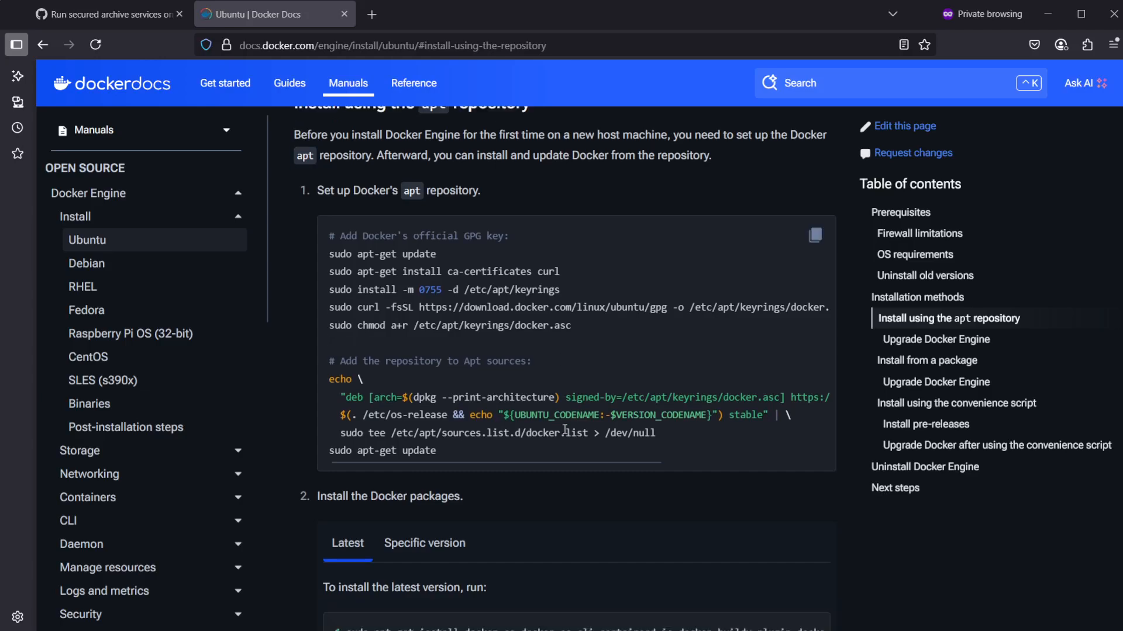
Run sudo apt-get install docker-ce docker-ce-cli containerd.io docker-buildx-plugin docker-compose-plugin
{"action": "scroll", "scroll_direction": "down", "scroll_amount": 3}
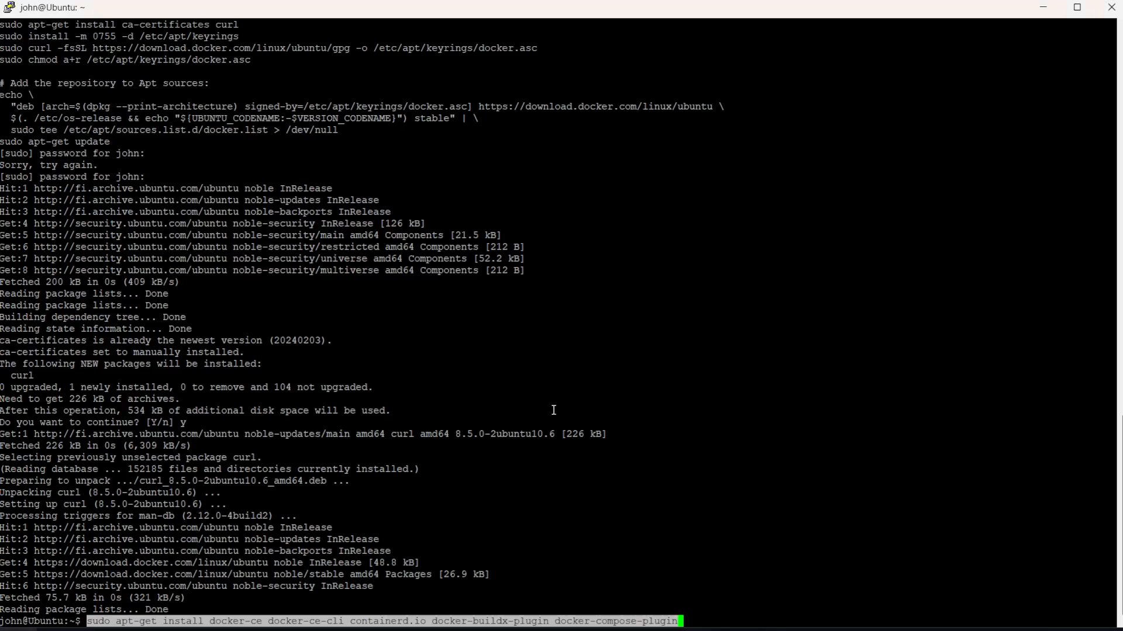
{"action": "key", "text": "enter"}
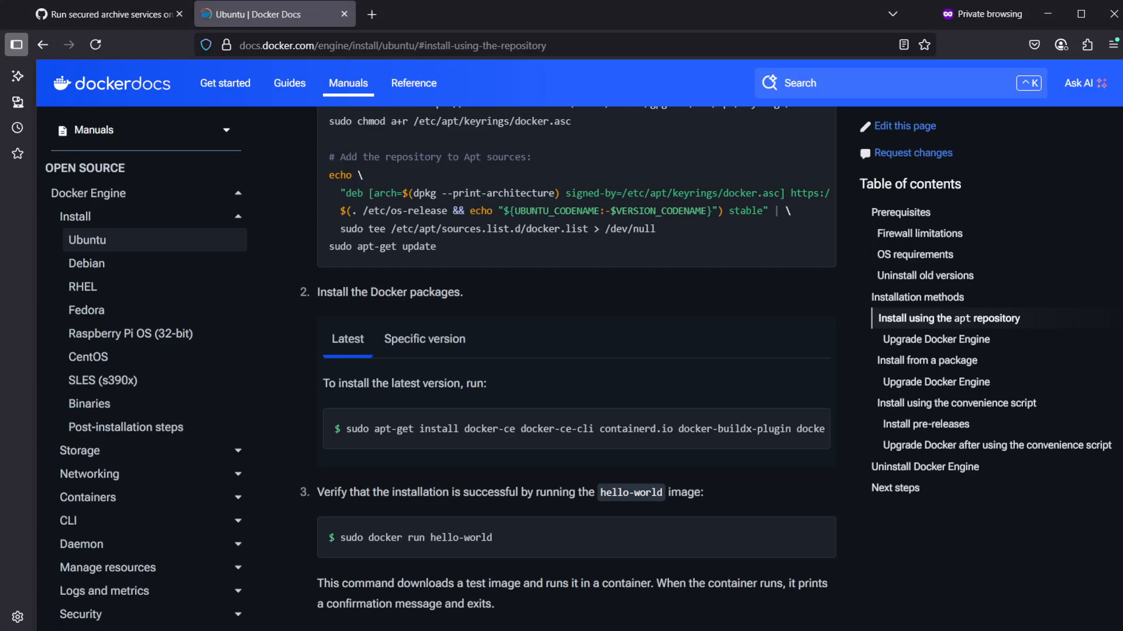
{"action": "mouse_move", "coordinate": [472, 516]}
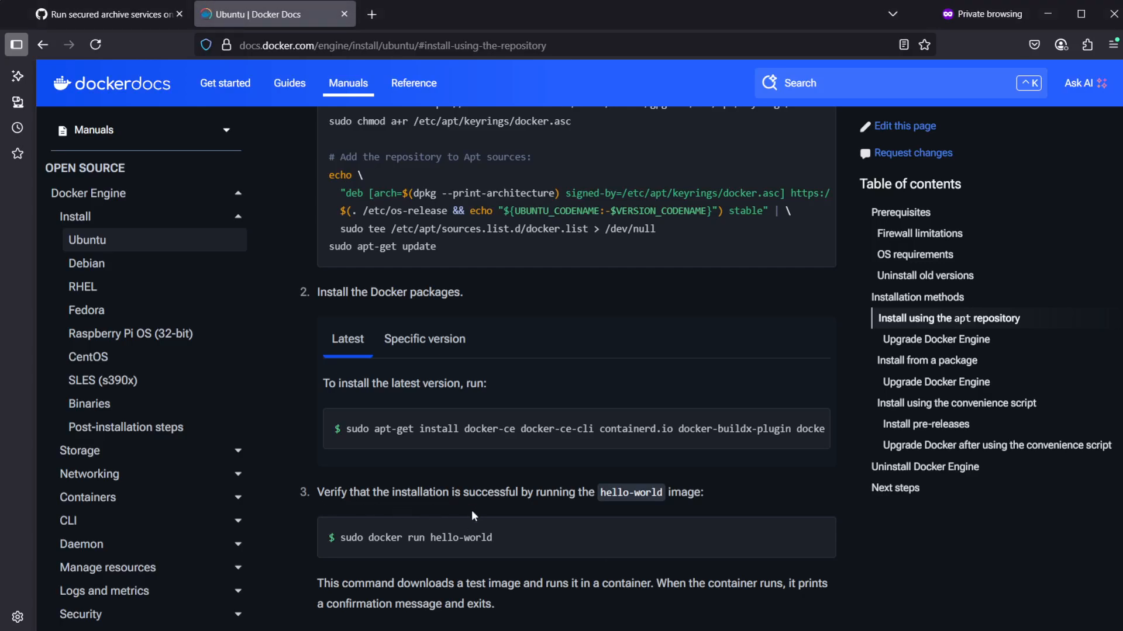
{"action": "mouse_move", "coordinate": [643, 504]}
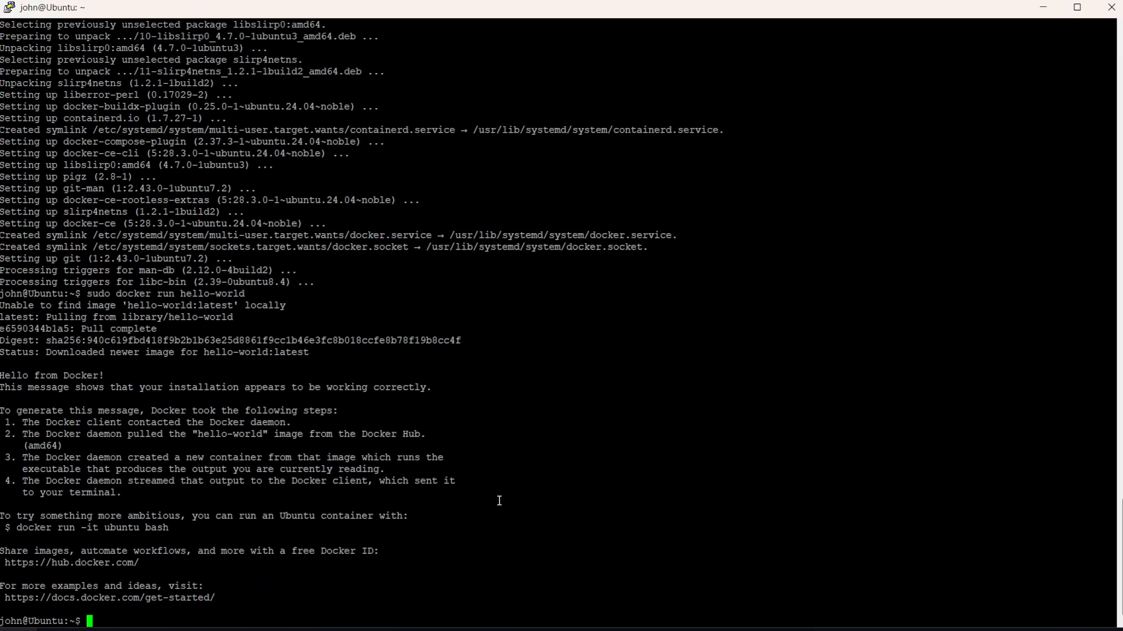
{"action": "mouse_move", "coordinate": [88, 313]}
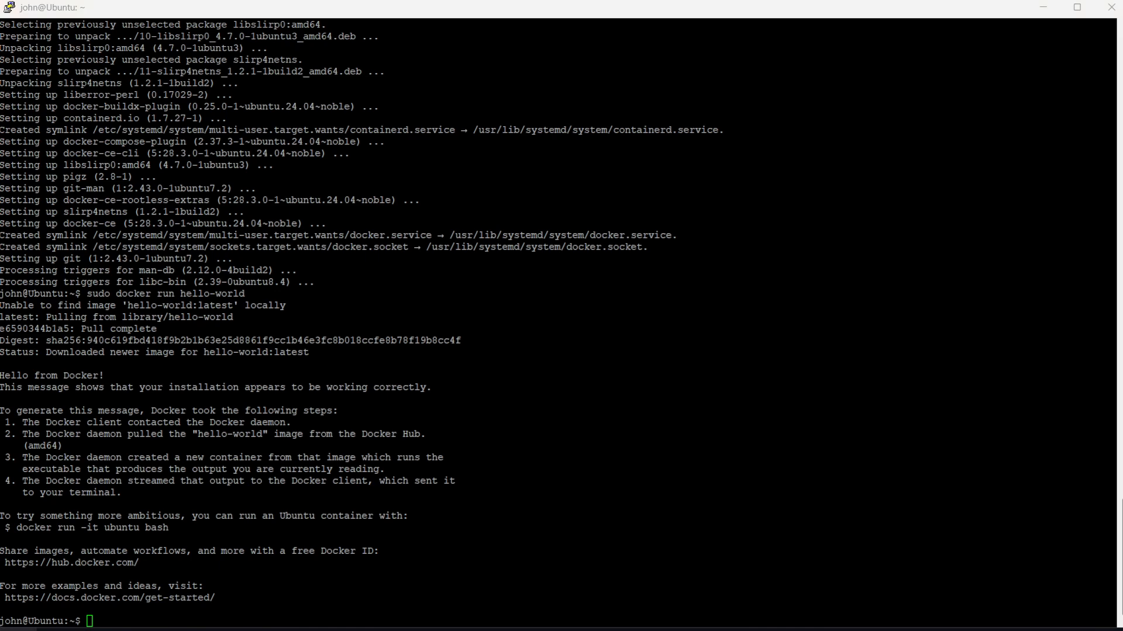
{"action": "mouse_move", "coordinate": [651, 610]}
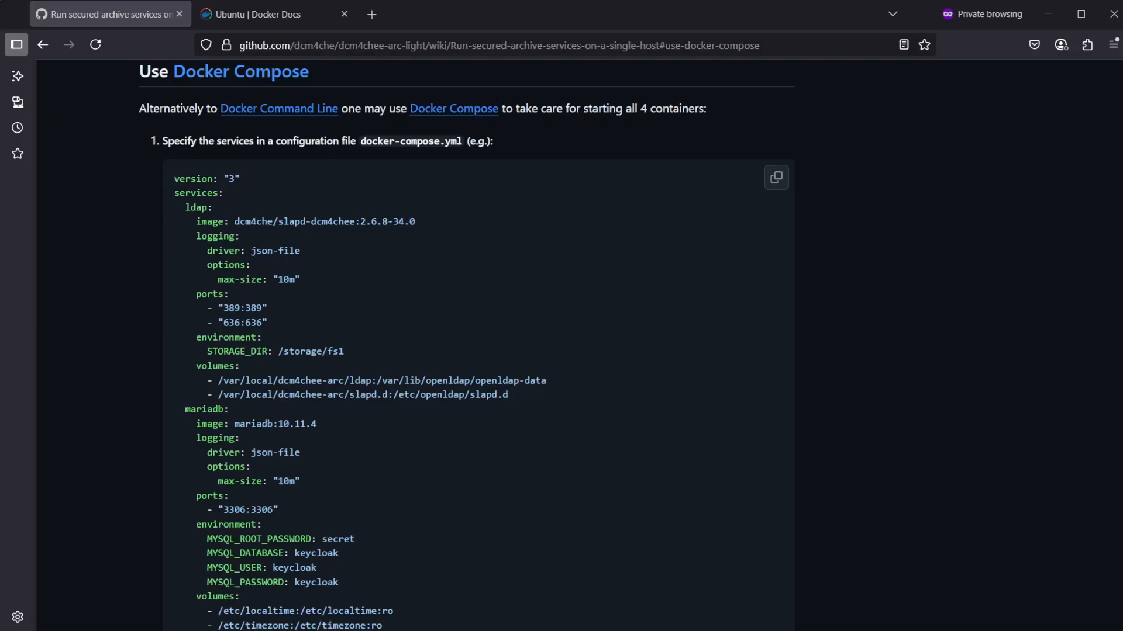
{"action": "mouse_move", "coordinate": [271, 89]}
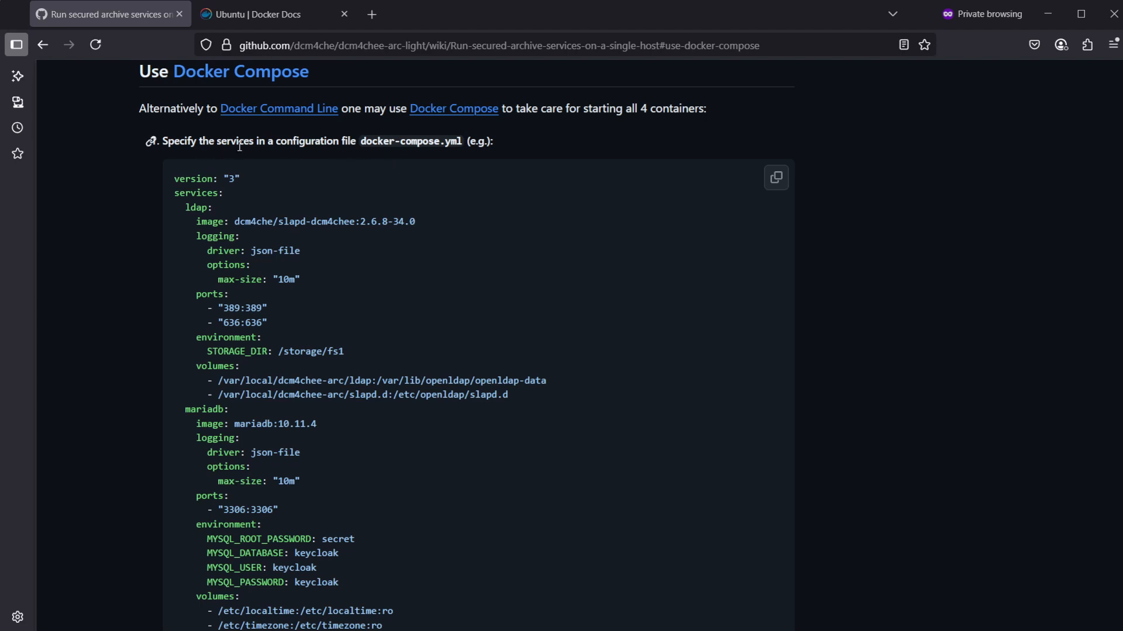
Highlight the docker-compose.yml file name and the mariadb service name in the example
{"action": "left_click_drag", "start_coordinate": [334, 141], "coordinate": [476, 141]}
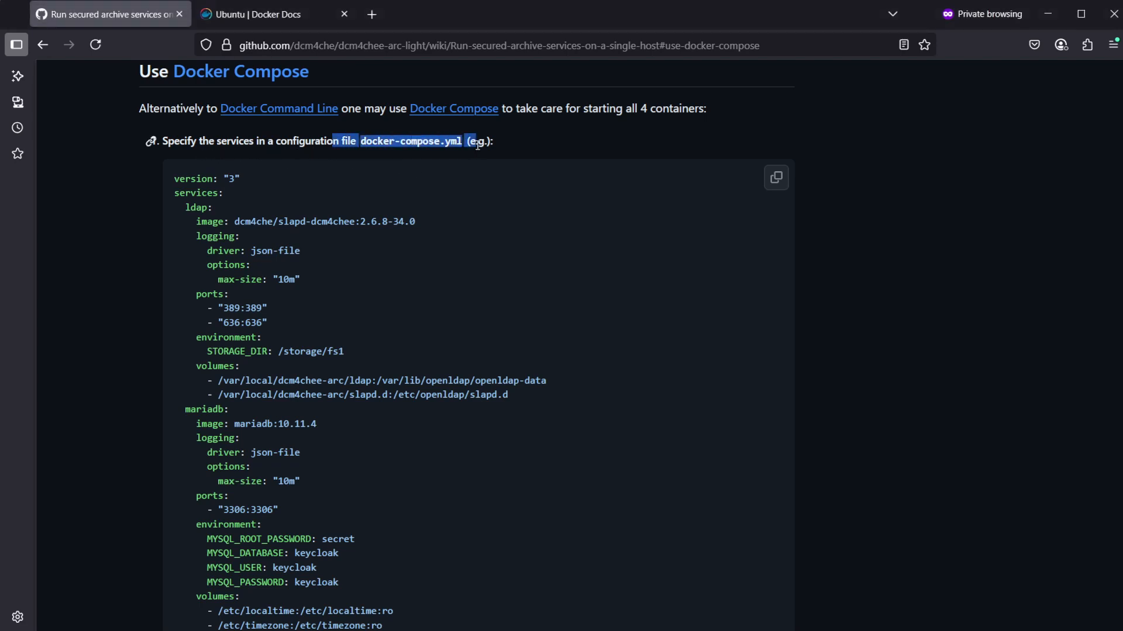
{"action": "left_click", "coordinate": [366, 141]}
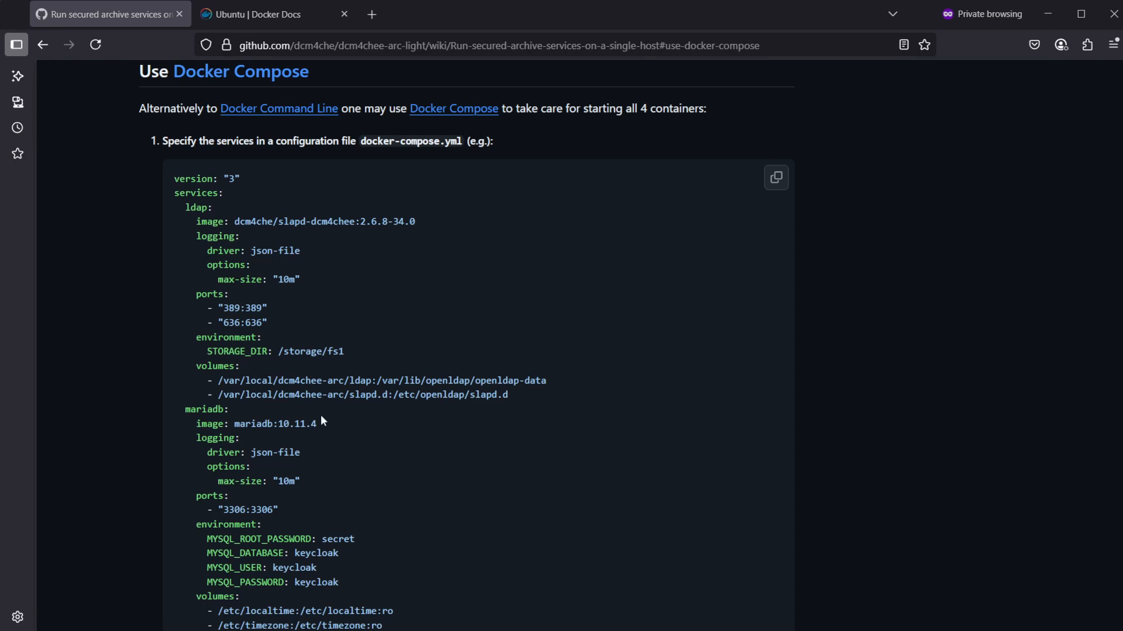
{"action": "double_click", "coordinate": [197, 207]}
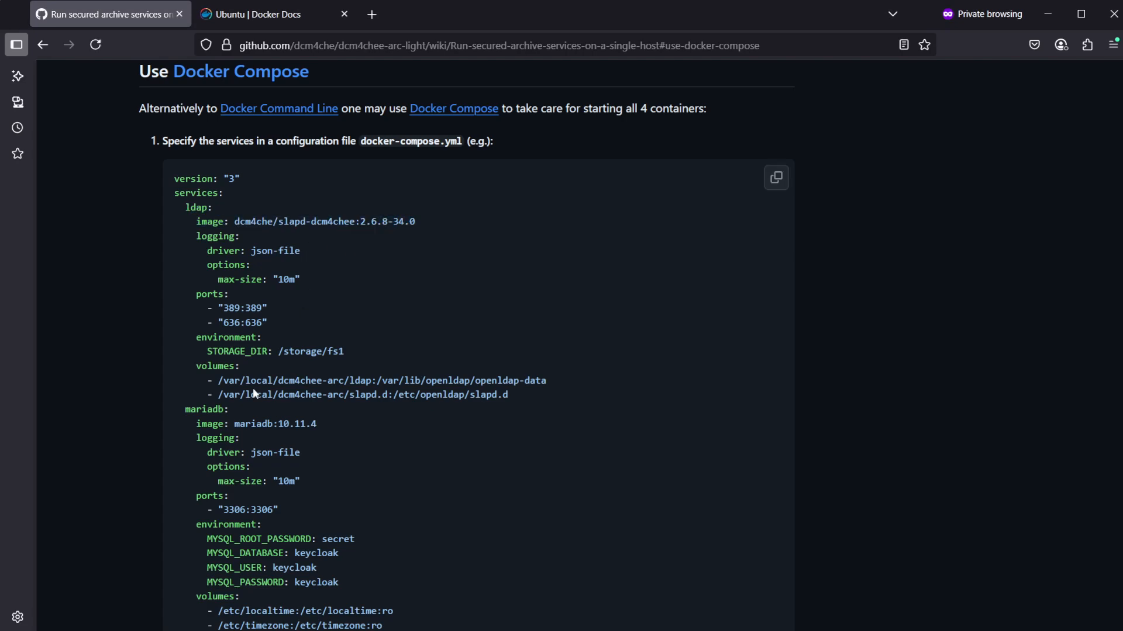
{"action": "double_click", "coordinate": [206, 409]}
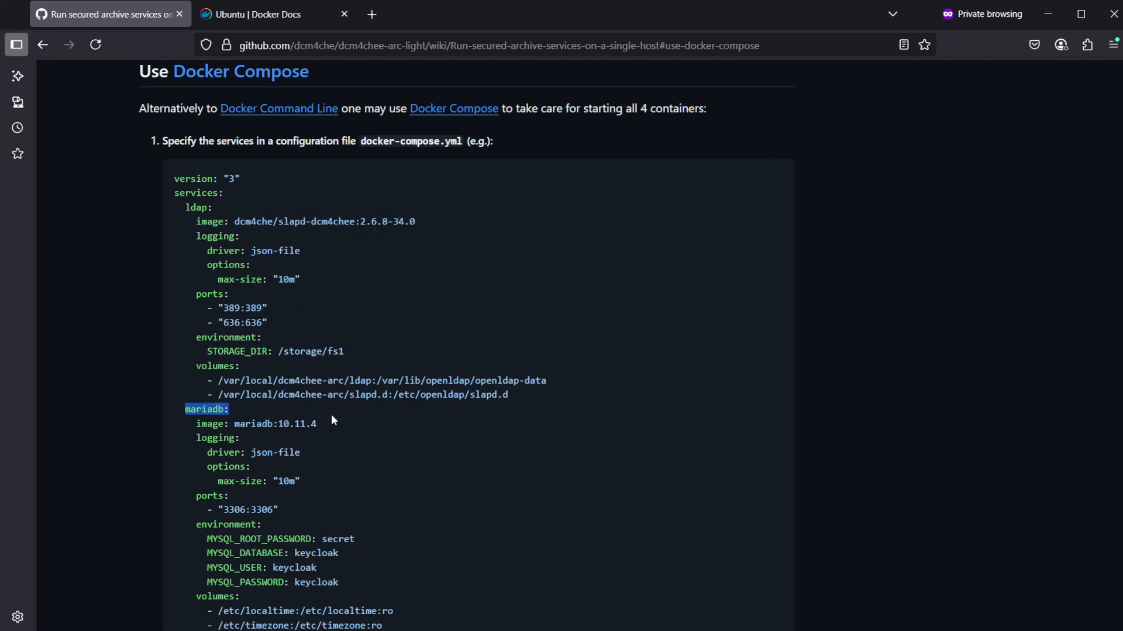
Review the rest of the YAML example and highlight the archive image's secure tag
{"action": "scroll", "scroll_direction": "down", "scroll_amount": 3}
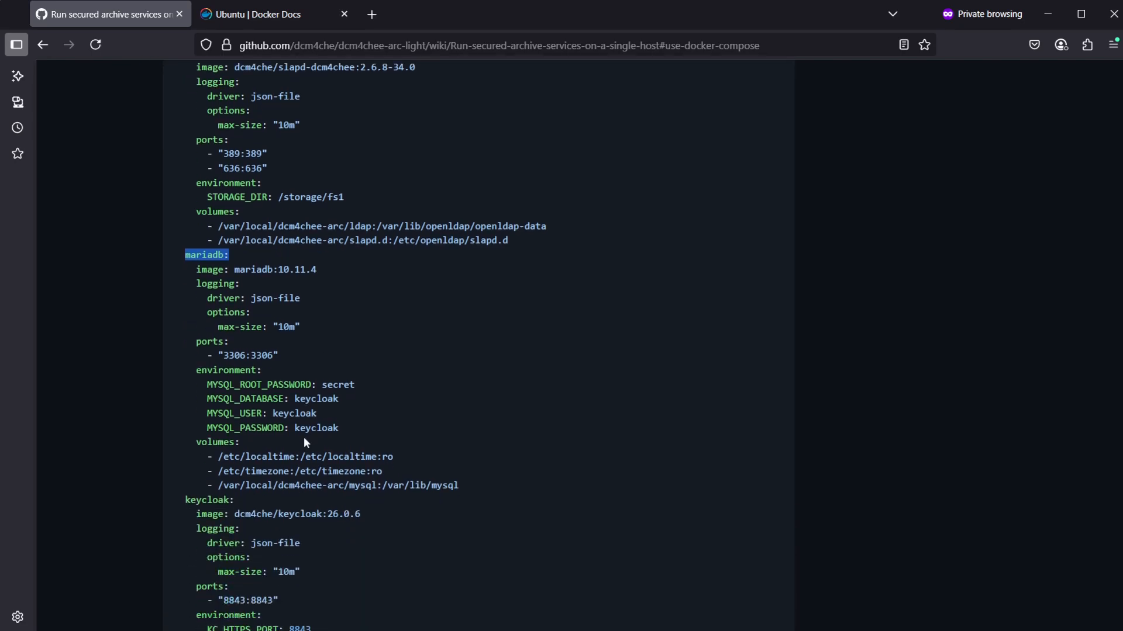
{"action": "scroll", "scroll_direction": "down", "scroll_amount": 3}
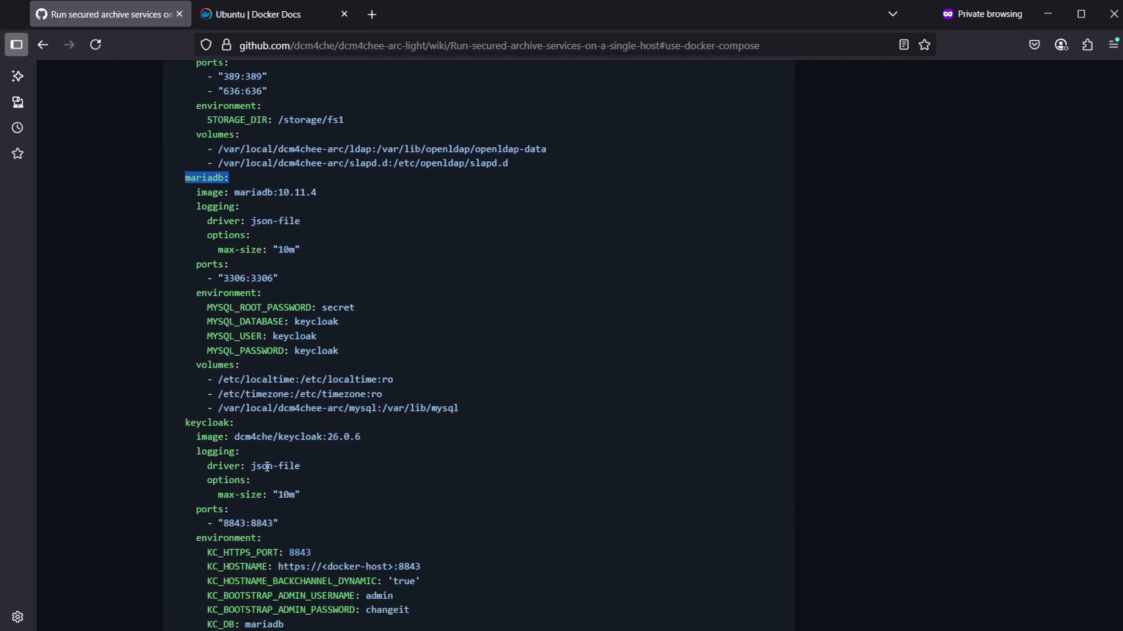
{"action": "scroll", "scroll_direction": "down", "scroll_amount": 3}
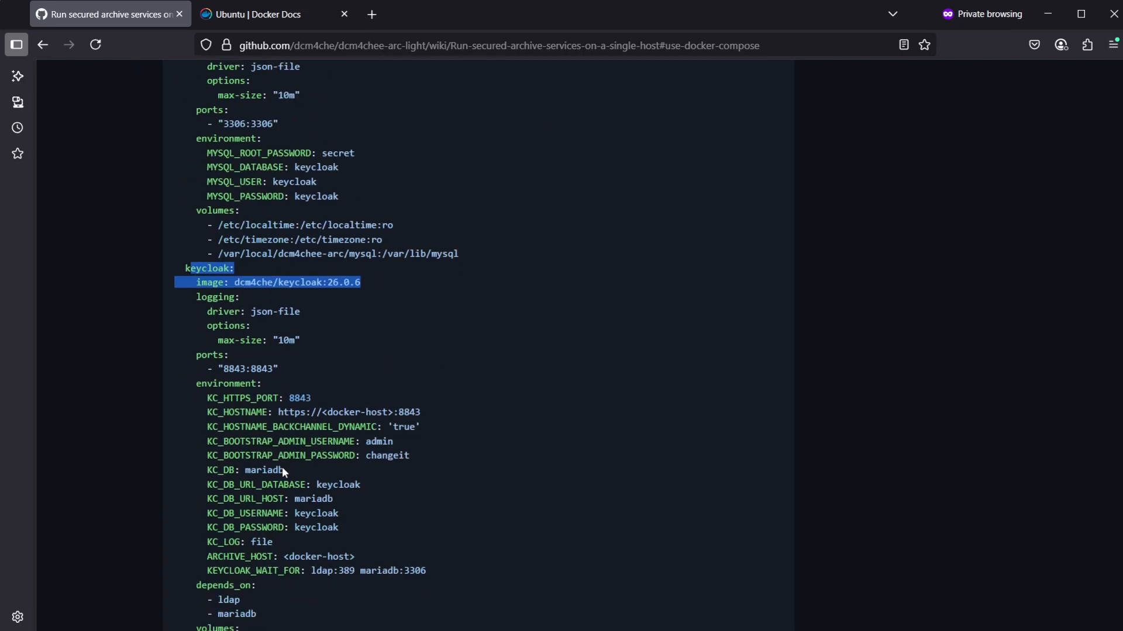
{"action": "scroll", "scroll_direction": "down", "scroll_amount": 3}
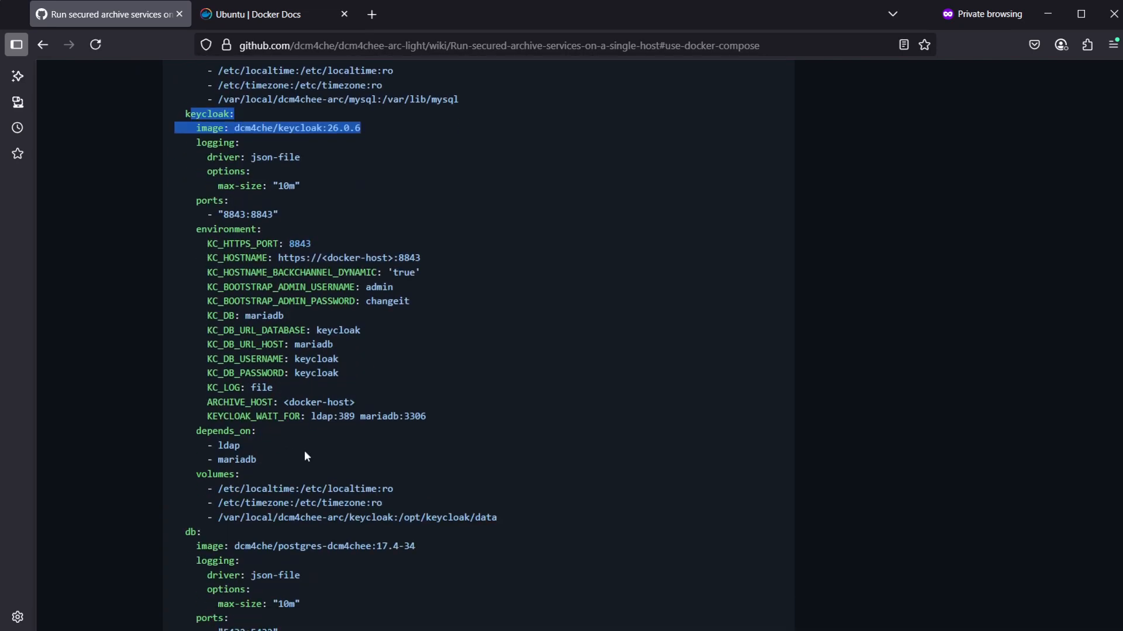
{"action": "scroll", "scroll_direction": "down", "scroll_amount": 3}
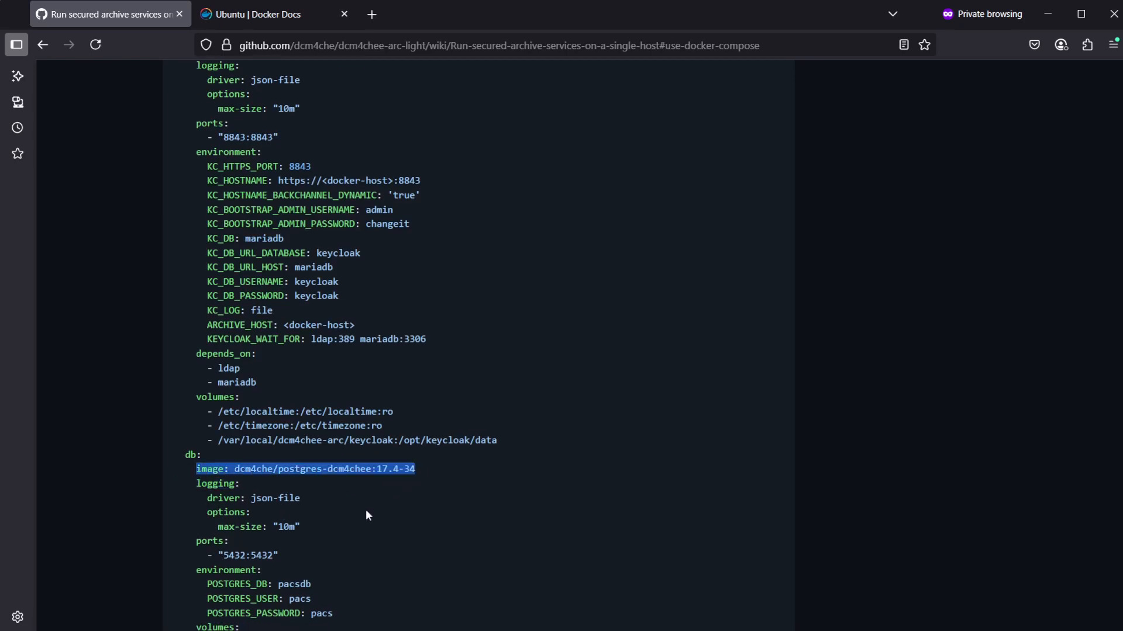
{"action": "scroll", "scroll_direction": "down", "scroll_amount": 3}
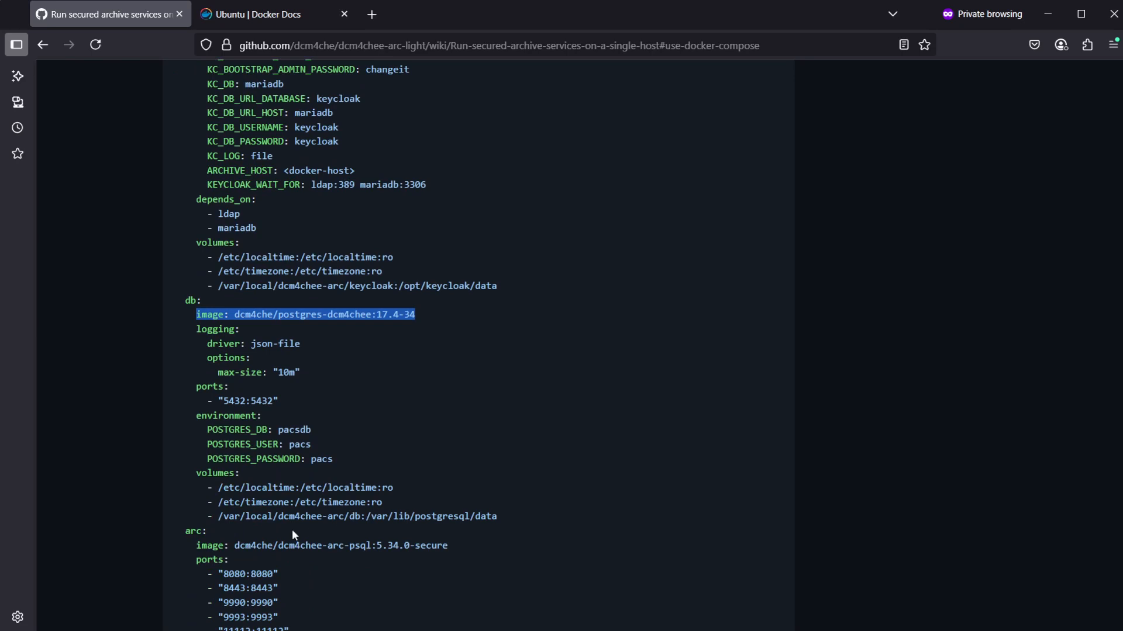
{"action": "scroll", "scroll_direction": "down", "scroll_amount": 3}
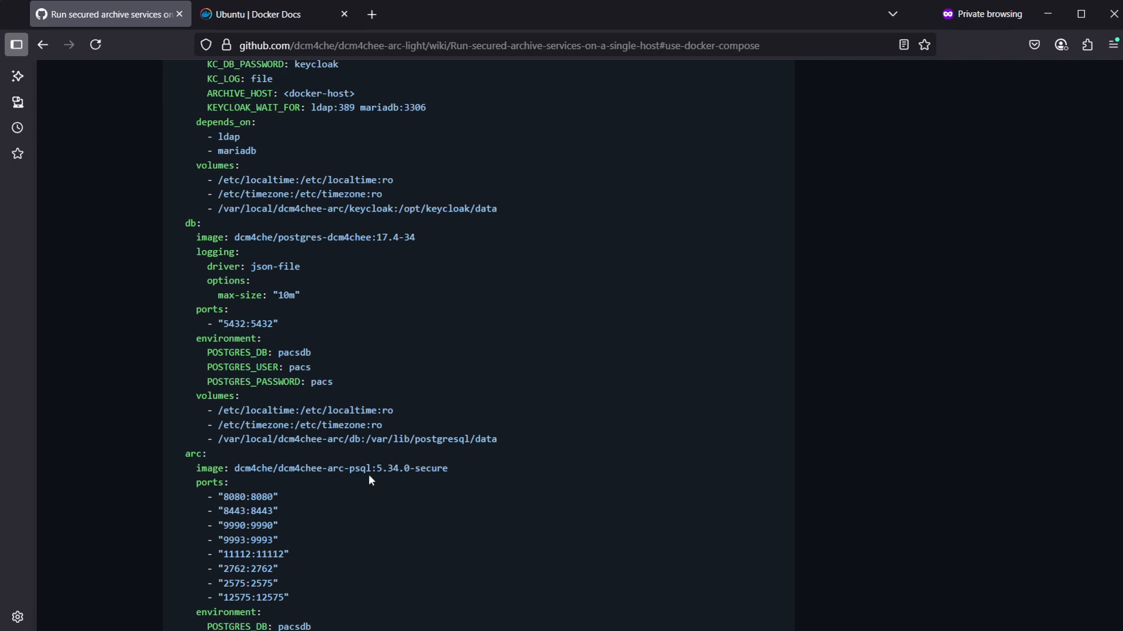
{"action": "mouse_move", "coordinate": [374, 481]}
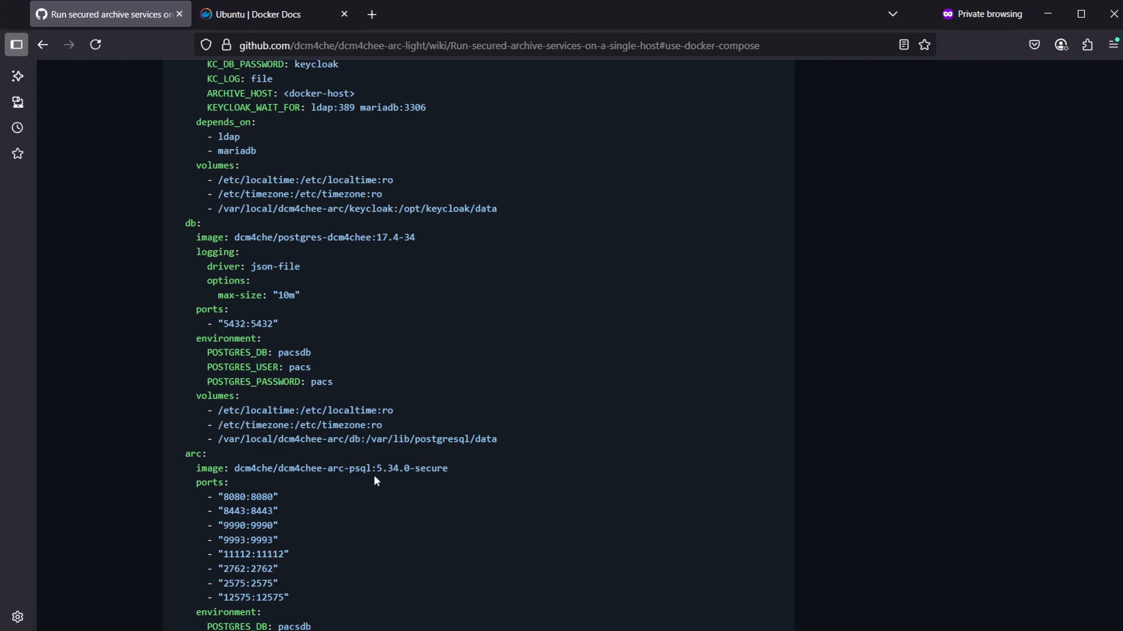
{"action": "mouse_move", "coordinate": [421, 482]}
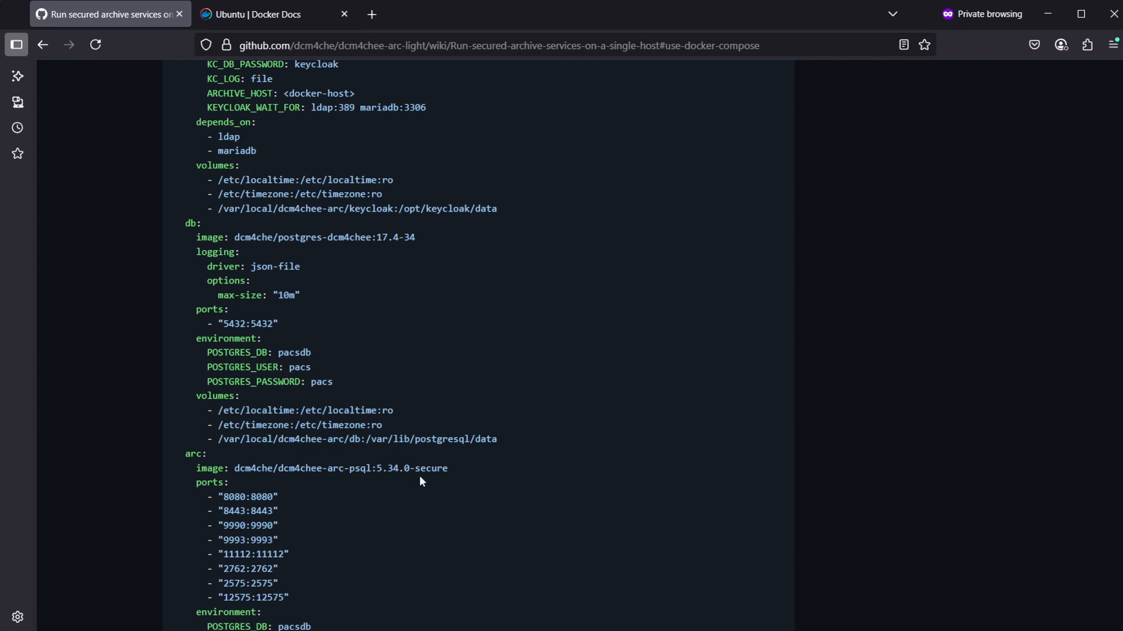
{"action": "double_click", "coordinate": [430, 469]}
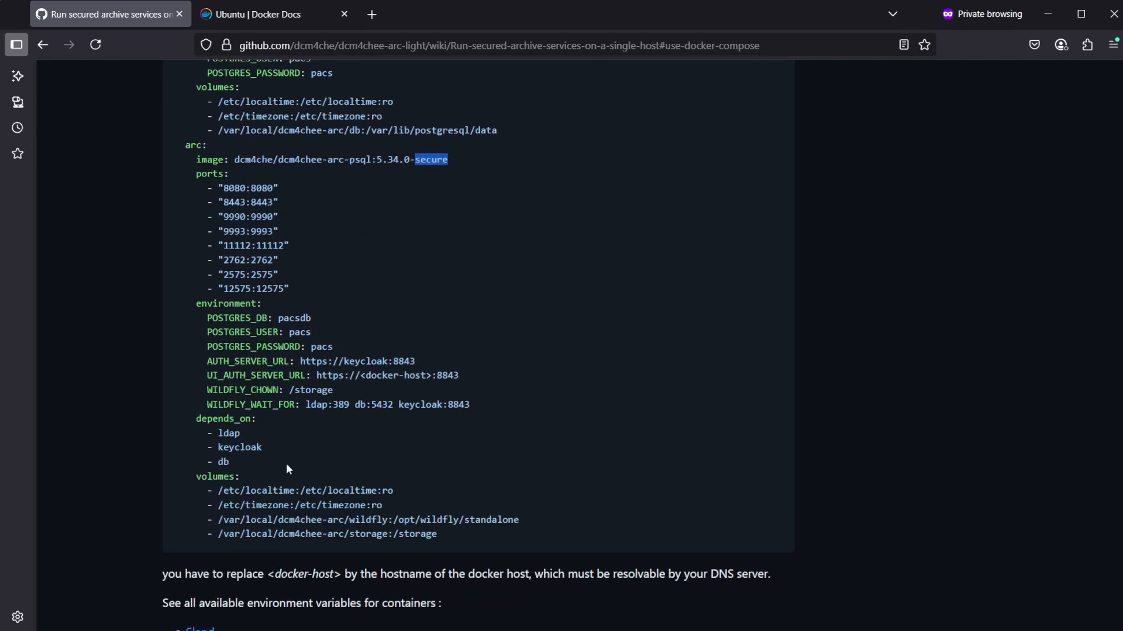
{"action": "mouse_move", "coordinate": [278, 501]}
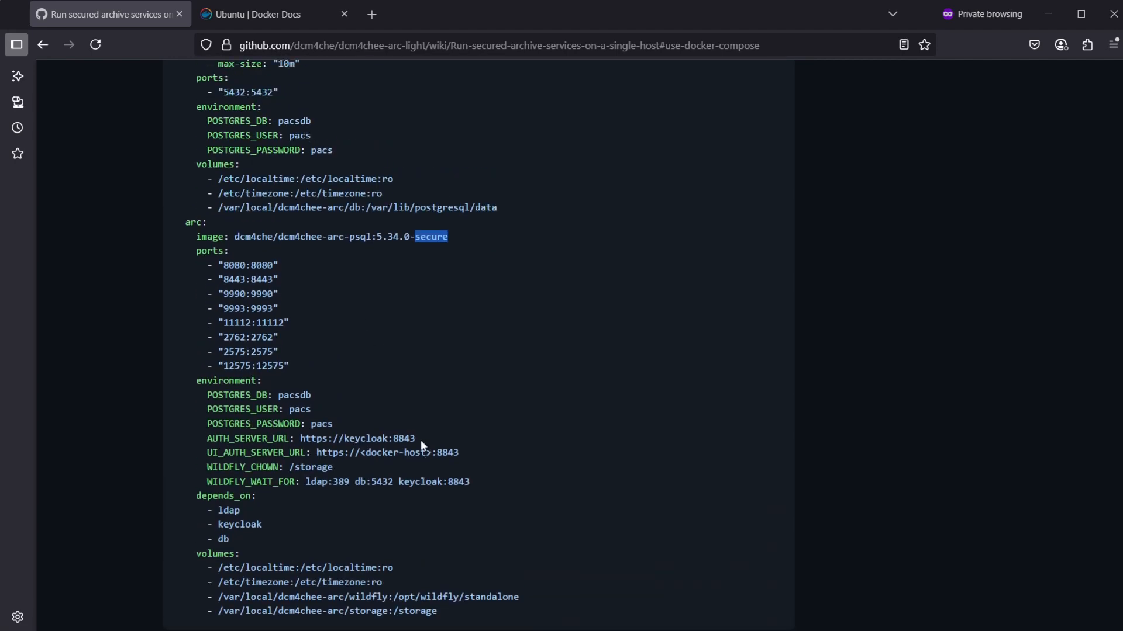
{"action": "mouse_move", "coordinate": [370, 358]}
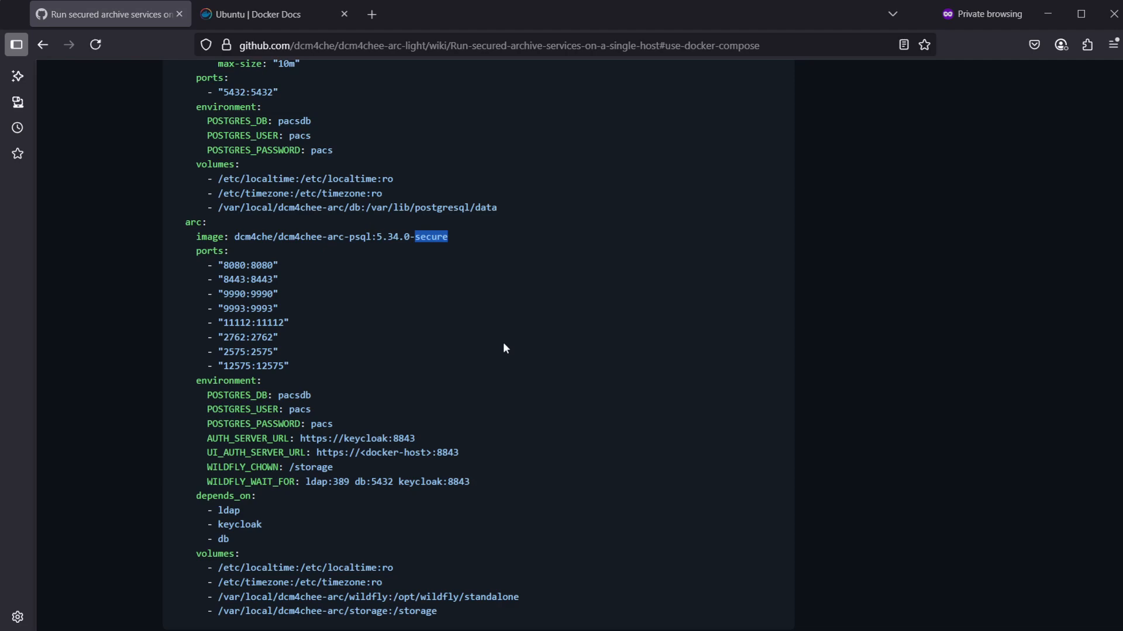
Highlight the note about replacing <docker-host> with the docker host's hostname
{"action": "scroll", "scroll_direction": "down", "scroll_amount": 3}
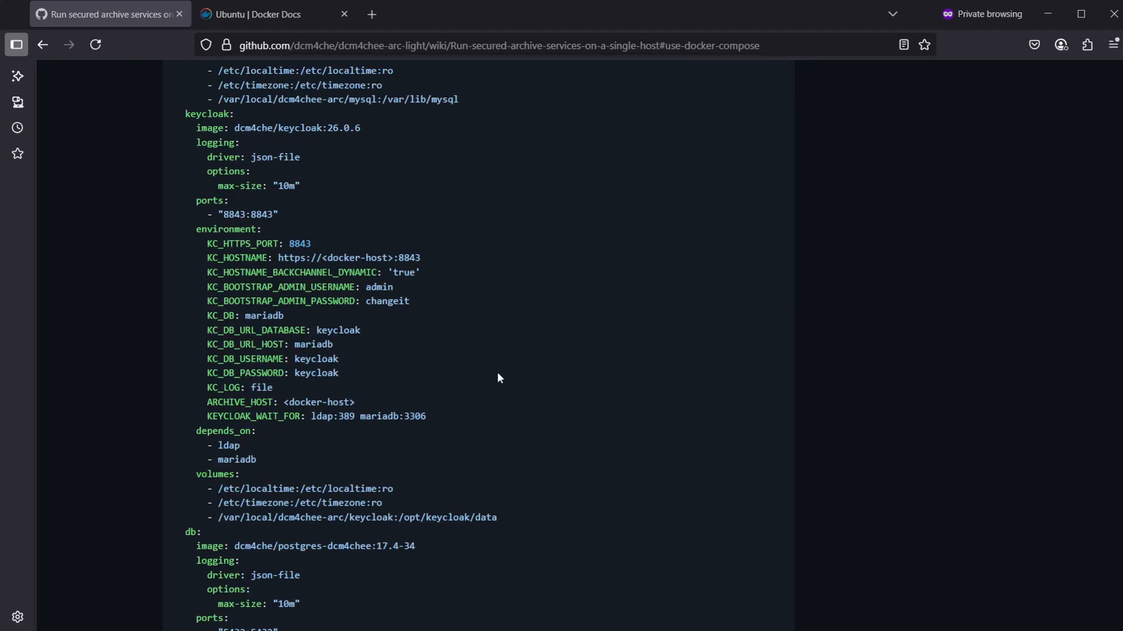
{"action": "scroll", "scroll_direction": "down", "scroll_amount": 3}
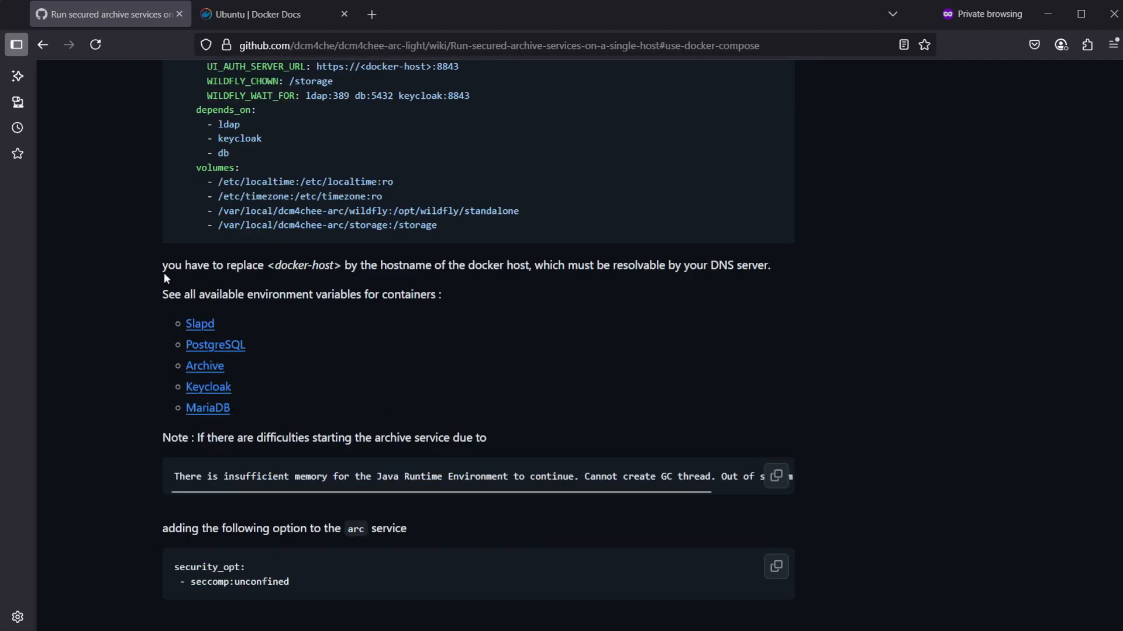
{"action": "left_click_drag", "start_coordinate": [176, 265], "coordinate": [344, 265]}
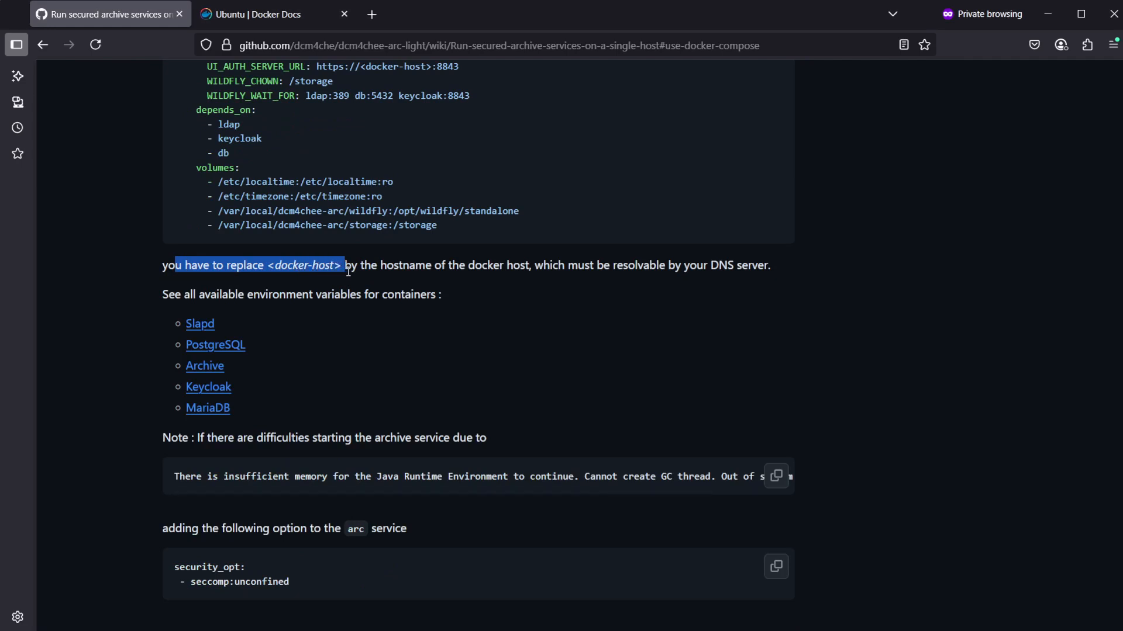
{"action": "left_click_drag", "start_coordinate": [344, 265], "coordinate": [533, 265]}
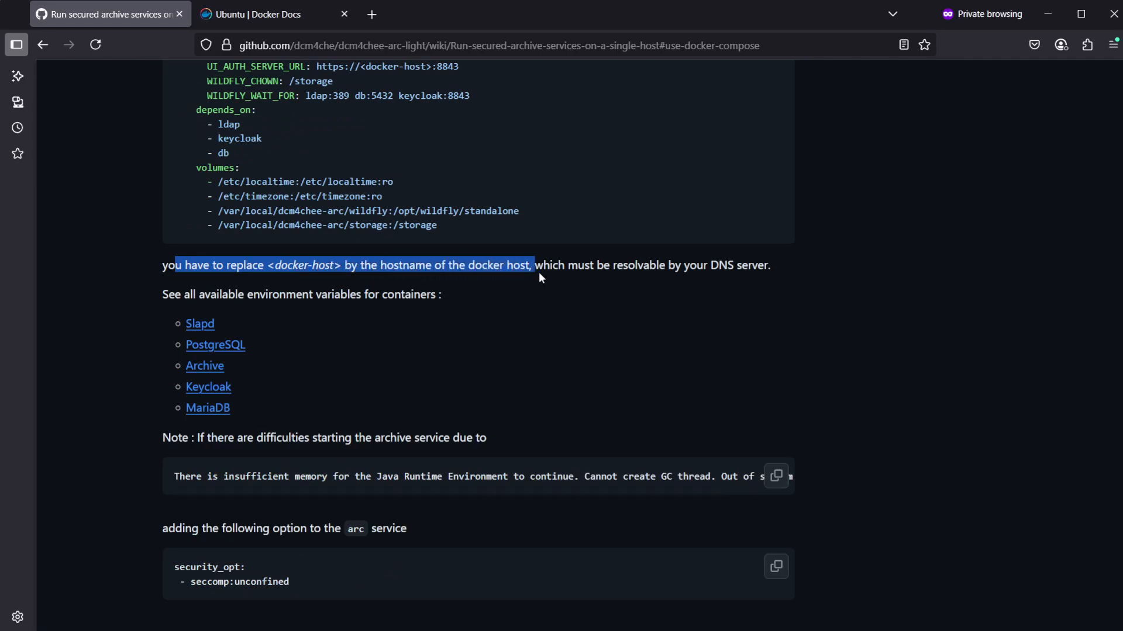
{"action": "left_click_drag", "start_coordinate": [533, 265], "coordinate": [684, 265]}
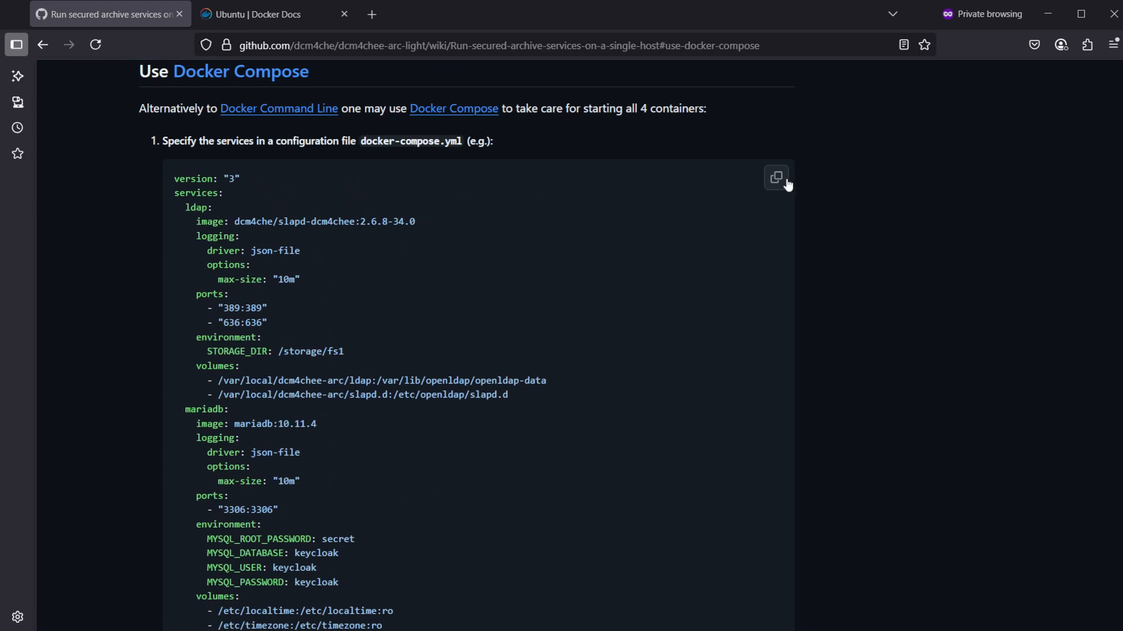
List the home directory, create a dcm4chee folder and change into it
{"action": "left_click", "coordinate": [775, 178]}
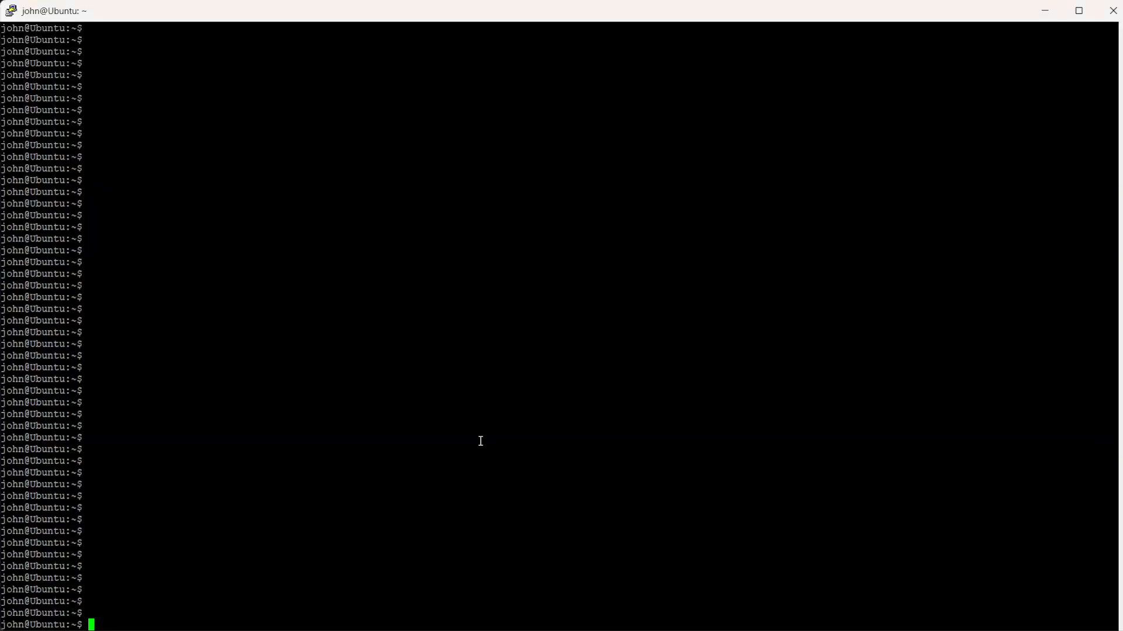
{"action": "type", "text": "ls"}
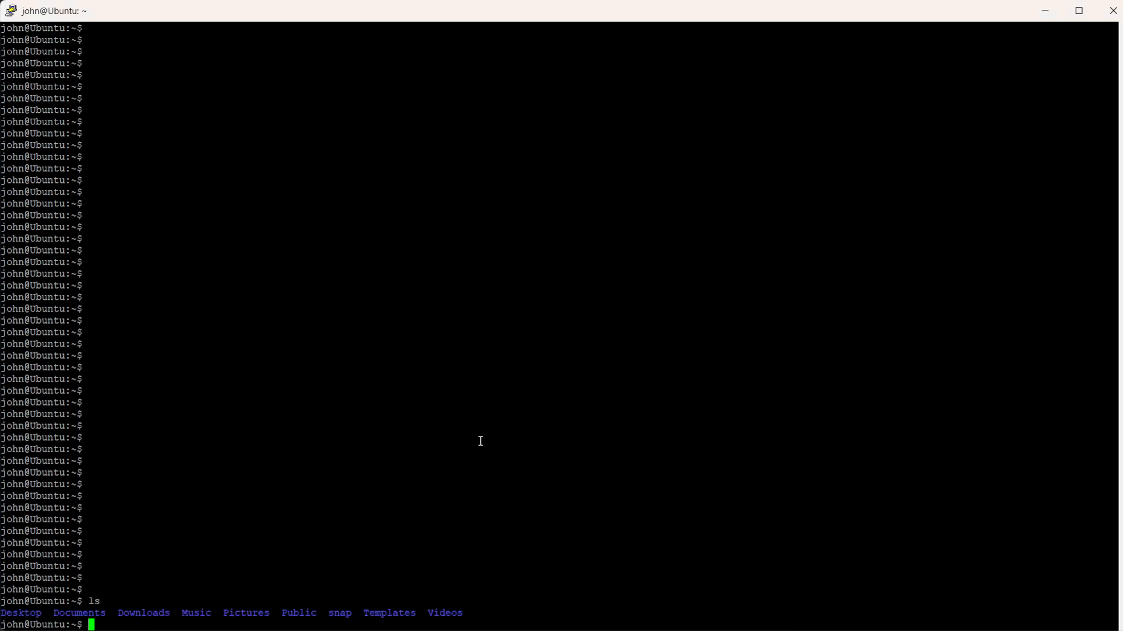
{"action": "type", "text": "mkd"}
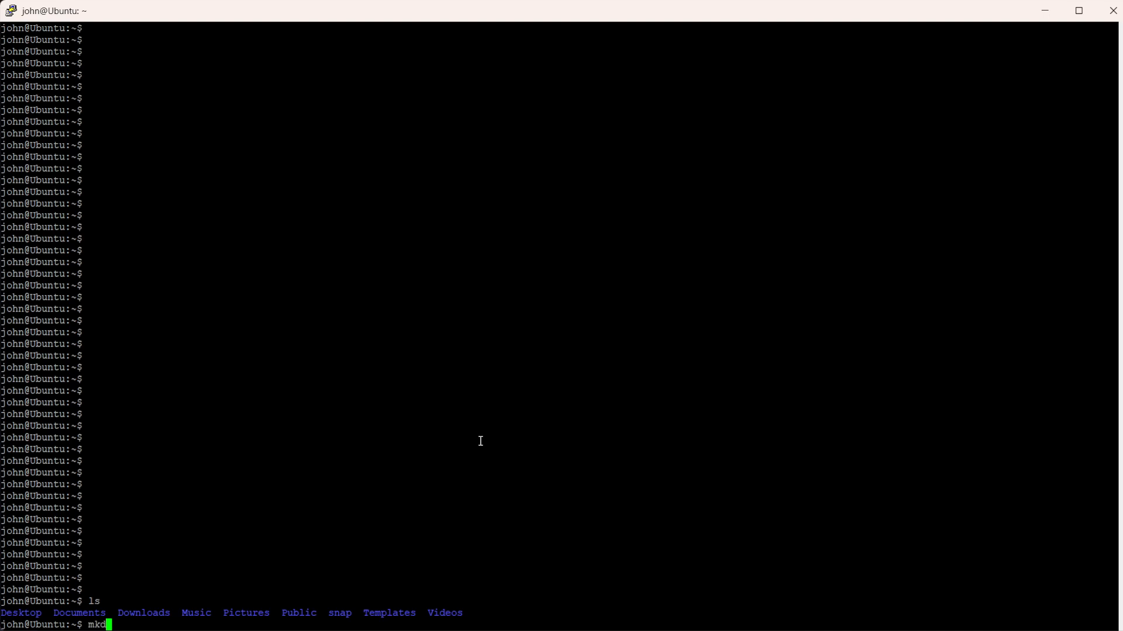
{"action": "type", "text": "ir dcm4chee"}
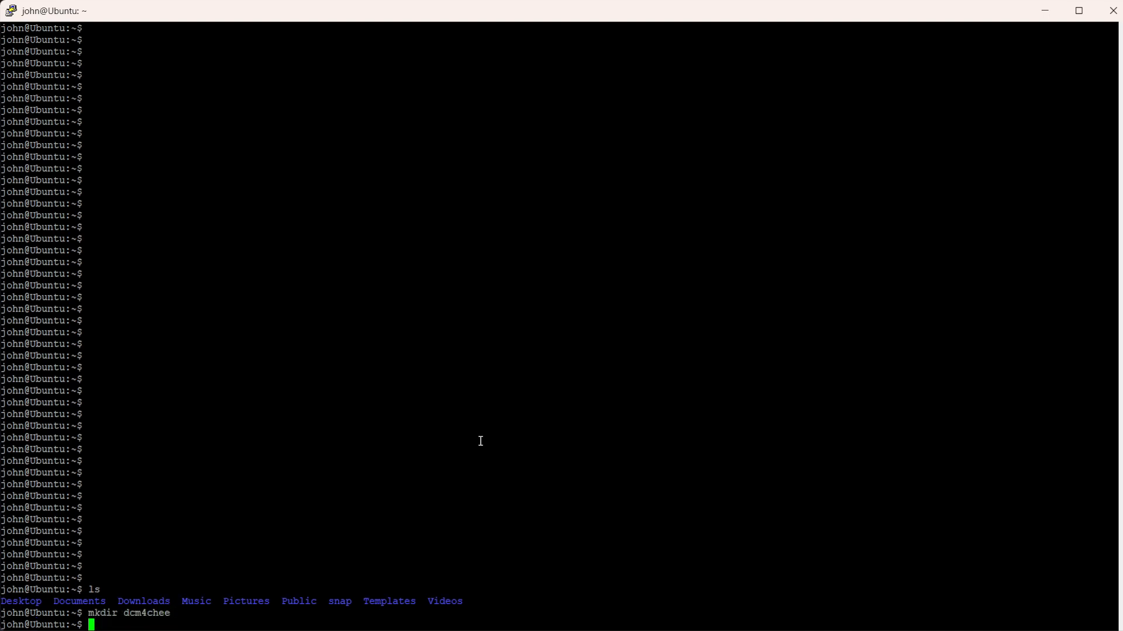
{"action": "type", "text": "cd dcm4chee/"}
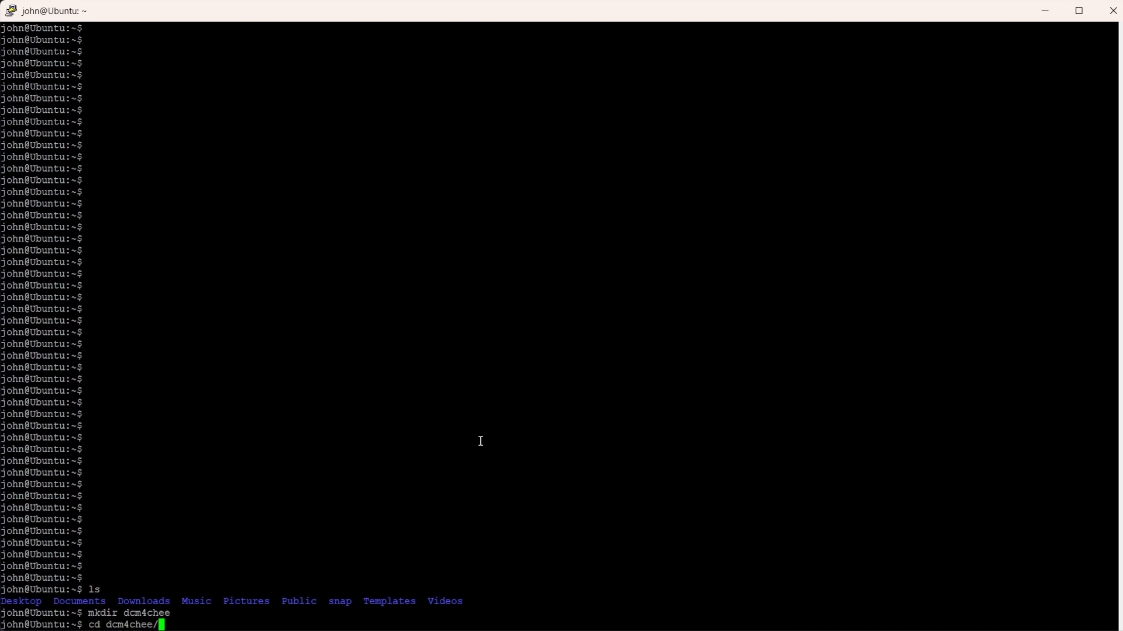
Write the archive services YAML into docker-compose.yml with nano, save it and return to the shell
{"action": "type", "text": "nano"}
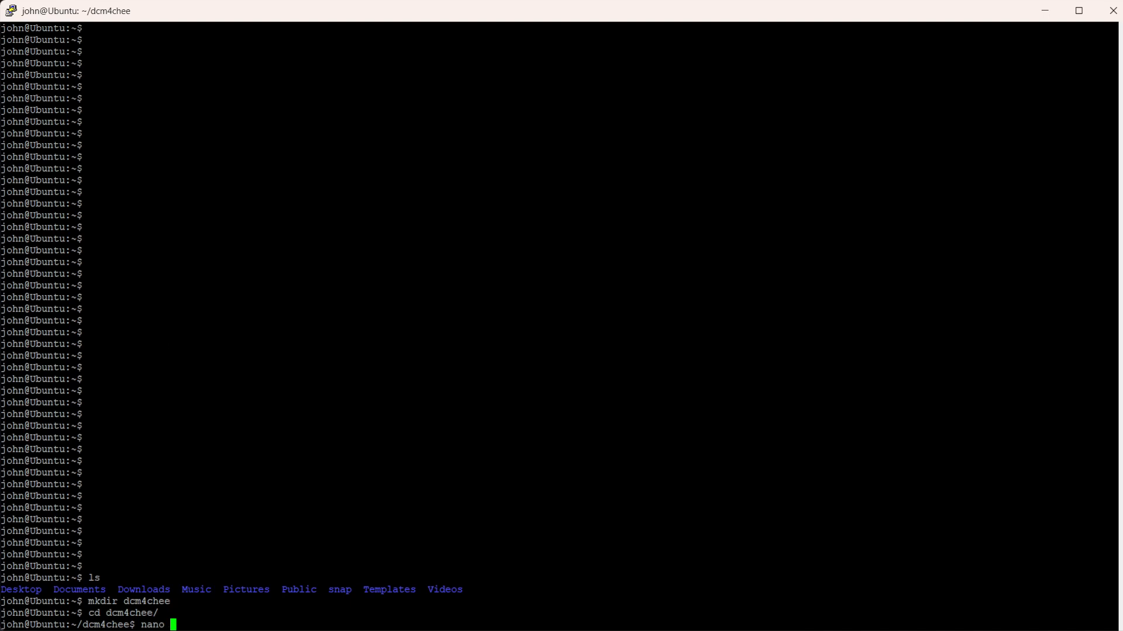
{"action": "type", "text": "docker-compose.yml"}
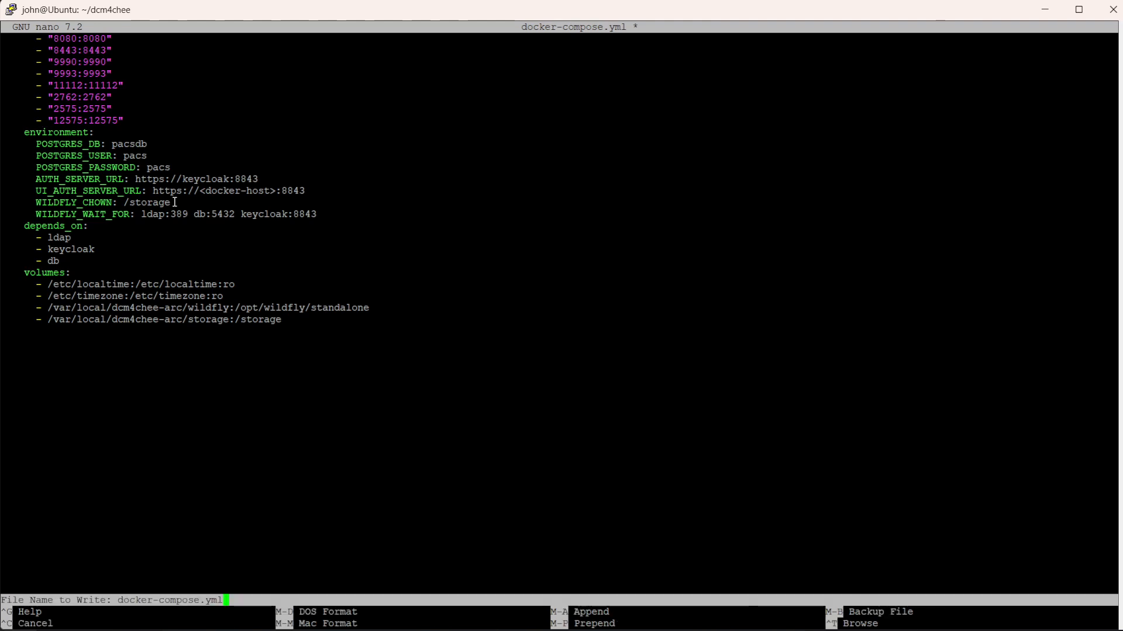
{"action": "key", "text": "Enter"}
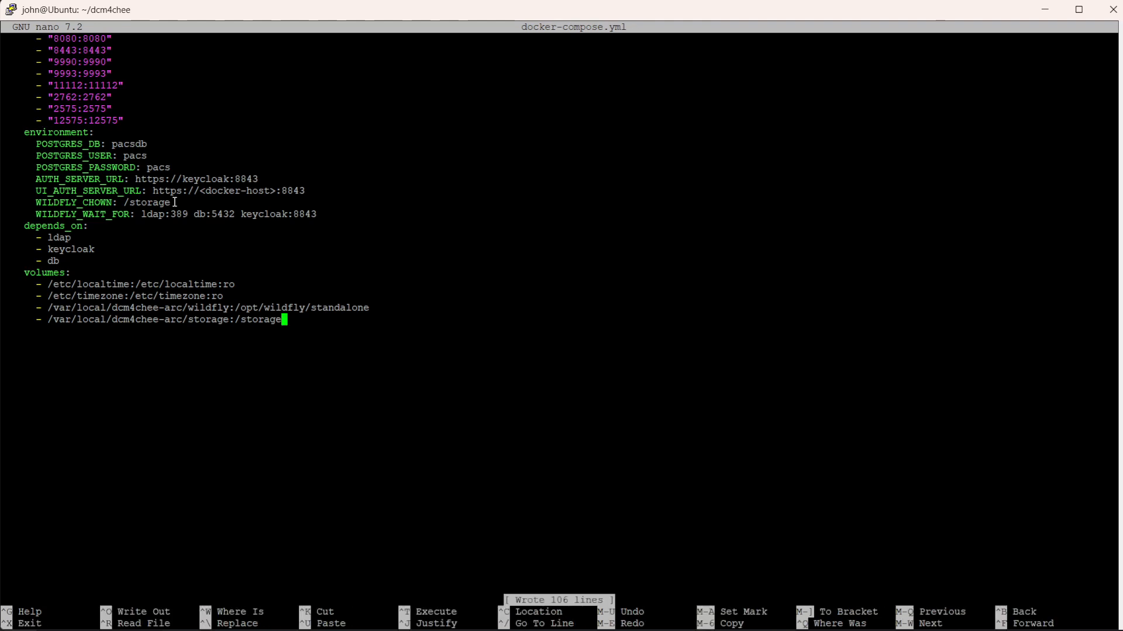
{"action": "key", "text": "ctrl+x"}
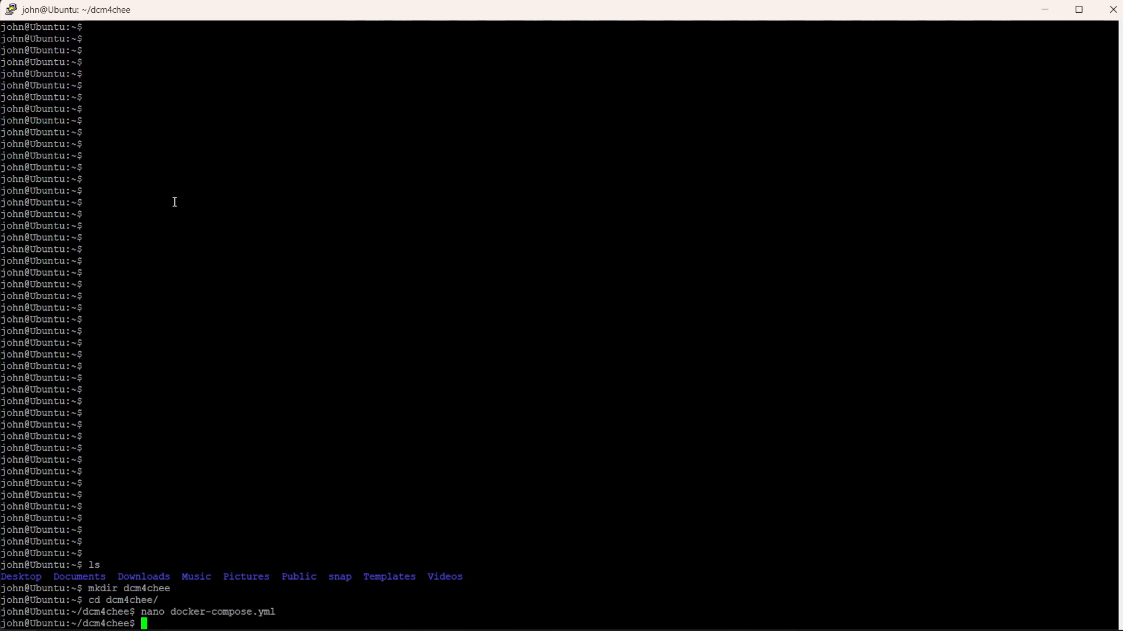
Display docker-compose.yml with cat to locate the <docker-host> placeholders
{"action": "type", "text": "ls"}
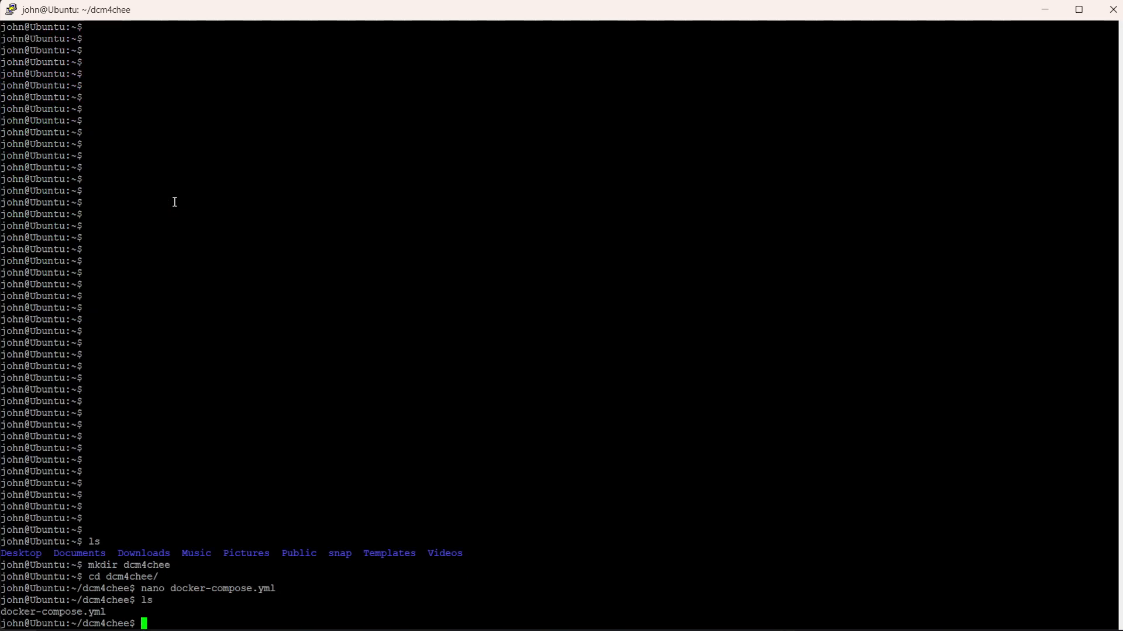
{"action": "type", "text": "cat doc"}
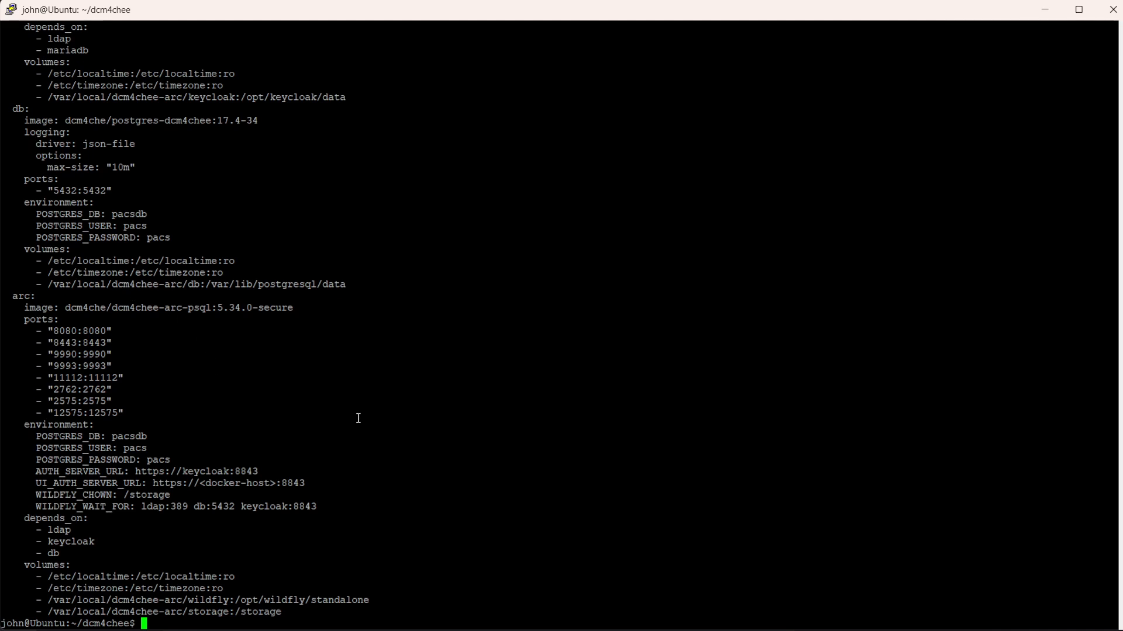
{"action": "type", "text": "cat docker-compose.yml"}
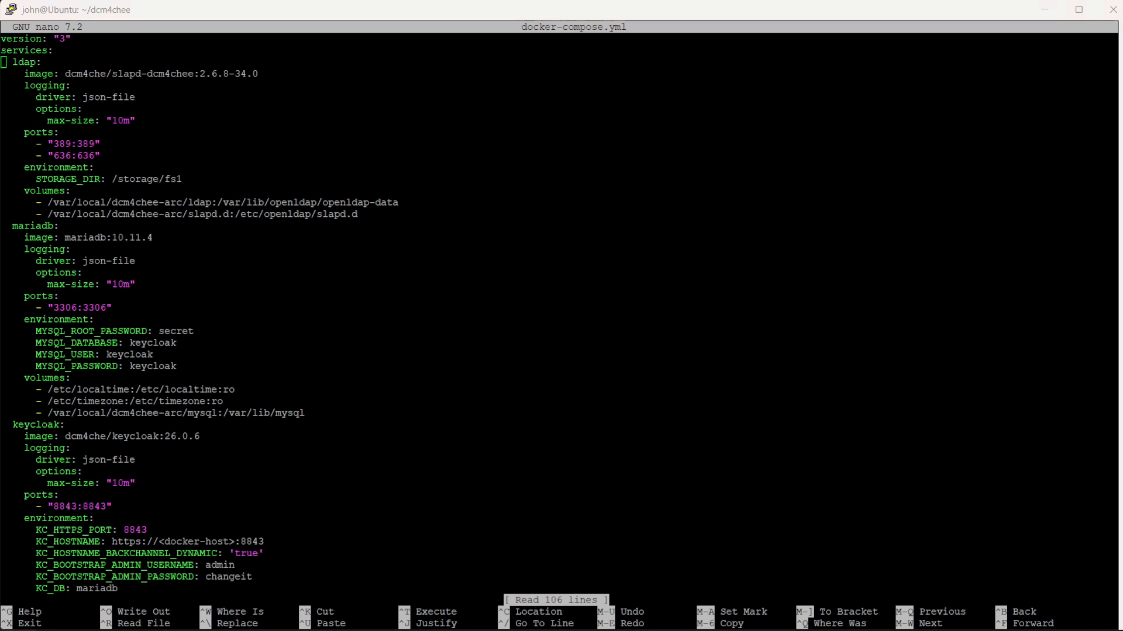
{"action": "scroll", "scroll_direction": "down", "scroll_amount": 3}
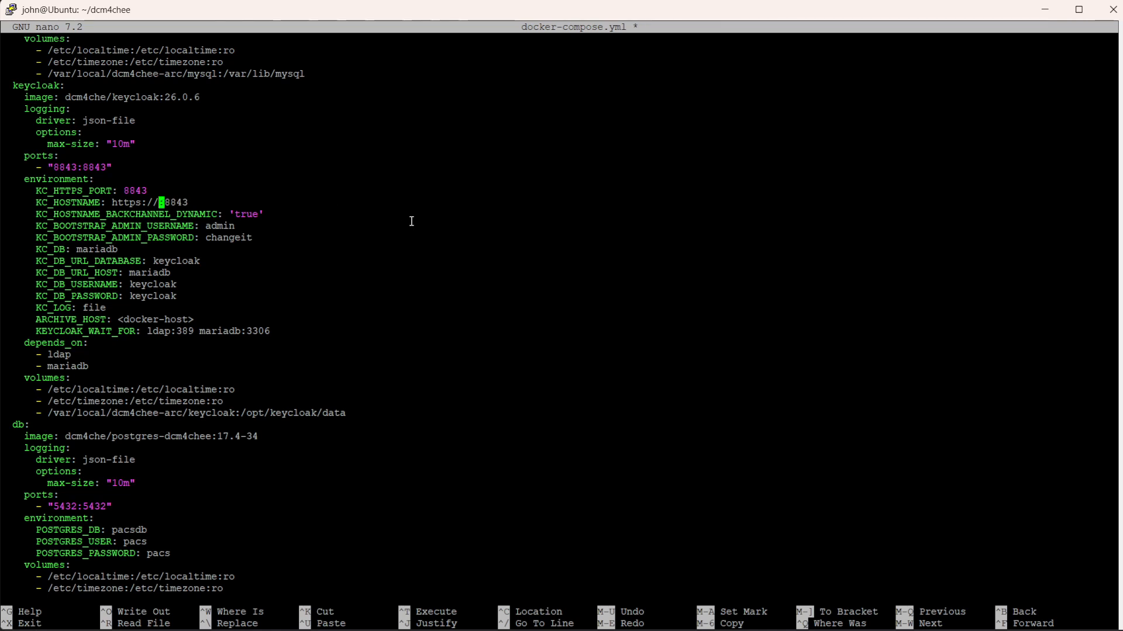
Replace each <docker-host> placeholder with ubuntu in nano and save the file
{"action": "type", "text": "ubuntu"}
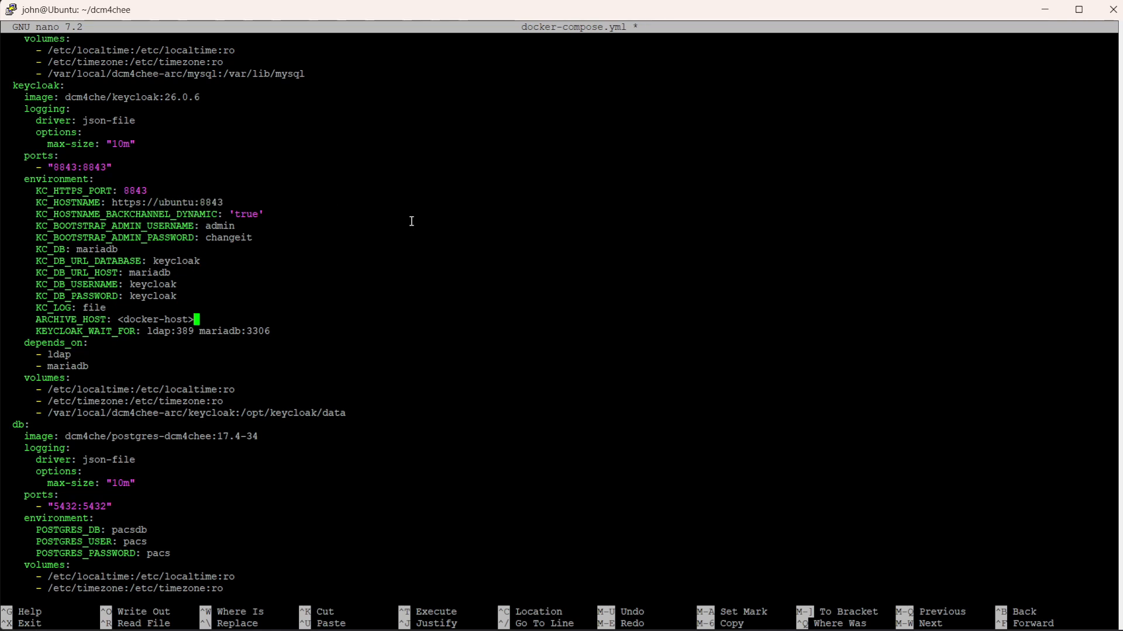
{"action": "key", "text": "Backspace"}
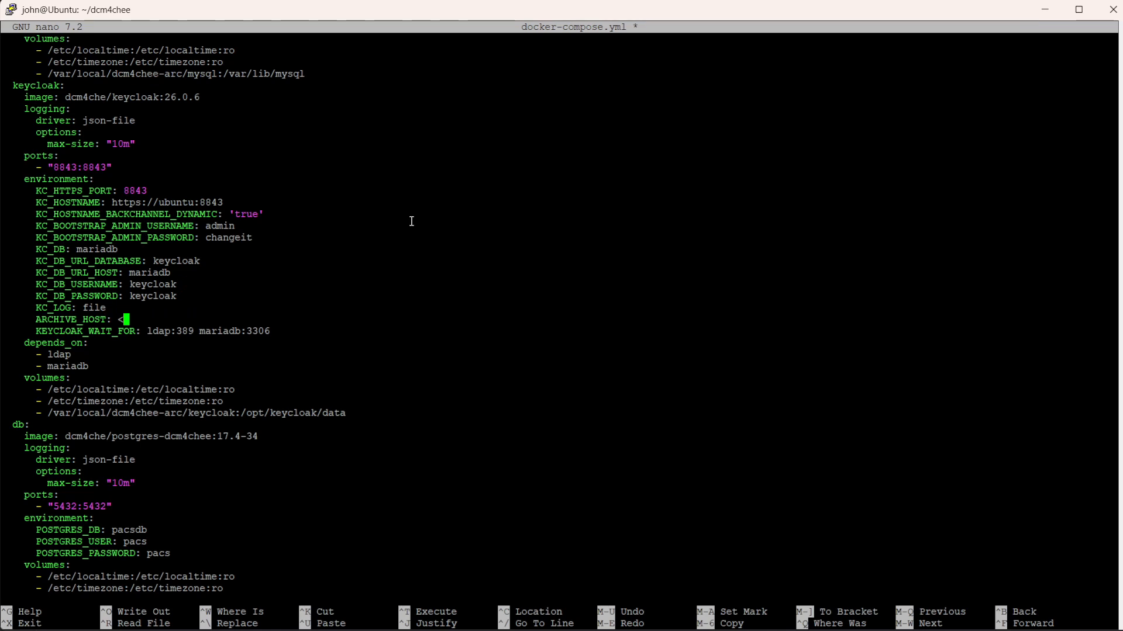
{"action": "type", "text": "ubuntu"}
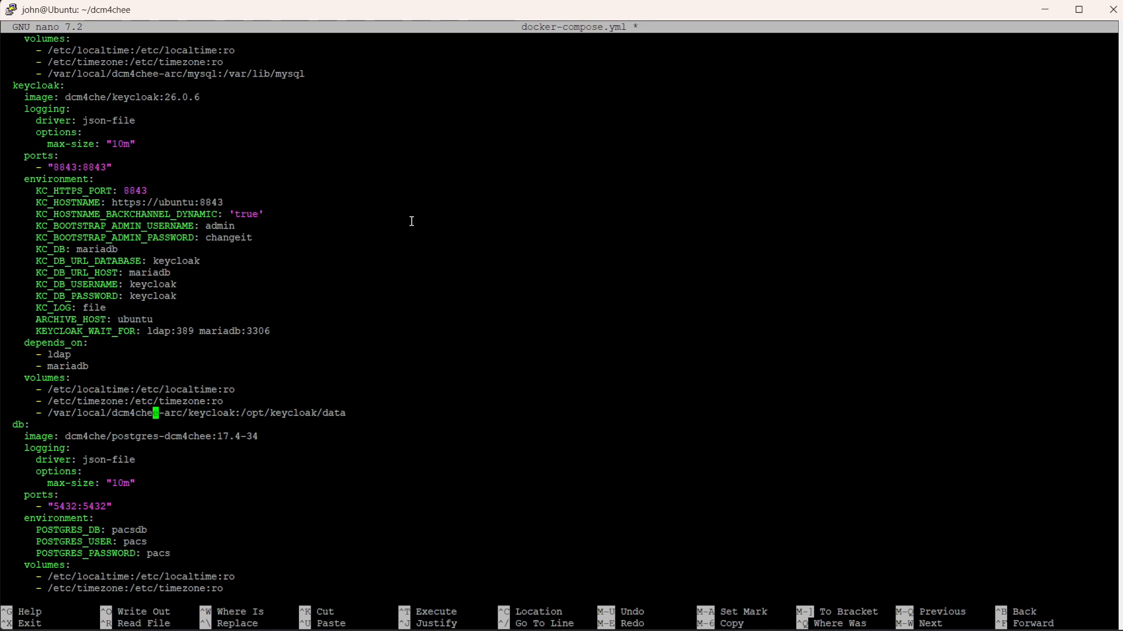
{"action": "scroll", "scroll_direction": "down", "scroll_amount": 3}
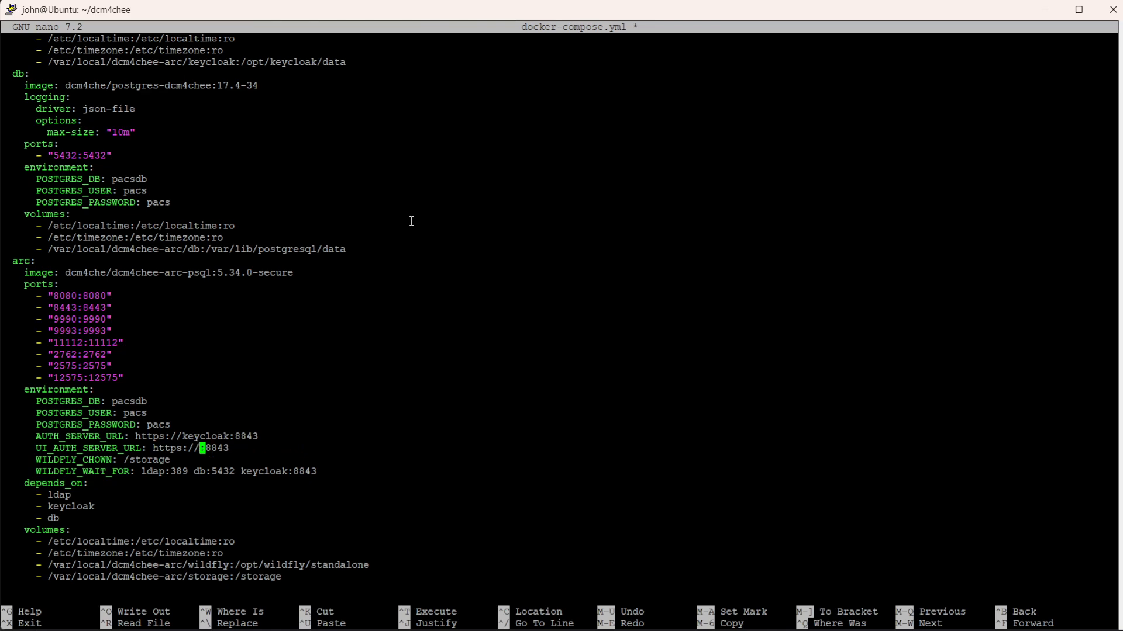
{"action": "type", "text": "ubuntu"}
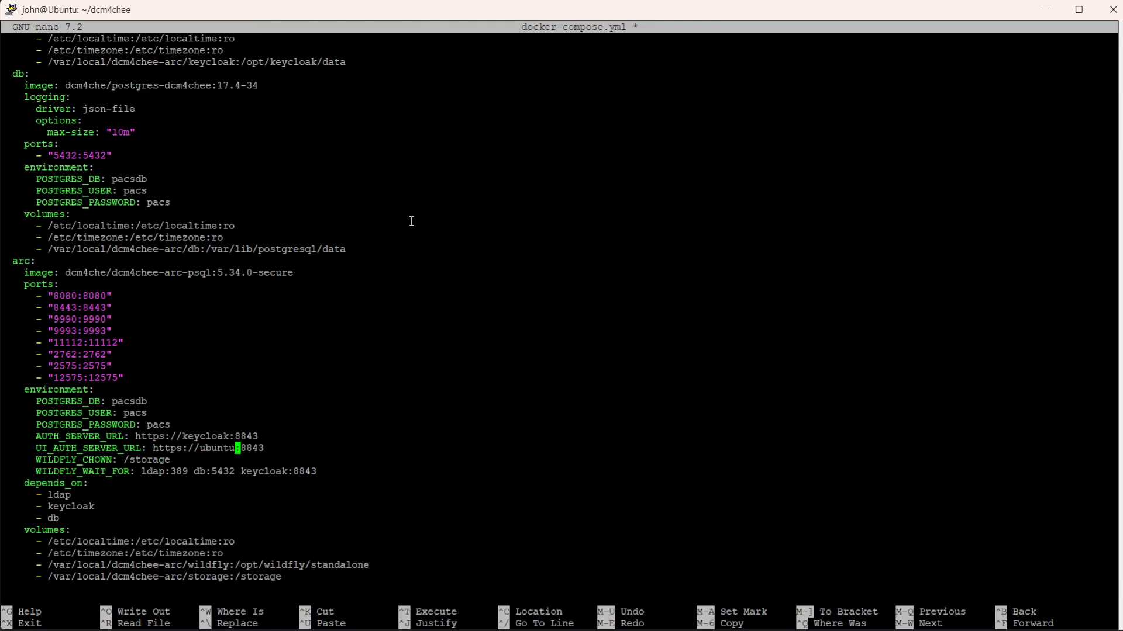
{"action": "key", "text": "ctrl+o"}
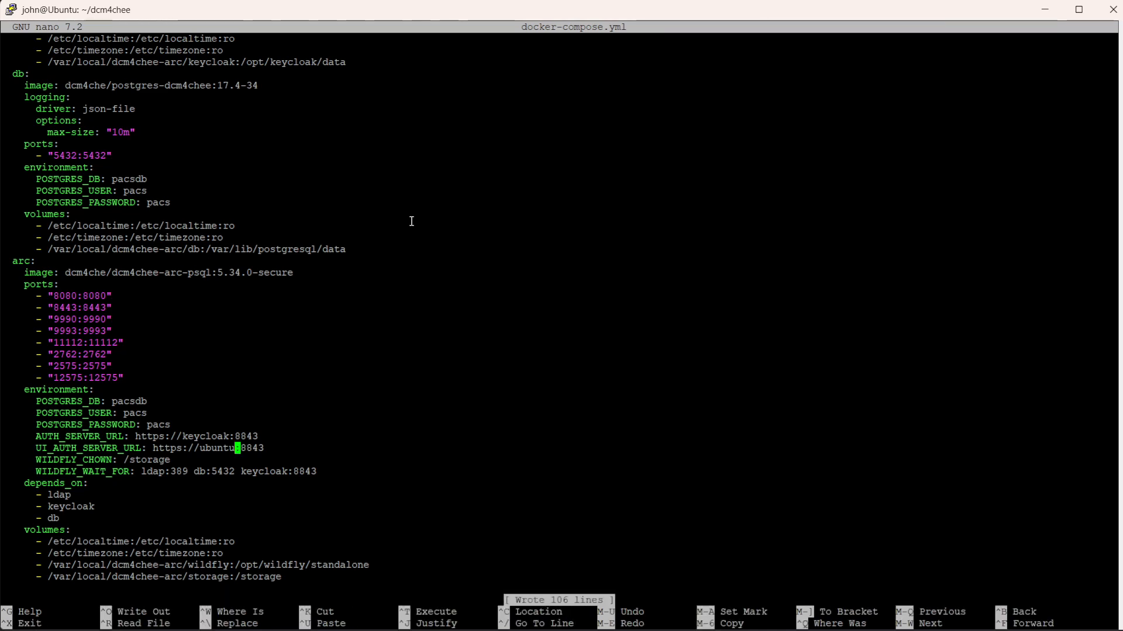
{"action": "key", "text": "ctrl+x"}
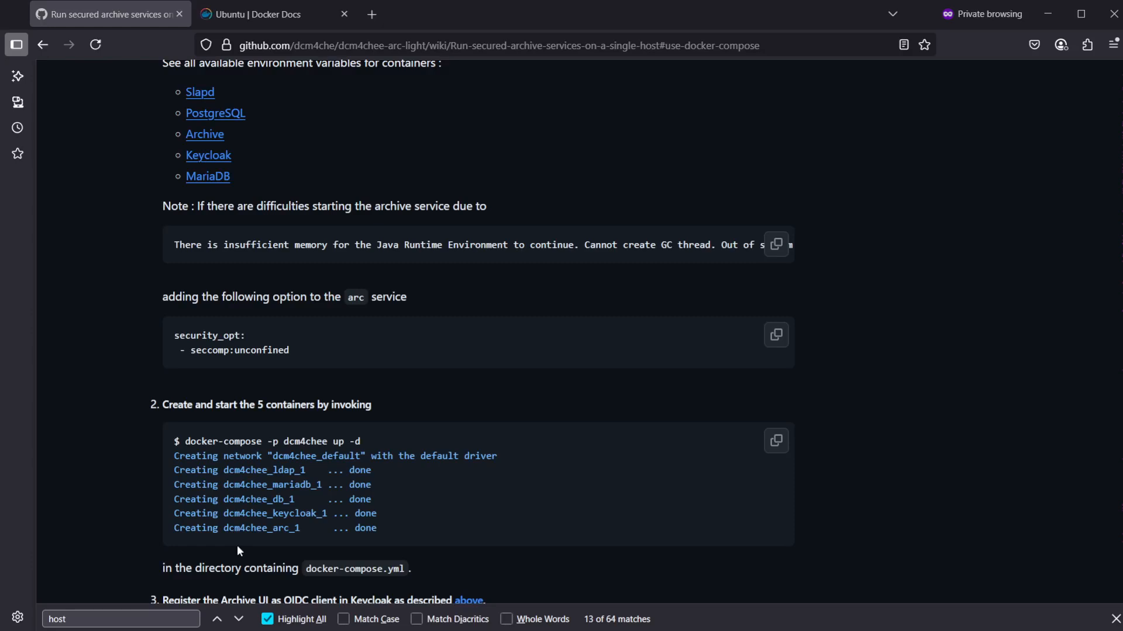
{"action": "mouse_move", "coordinate": [245, 419]}
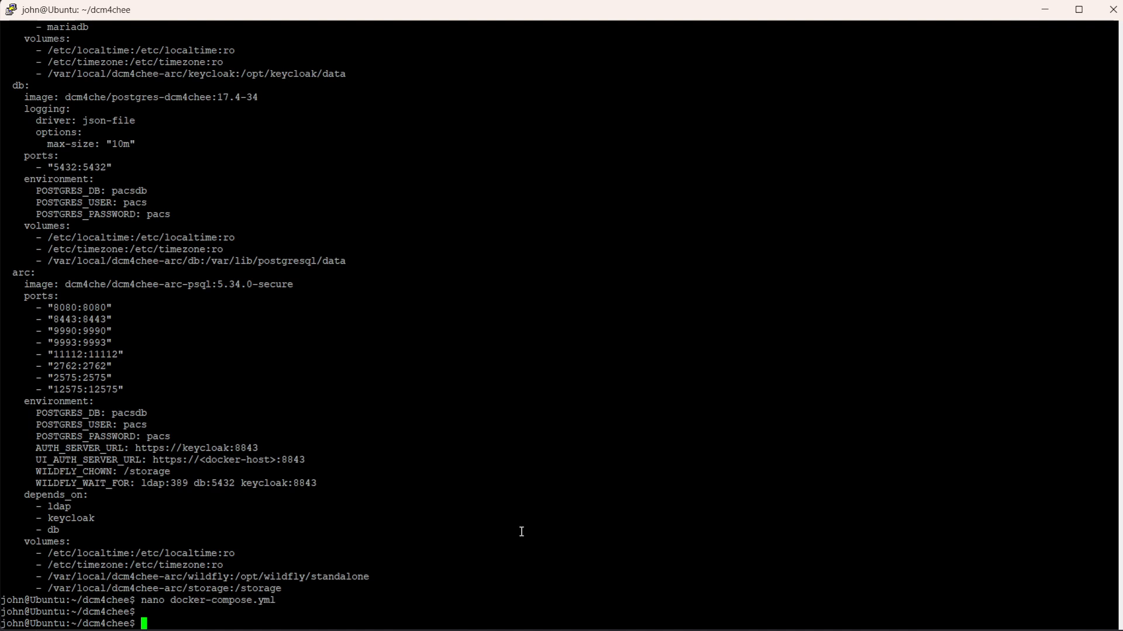
Start the stack with sudo docker compose -p dcm4chee up -d after the docker-compose attempts fail
{"action": "type", "text": "docker-compose -p dcm4chee up -d"}
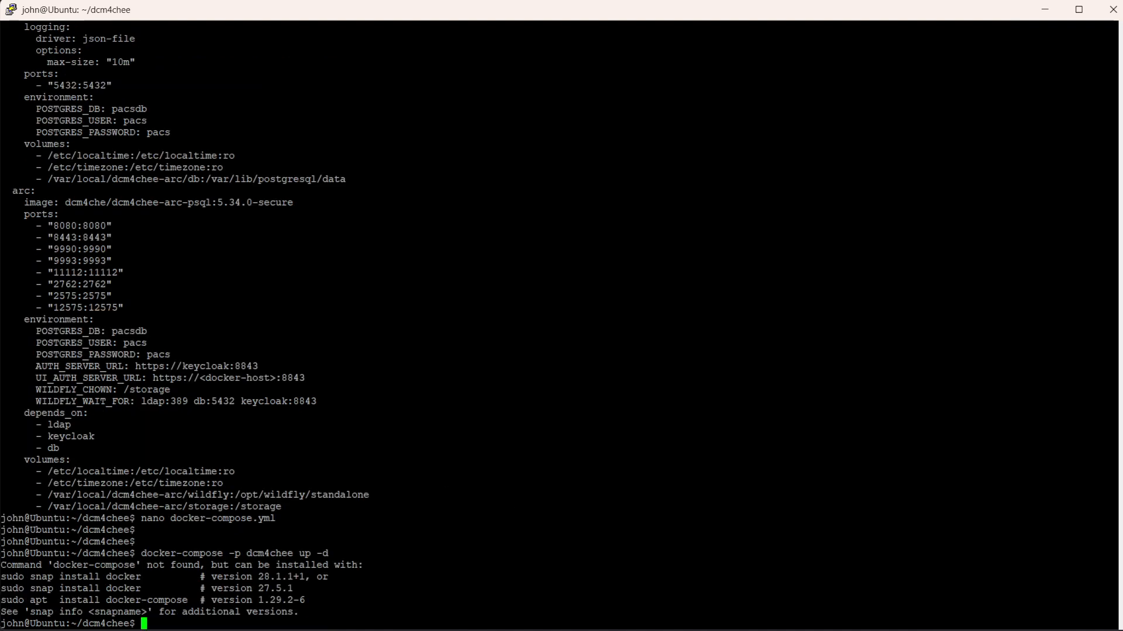
{"action": "type", "text": "docker-compose -p dcm4chee up -d"}
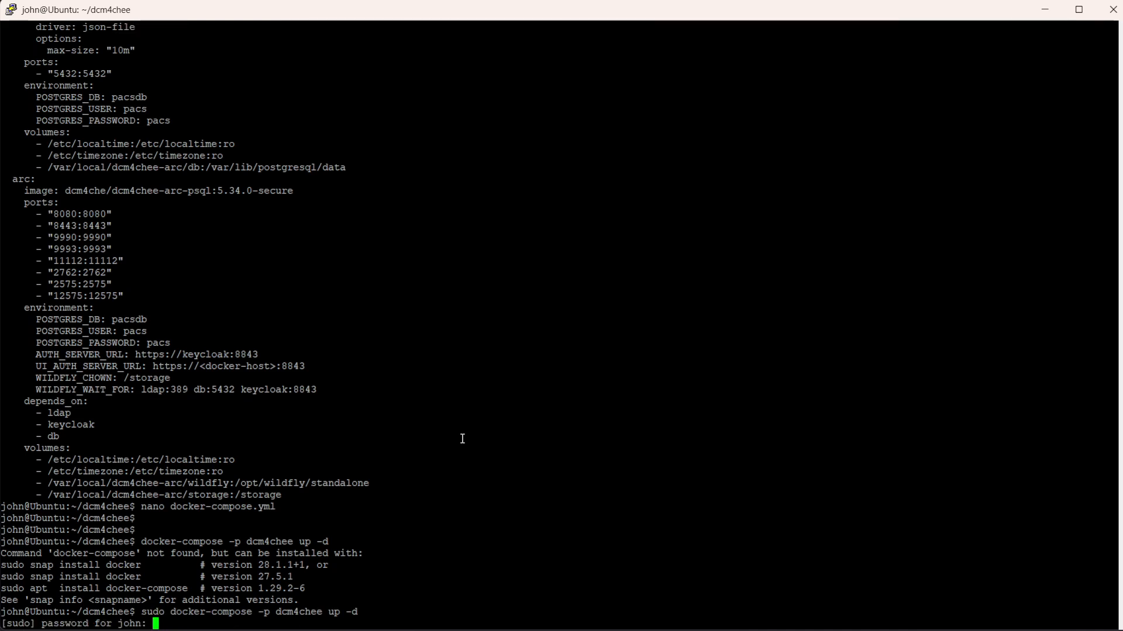
{"action": "key", "text": "Return"}
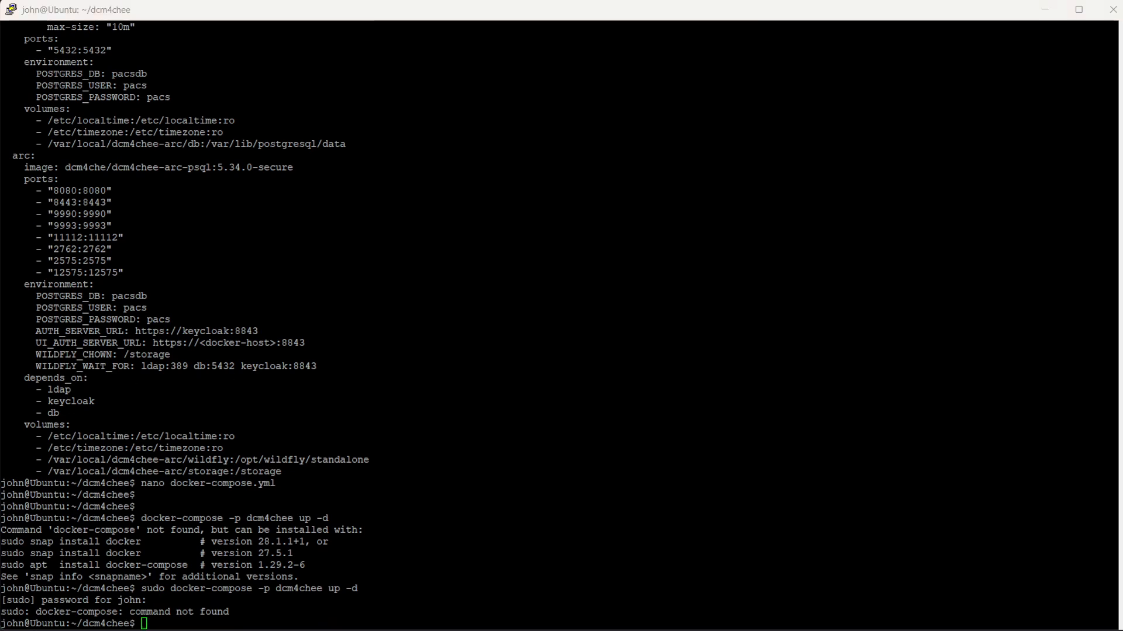
{"action": "type", "text": "sudo docker compose -p dcm4chee up -d"}
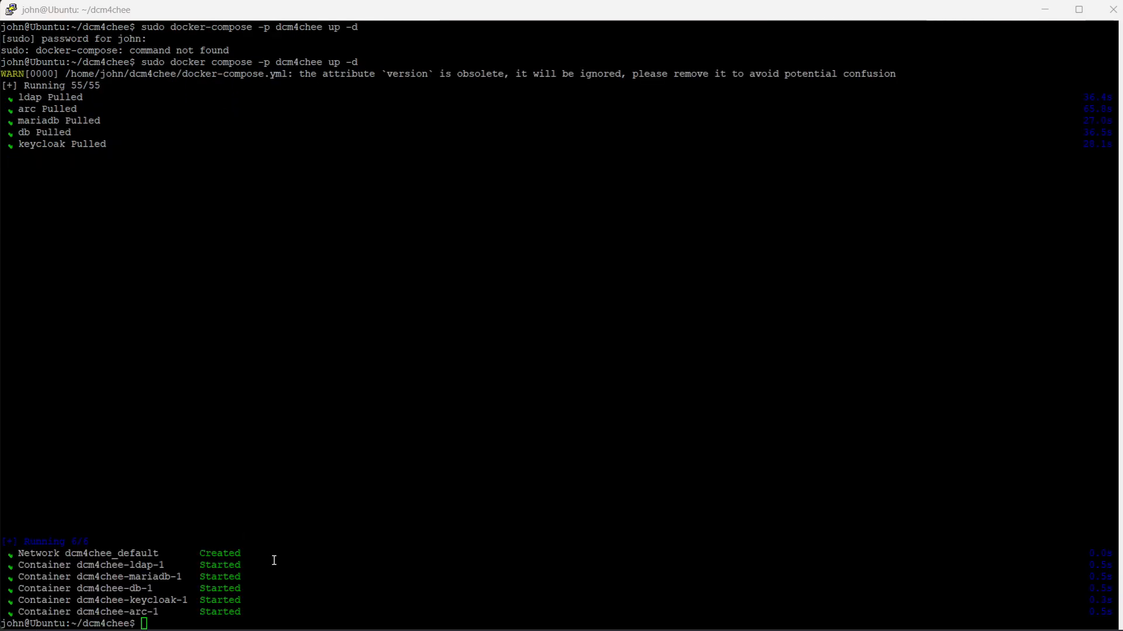
{"action": "mouse_move", "coordinate": [233, 521]}
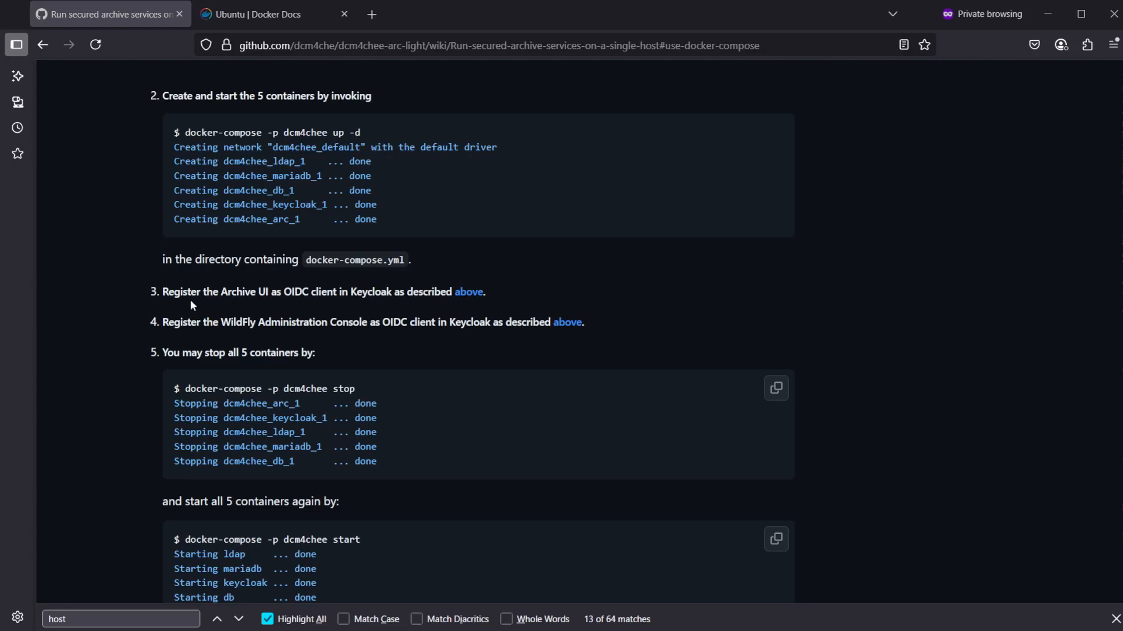
Follow the 'above' link and scroll to step 7, Verify OIDC client for Archive UI in Keycloak
{"action": "left_click_drag", "start_coordinate": [191, 291], "coordinate": [268, 291]}
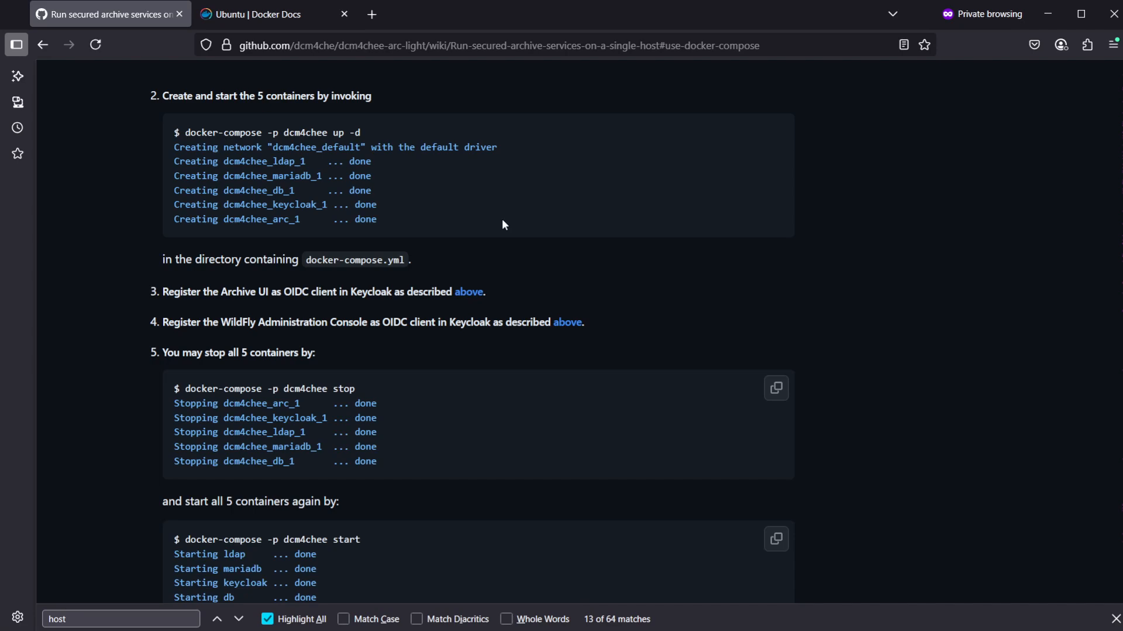
{"action": "mouse_move", "coordinate": [468, 293]}
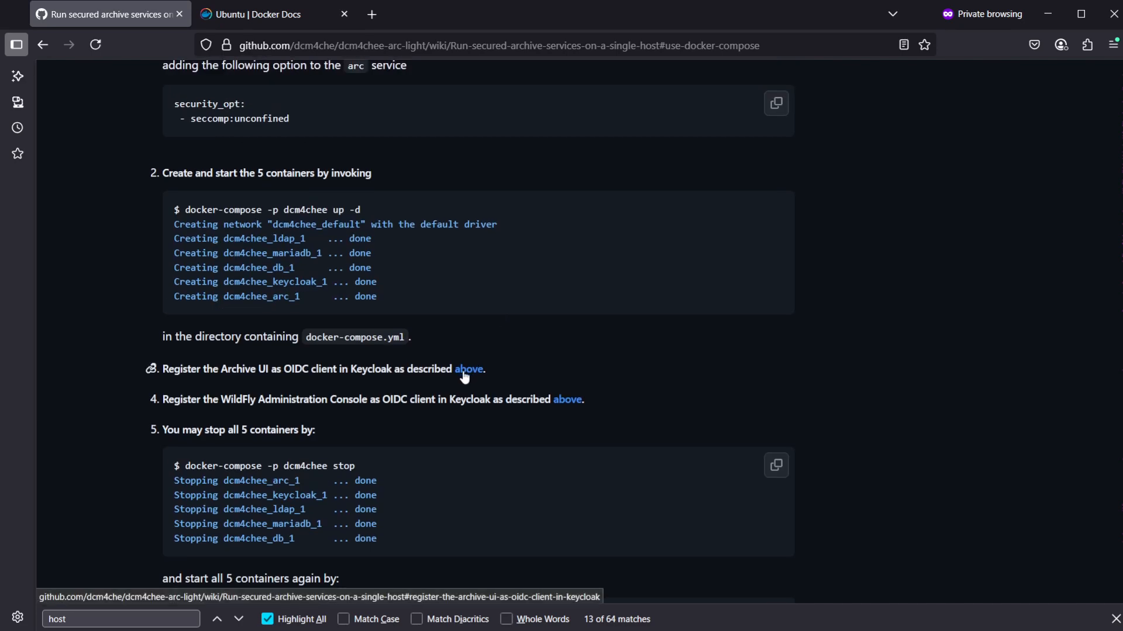
{"action": "left_click", "coordinate": [469, 369]}
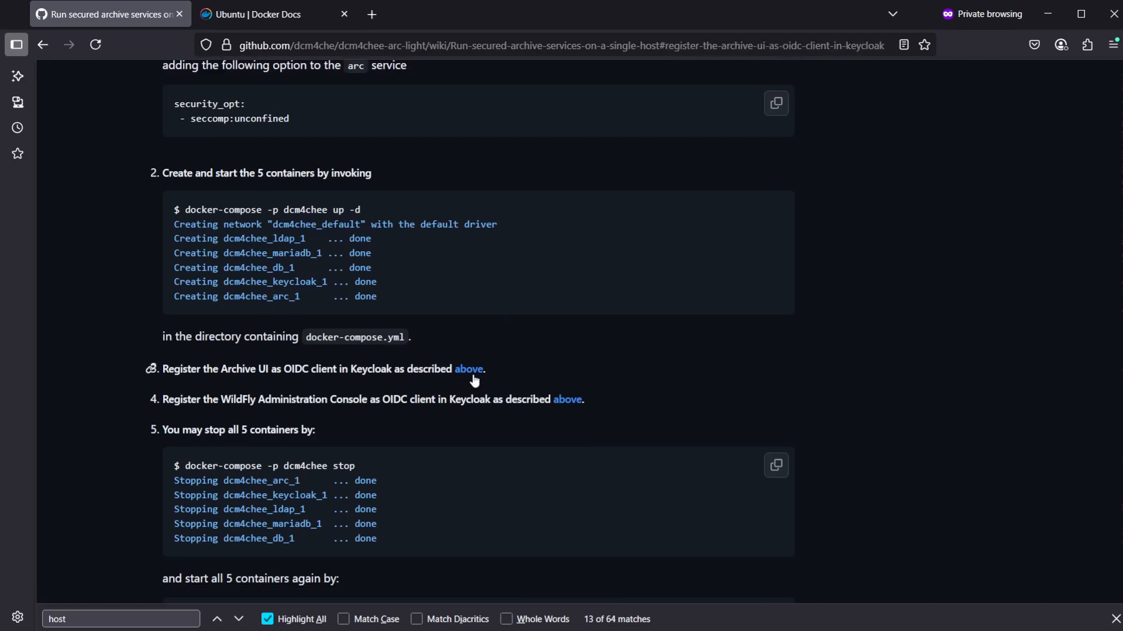
{"action": "mouse_move", "coordinate": [467, 369]}
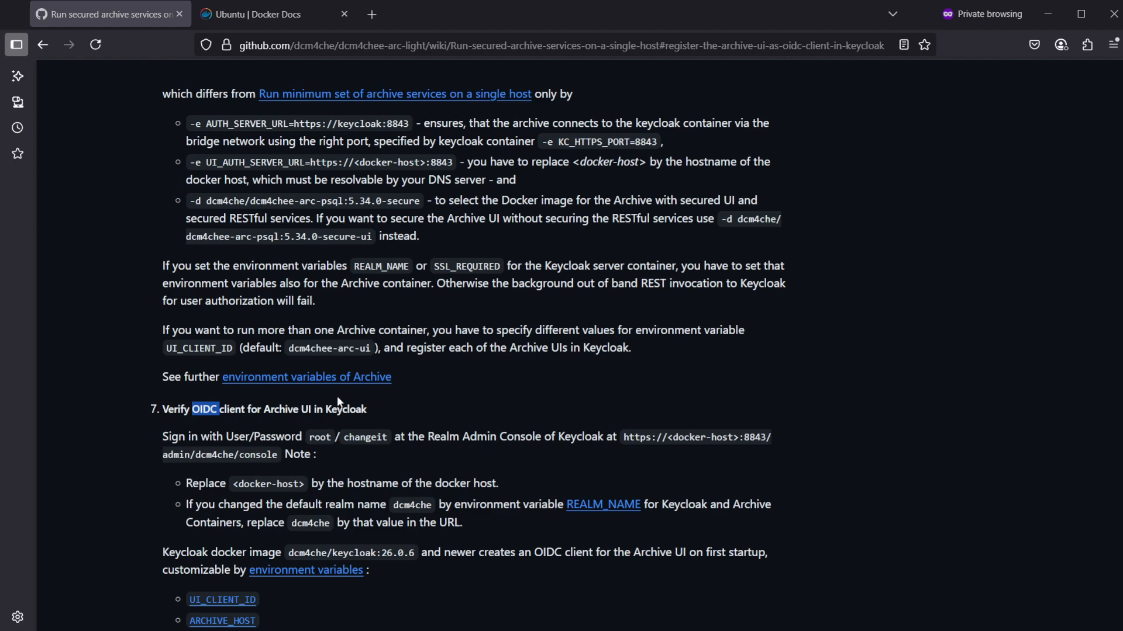
{"action": "scroll", "scroll_direction": "down", "scroll_amount": 3}
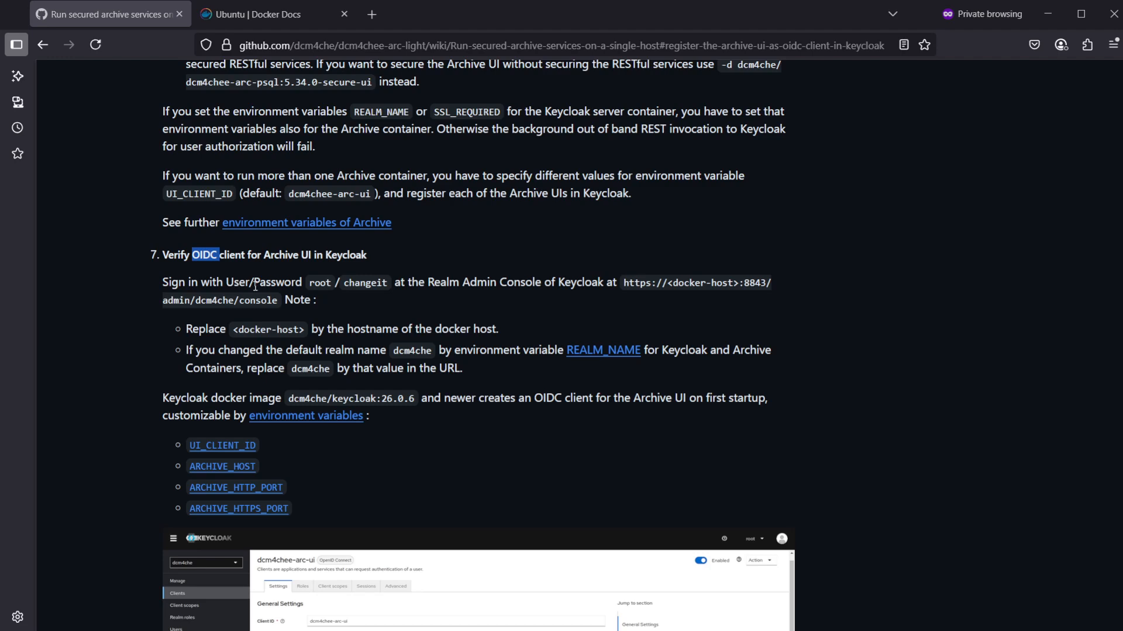
{"action": "mouse_move", "coordinate": [423, 284]}
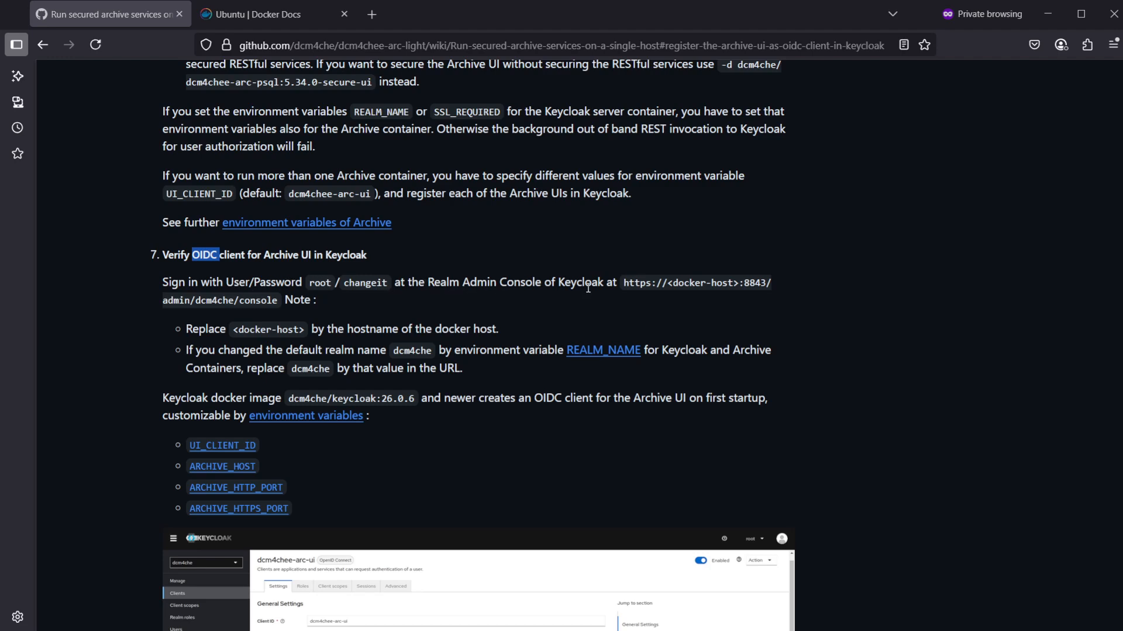
{"action": "mouse_move", "coordinate": [770, 281]}
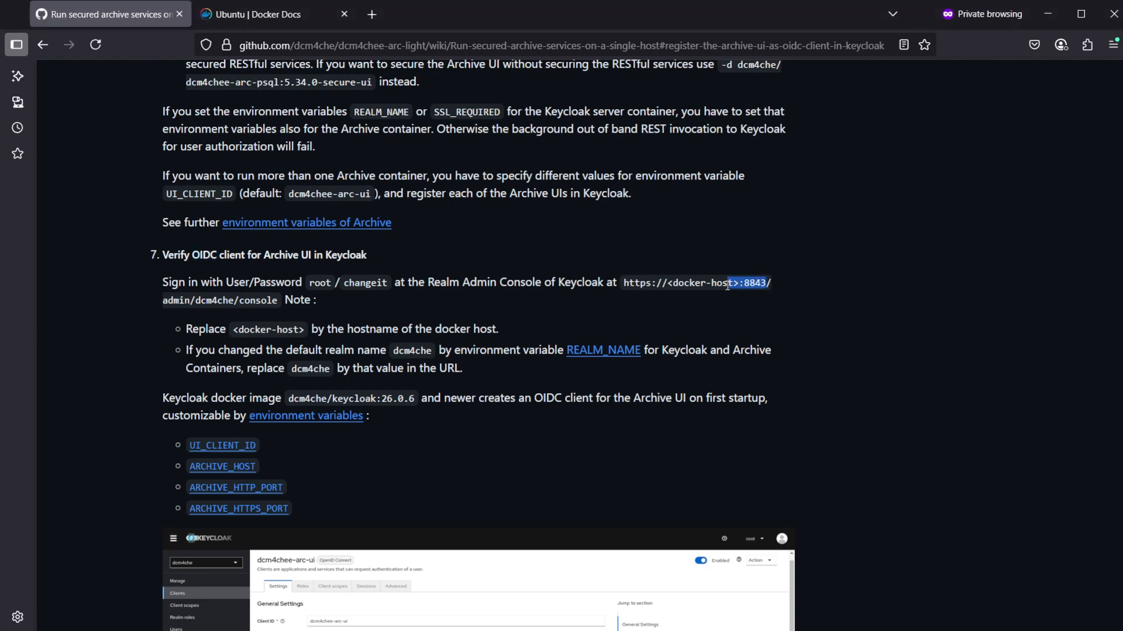
{"action": "left_click_drag", "start_coordinate": [729, 282], "coordinate": [622, 282]}
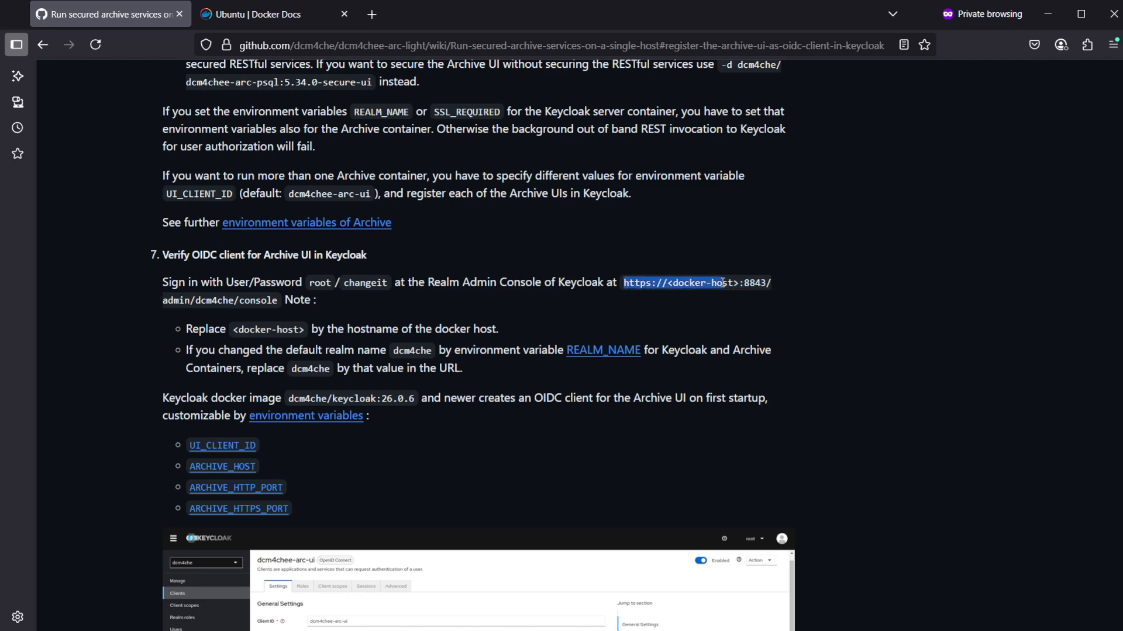
{"action": "left_click_drag", "start_coordinate": [722, 281], "coordinate": [283, 300]}
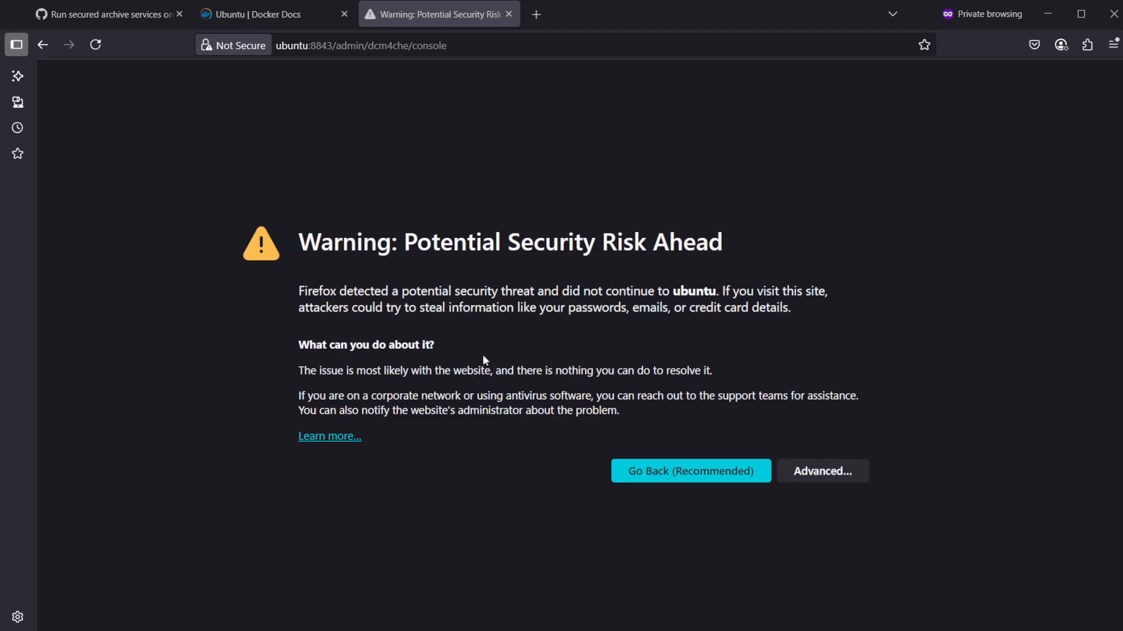
{"action": "mouse_move", "coordinate": [822, 471]}
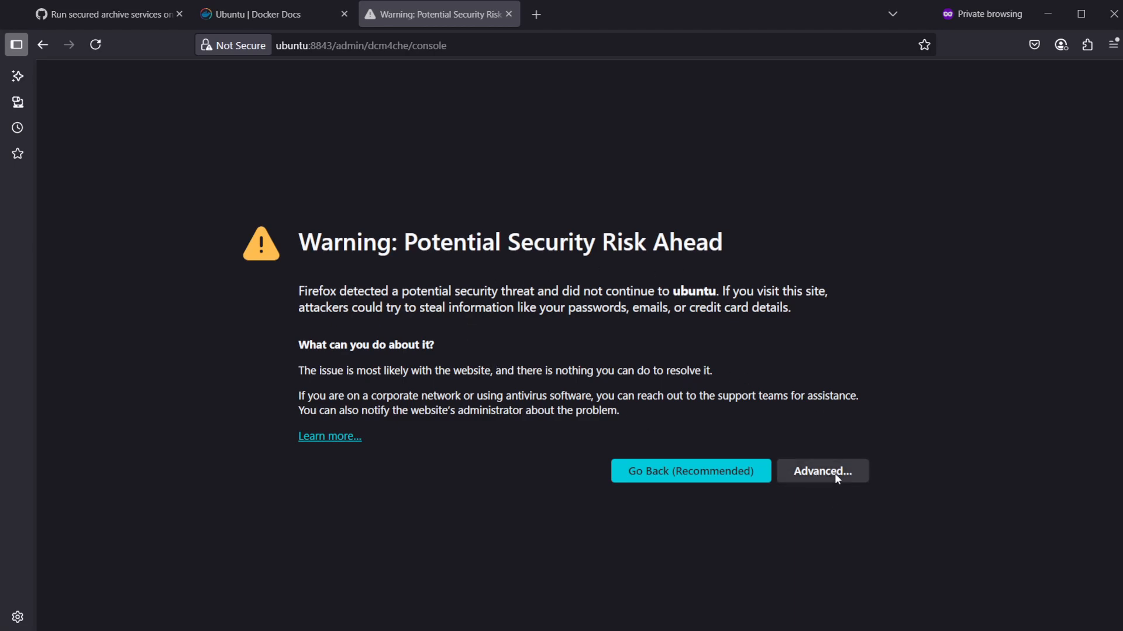
{"action": "left_click", "coordinate": [821, 472]}
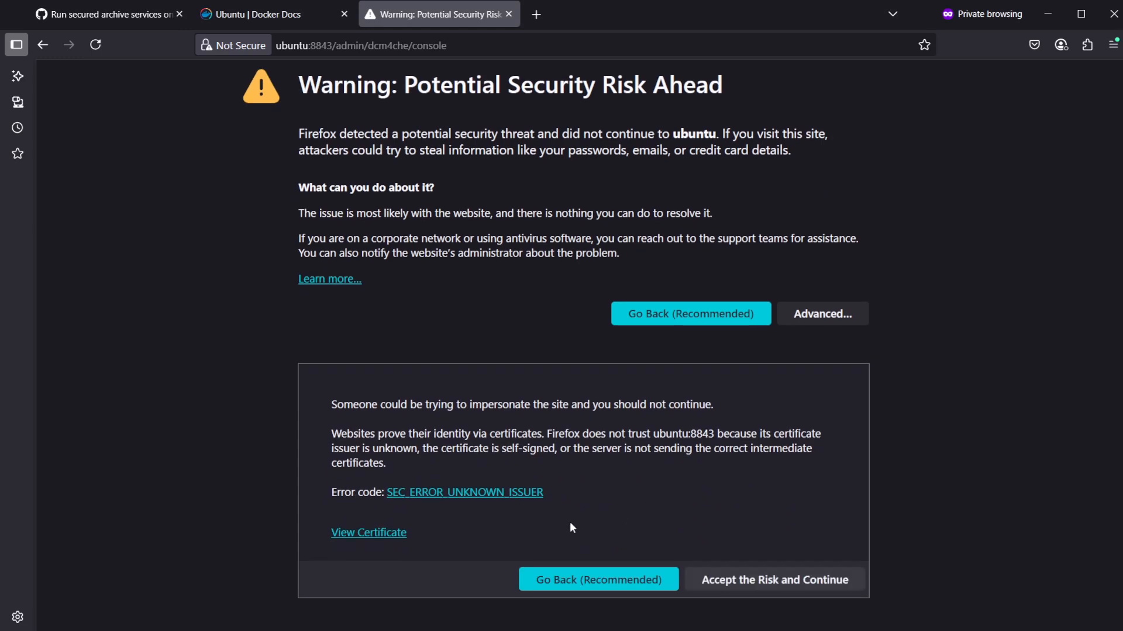
{"action": "left_click", "coordinate": [772, 580]}
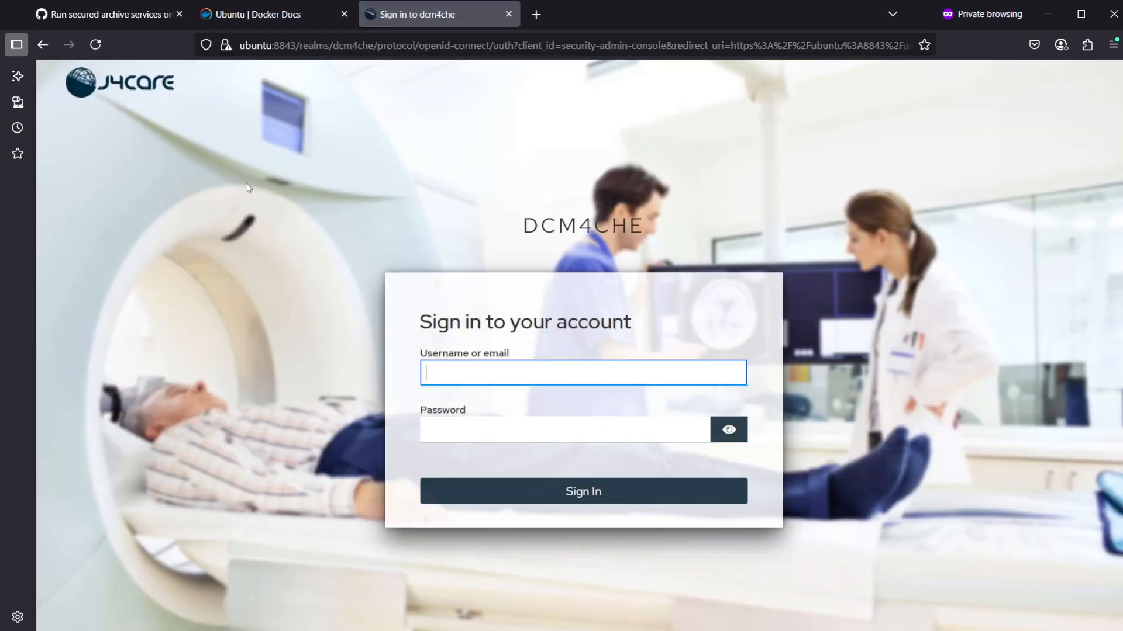
{"action": "left_click", "coordinate": [108, 13]}
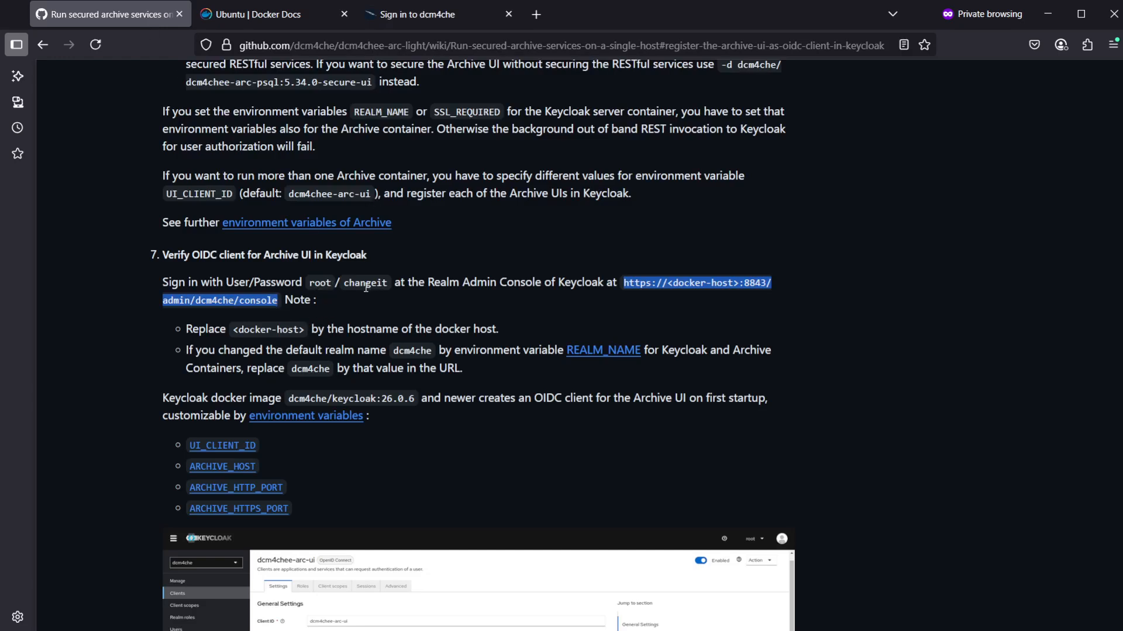
{"action": "left_click", "coordinate": [422, 14]}
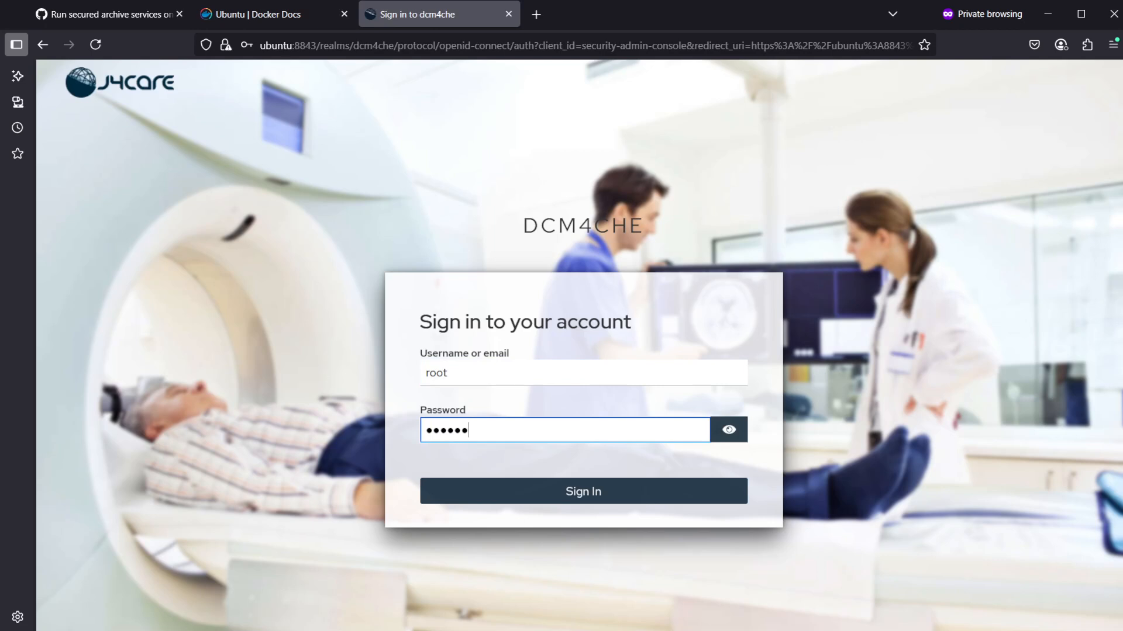
{"action": "left_click", "coordinate": [582, 491]}
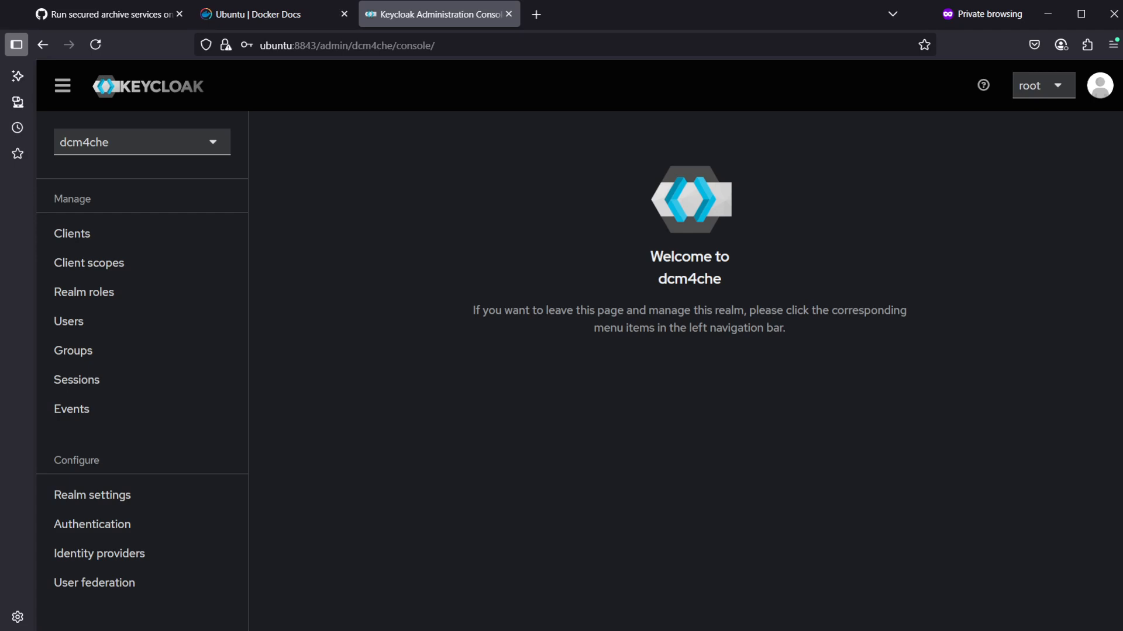
Check the wiki's Keycloak client verification step, then return to the admin console
{"action": "left_click", "coordinate": [108, 14]}
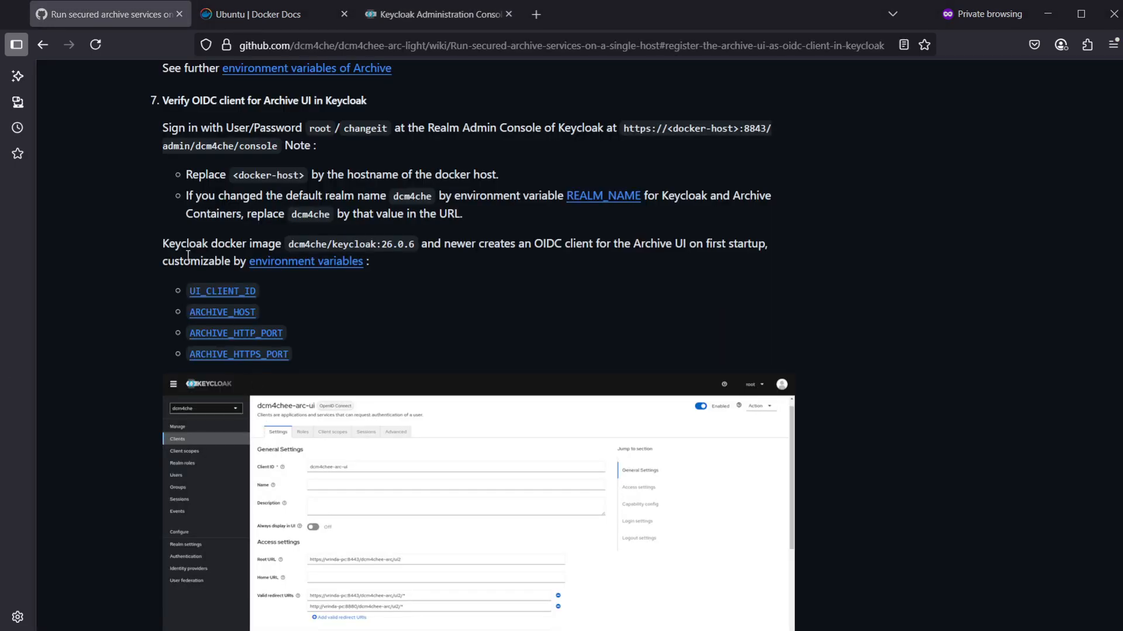
{"action": "left_click_drag", "start_coordinate": [210, 244], "coordinate": [392, 244]}
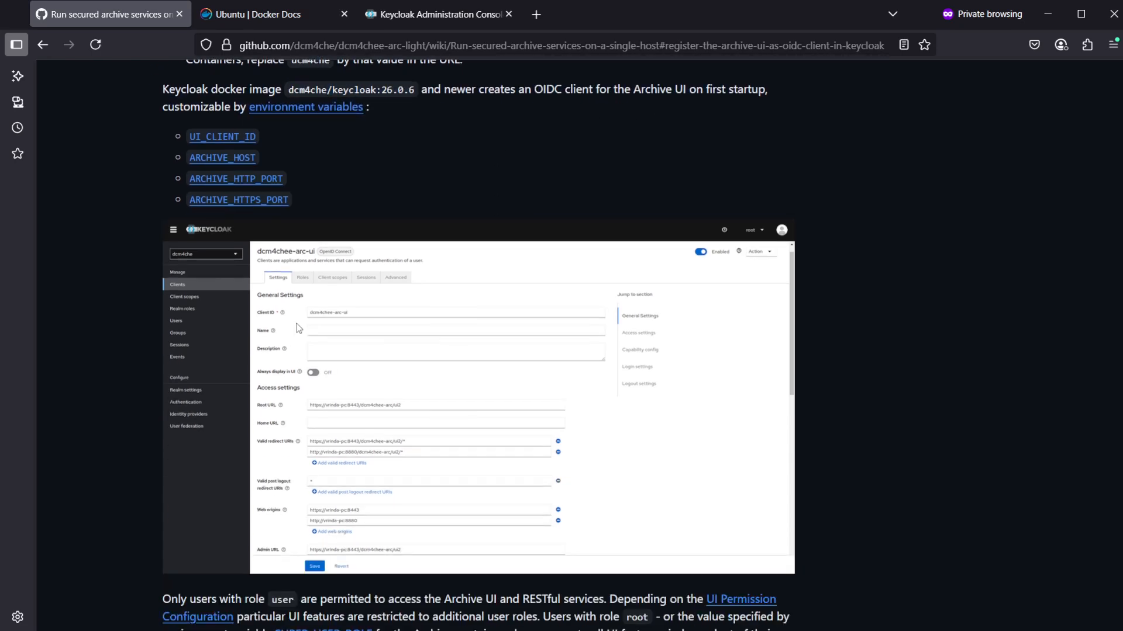
{"action": "mouse_move", "coordinate": [341, 380]}
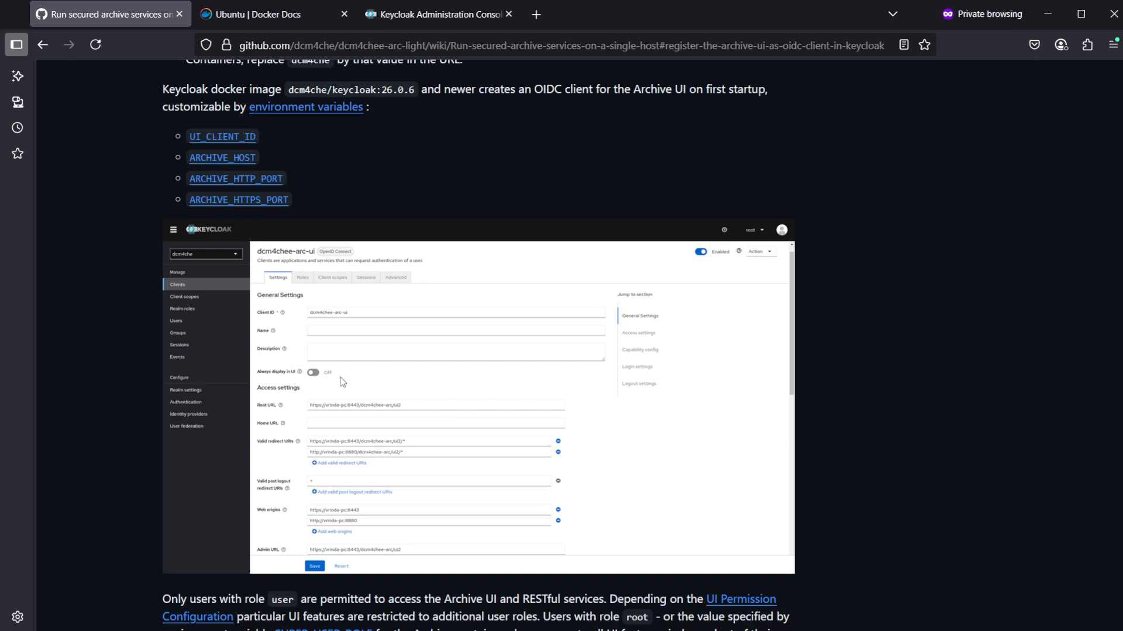
{"action": "left_click", "coordinate": [437, 13]}
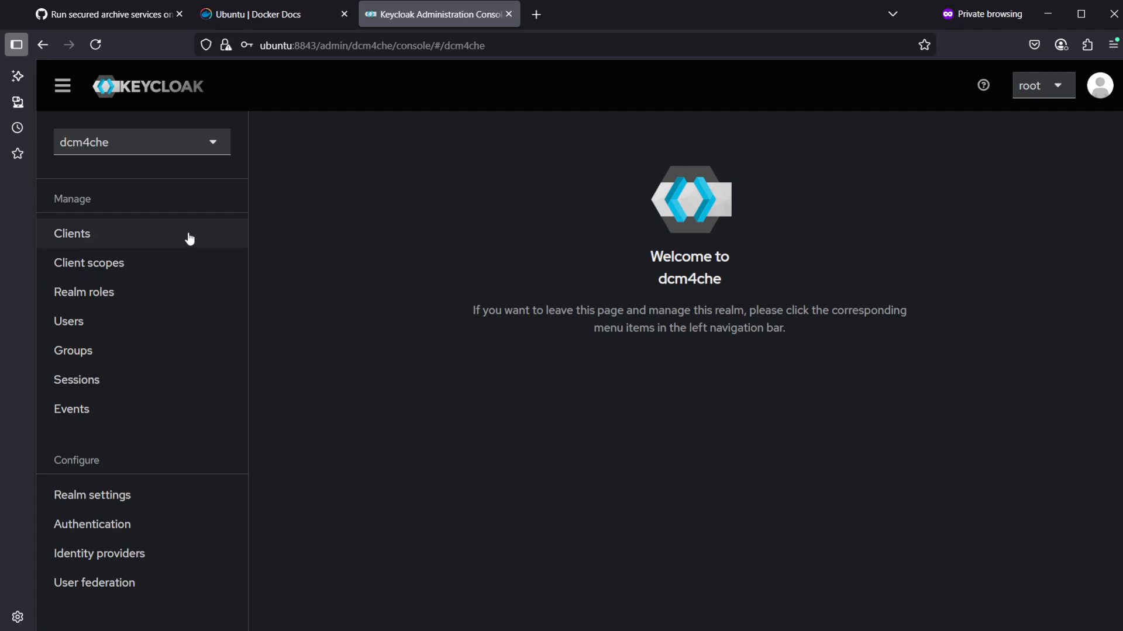
View the dcm4chee-arc-ui client's settings in the dcm4che realm and compare with the wiki
{"action": "left_click", "coordinate": [71, 233]}
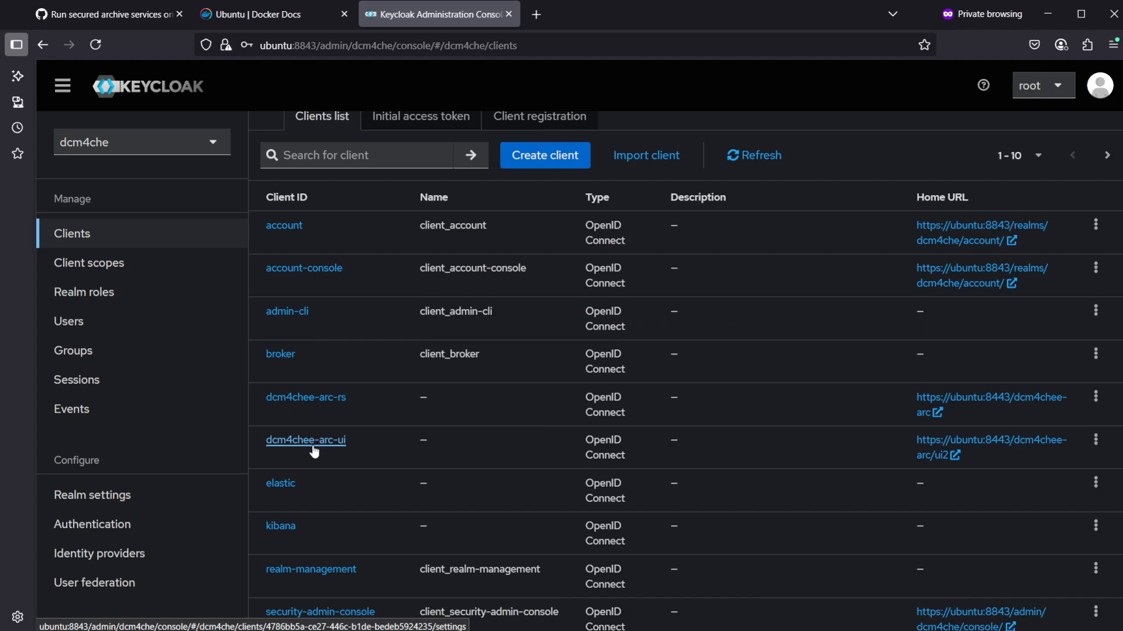
{"action": "left_click", "coordinate": [305, 440]}
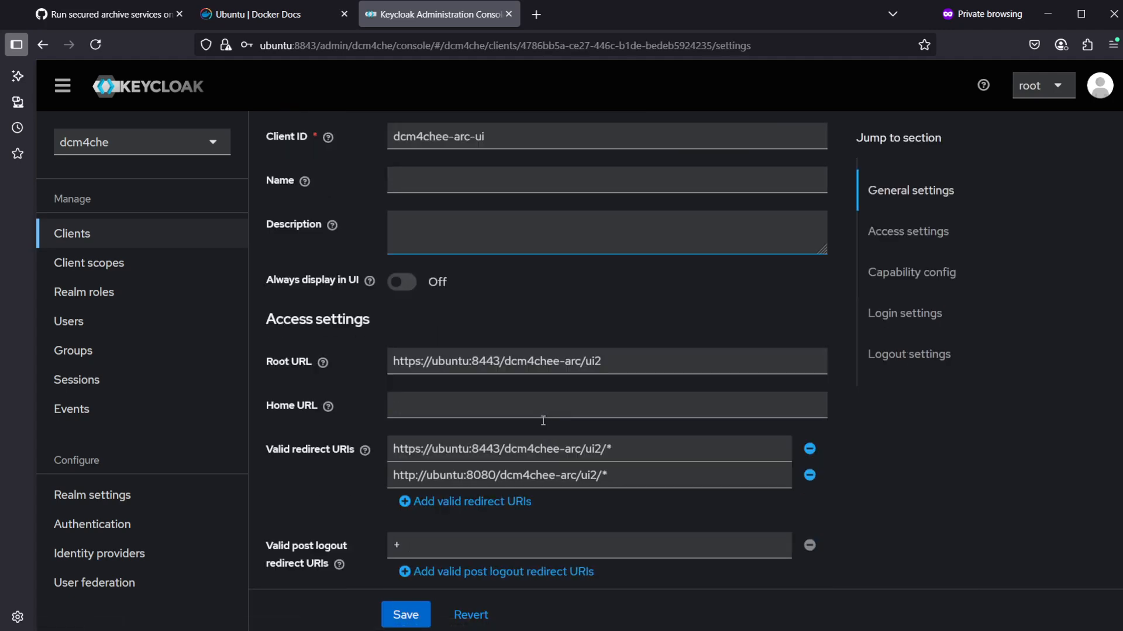
{"action": "scroll", "scroll_direction": "down", "scroll_amount": 3}
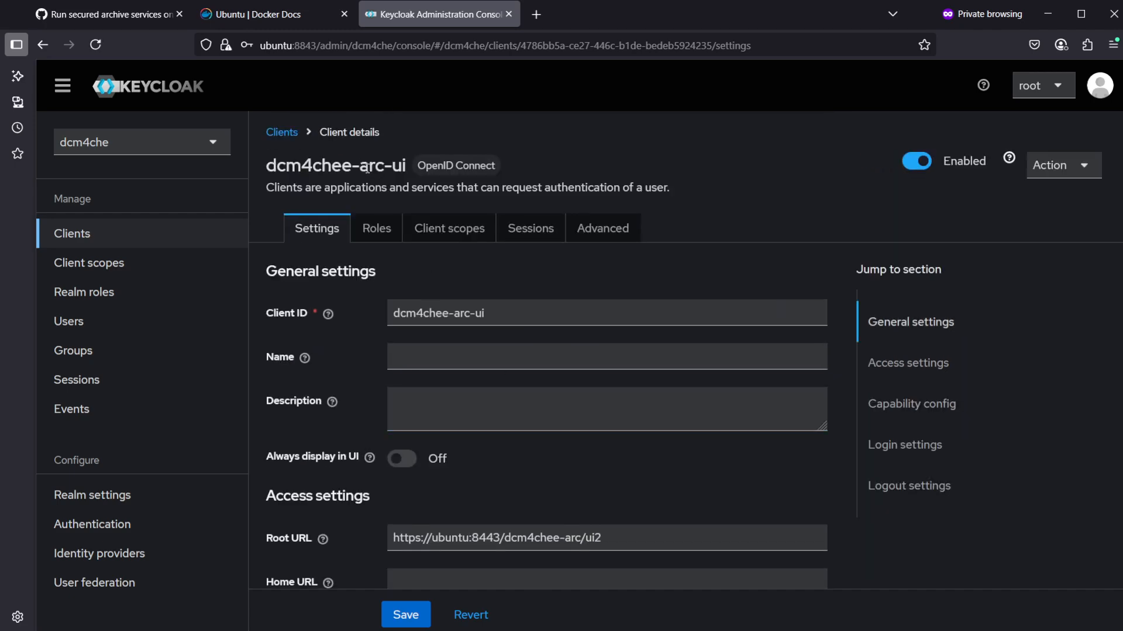
{"action": "left_click", "coordinate": [107, 14]}
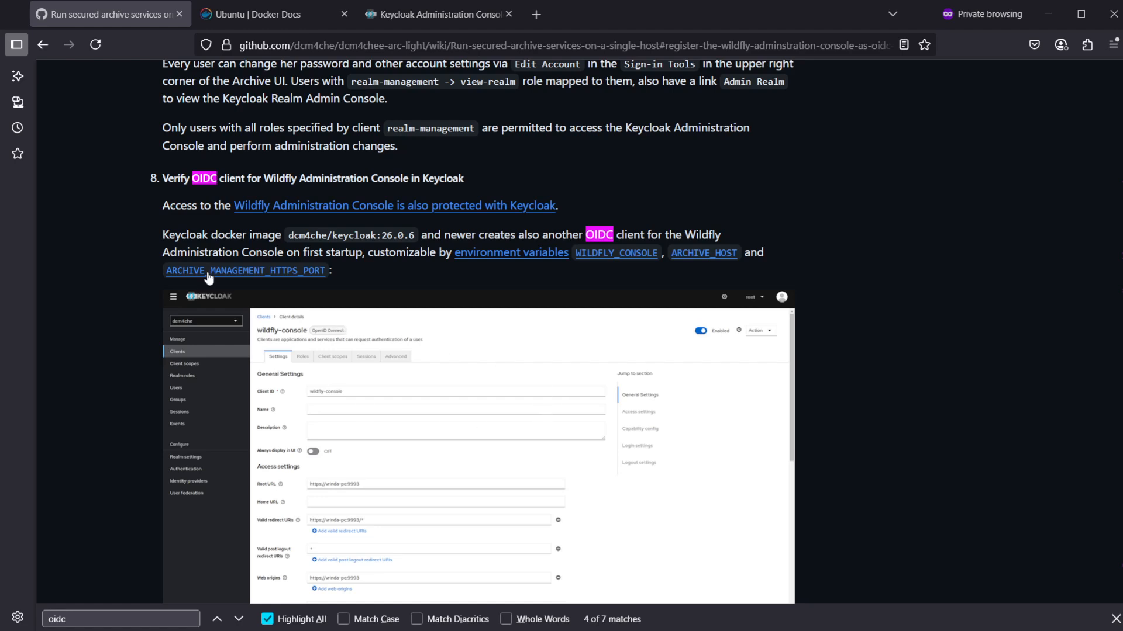
Read the wiki down to the preconfigured users and roles section
{"action": "left_click_drag", "start_coordinate": [181, 233], "coordinate": [494, 234]}
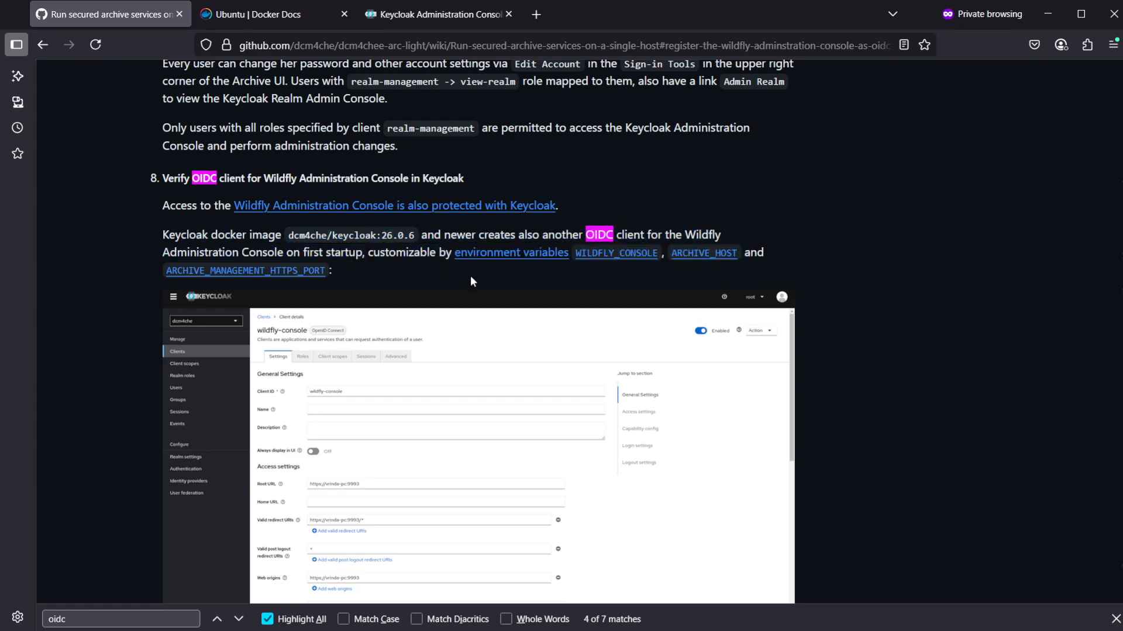
{"action": "scroll", "scroll_direction": "down", "scroll_amount": 3}
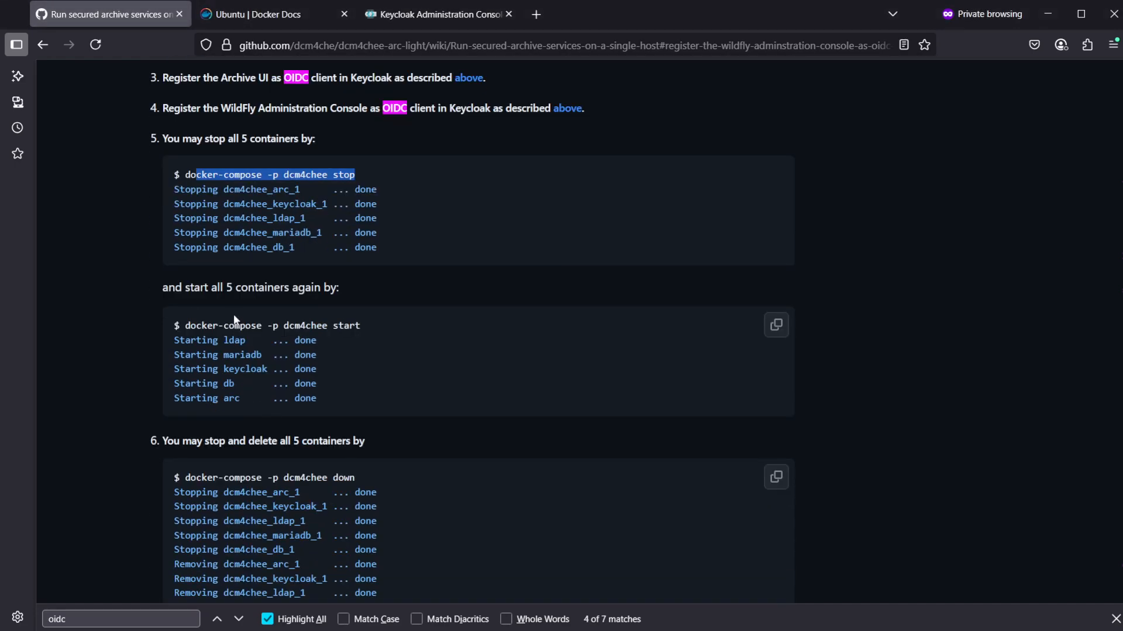
{"action": "scroll", "scroll_direction": "down", "scroll_amount": 3}
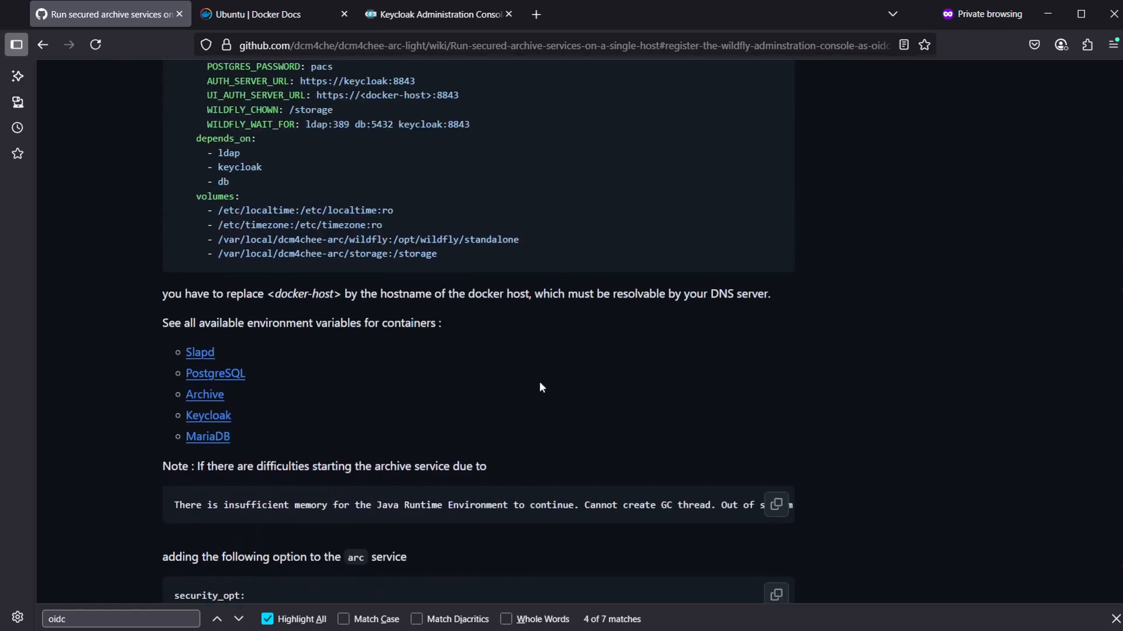
{"action": "mouse_move", "coordinate": [185, 278]}
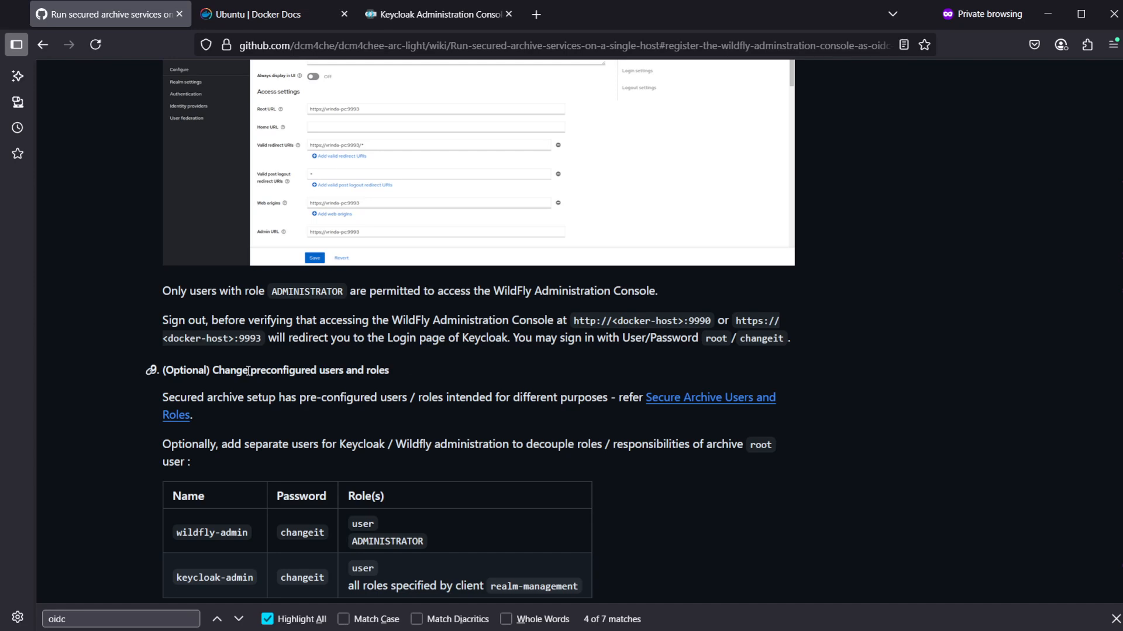
{"action": "left_click_drag", "start_coordinate": [251, 370], "coordinate": [390, 370]}
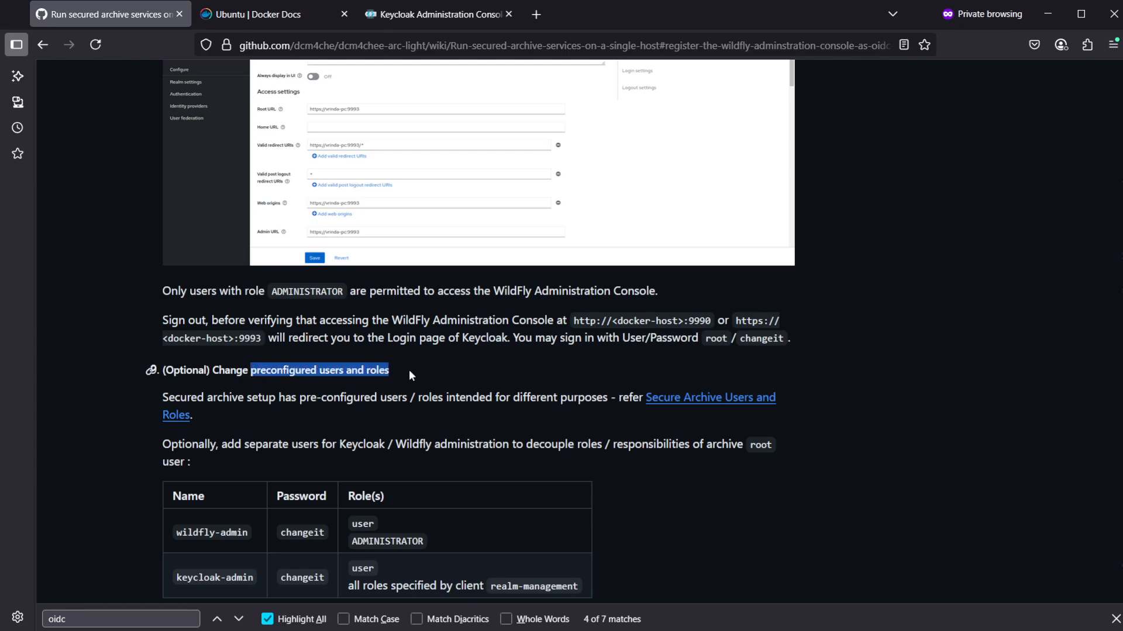
{"action": "scroll", "scroll_direction": "down", "scroll_amount": 3}
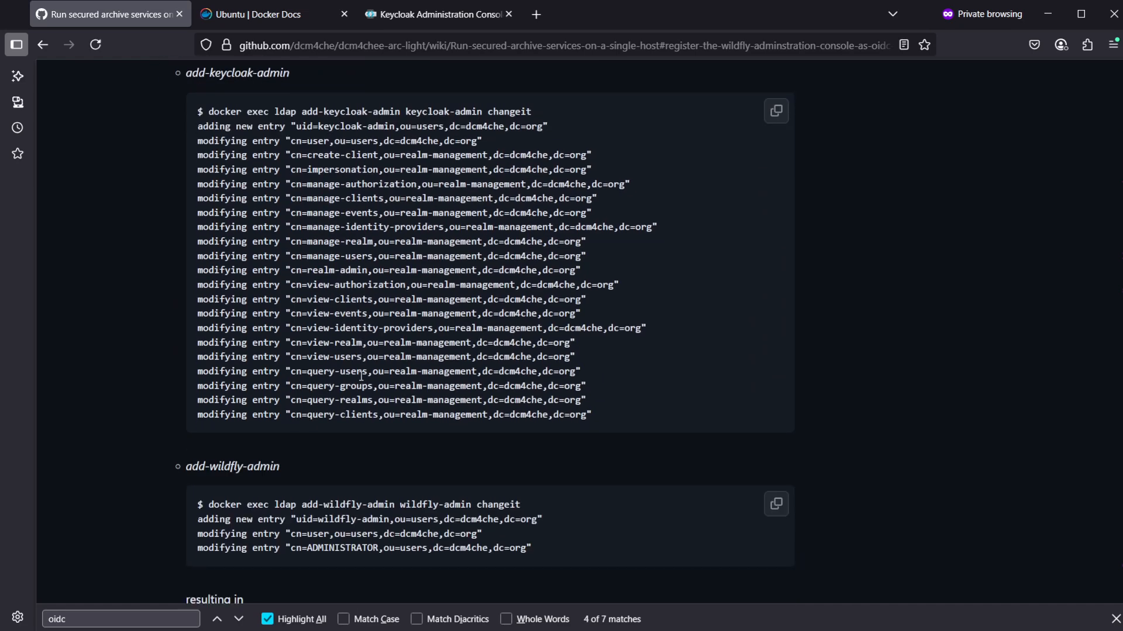
{"action": "scroll", "scroll_direction": "down", "scroll_amount": 3}
{"action": "type", "text": "ui2"}
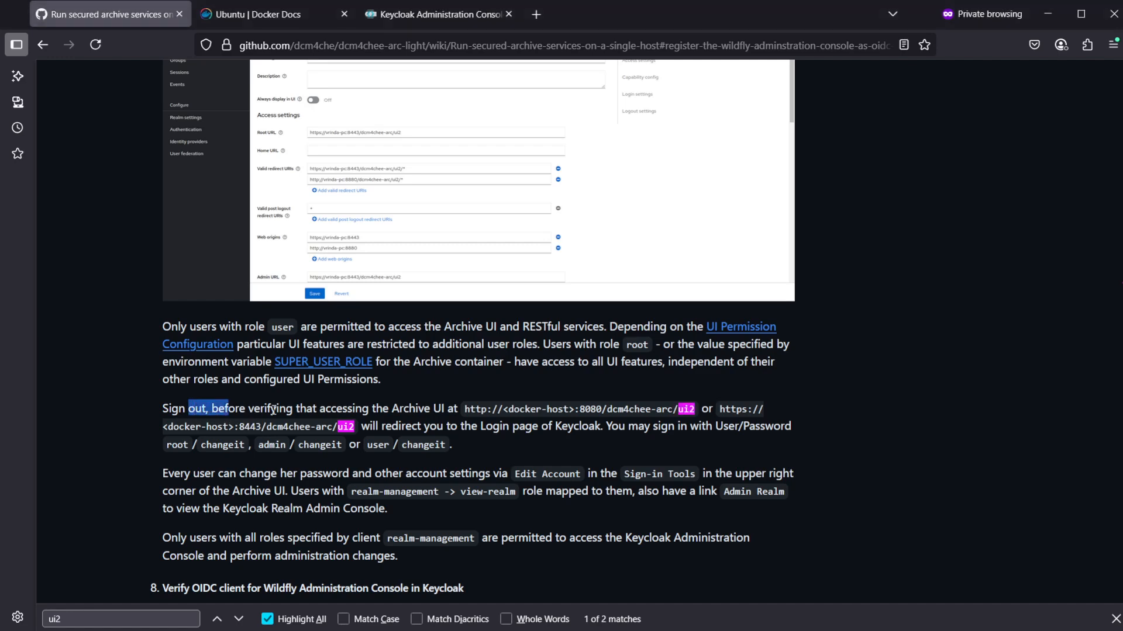
{"action": "left_click_drag", "start_coordinate": [226, 408], "coordinate": [444, 408]}
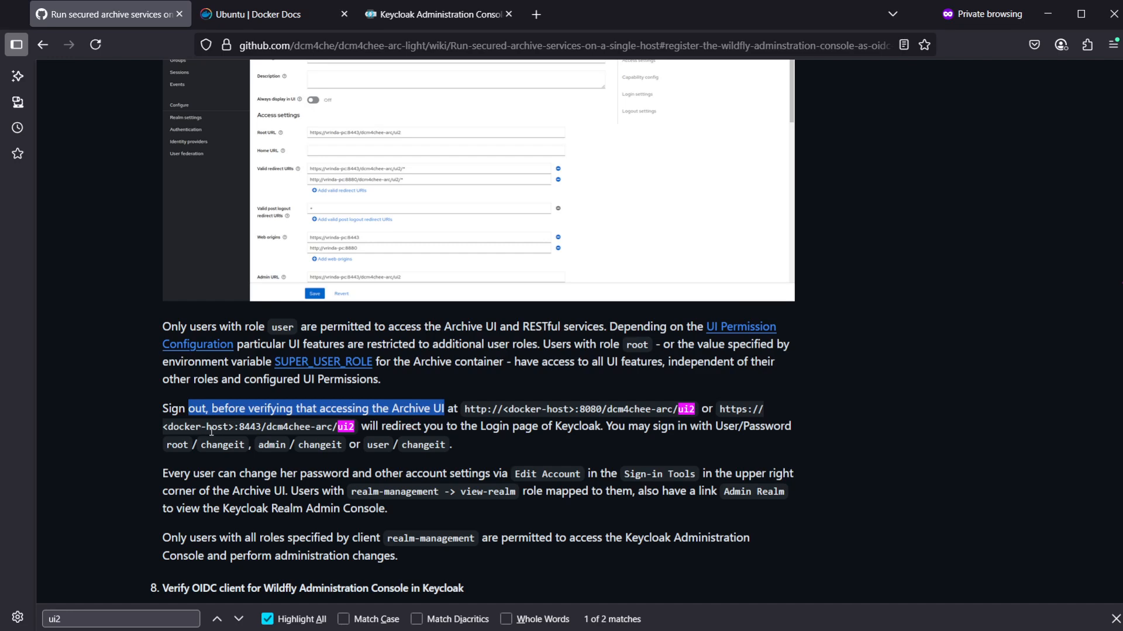
{"action": "left_click_drag", "start_coordinate": [188, 408], "coordinate": [371, 444]}
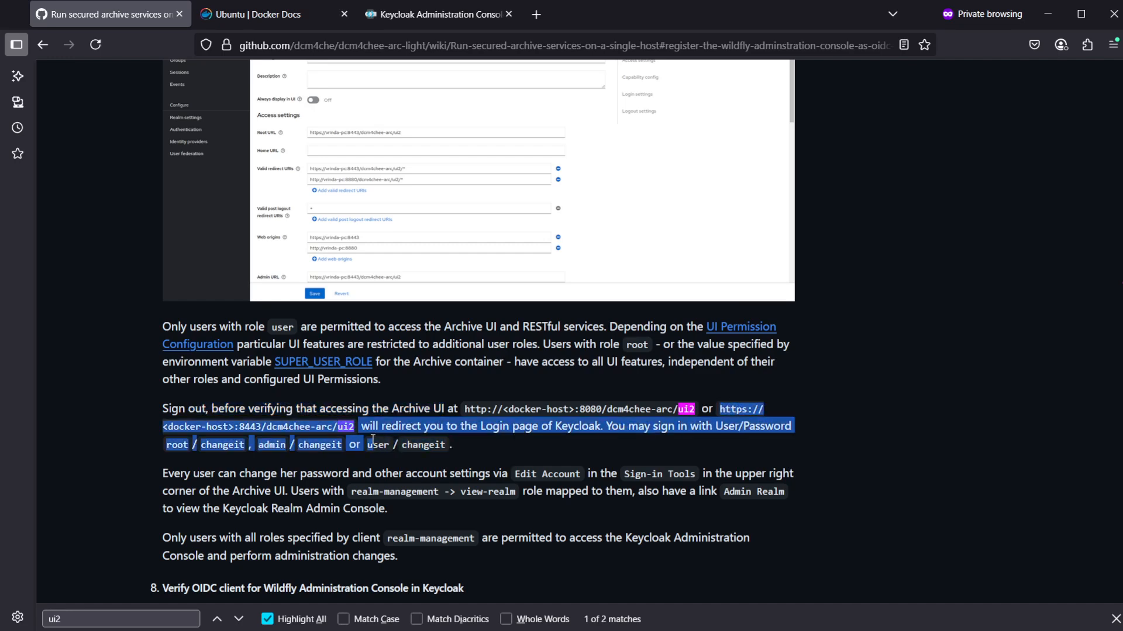
{"action": "left_click", "coordinate": [465, 439]}
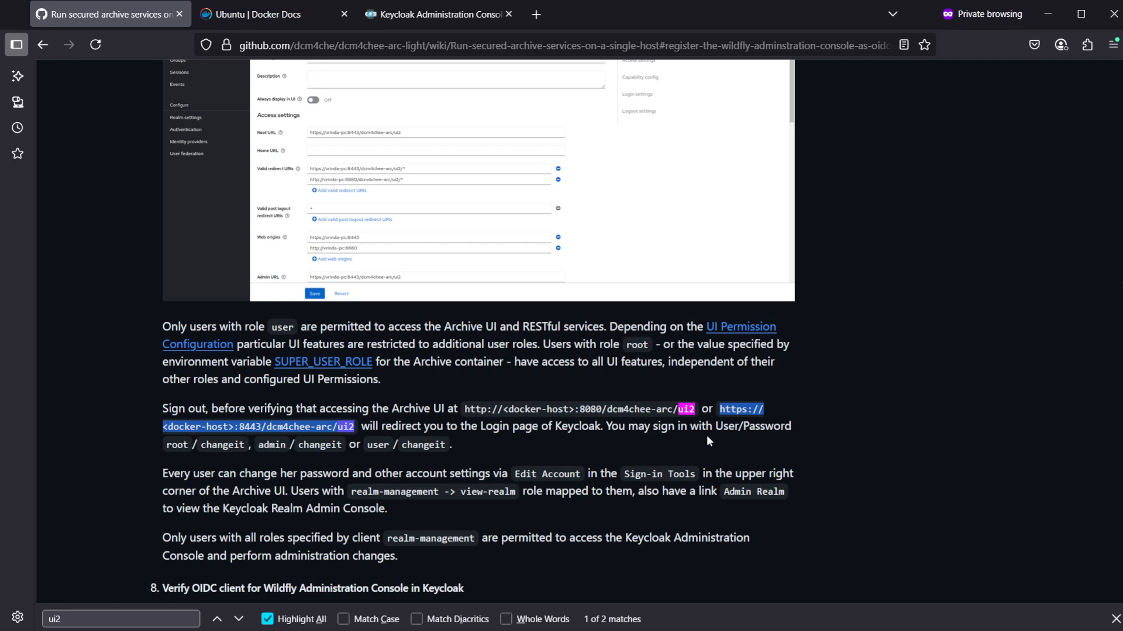
{"action": "mouse_move", "coordinate": [764, 440]}
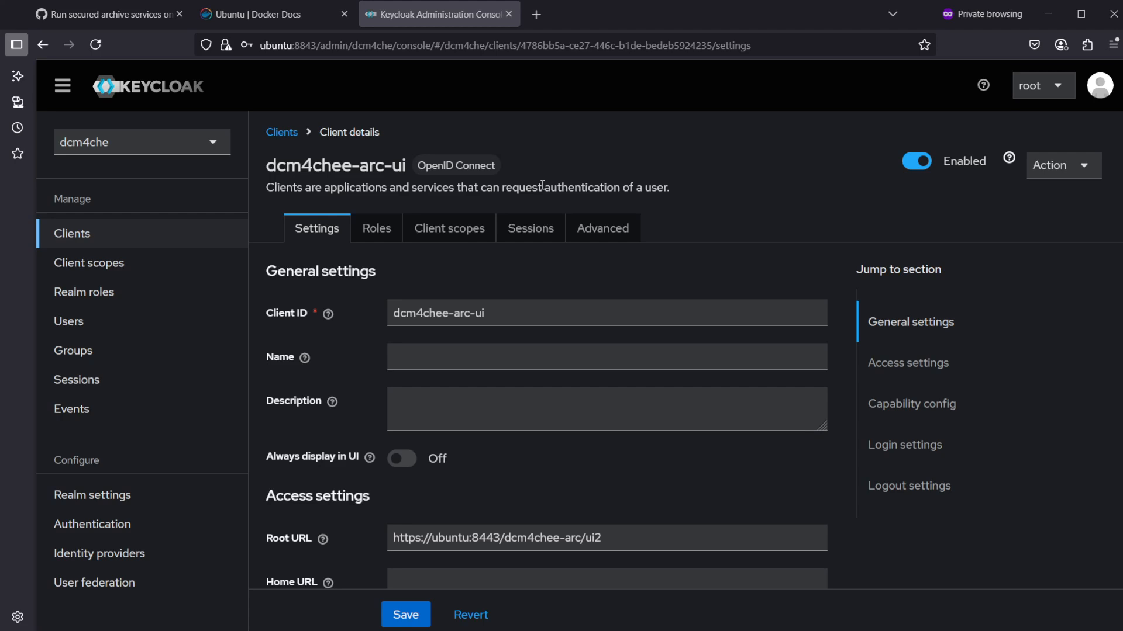
{"action": "mouse_move", "coordinate": [1072, 96]}
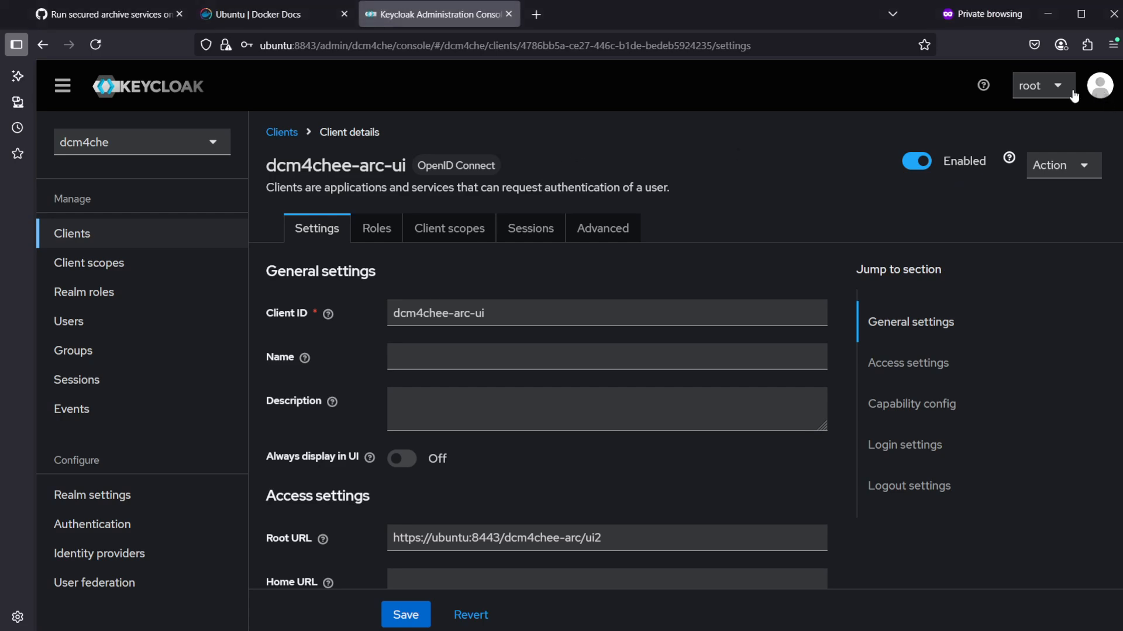
{"action": "left_click", "coordinate": [1039, 86]}
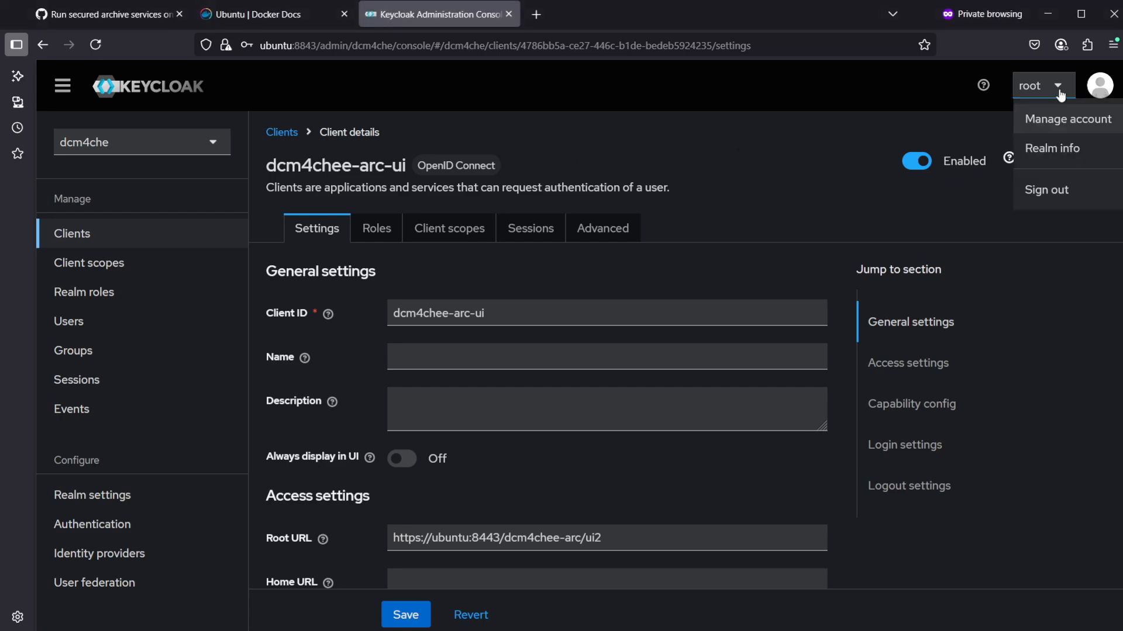
{"action": "left_click", "coordinate": [1046, 190]}
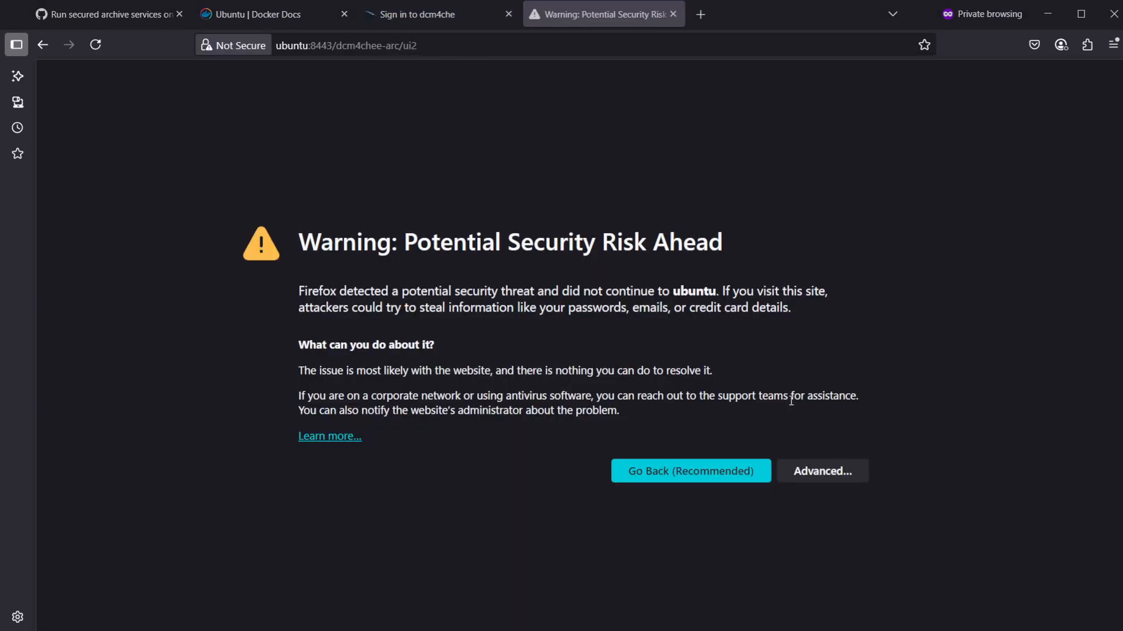
{"action": "left_click", "coordinate": [821, 471]}
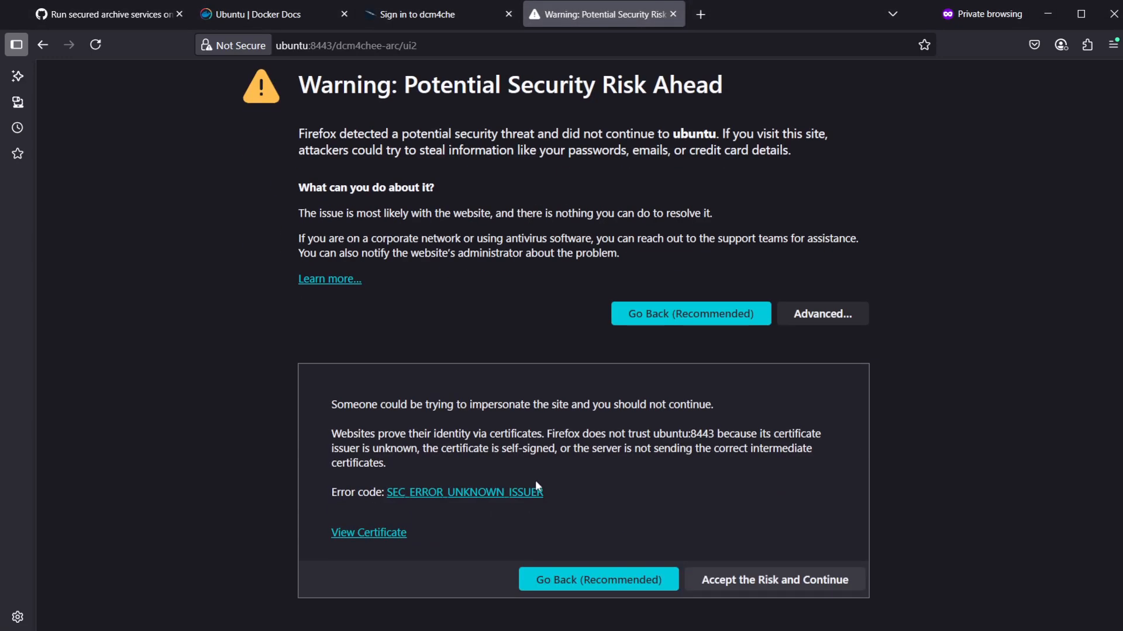
{"action": "mouse_move", "coordinate": [773, 580]}
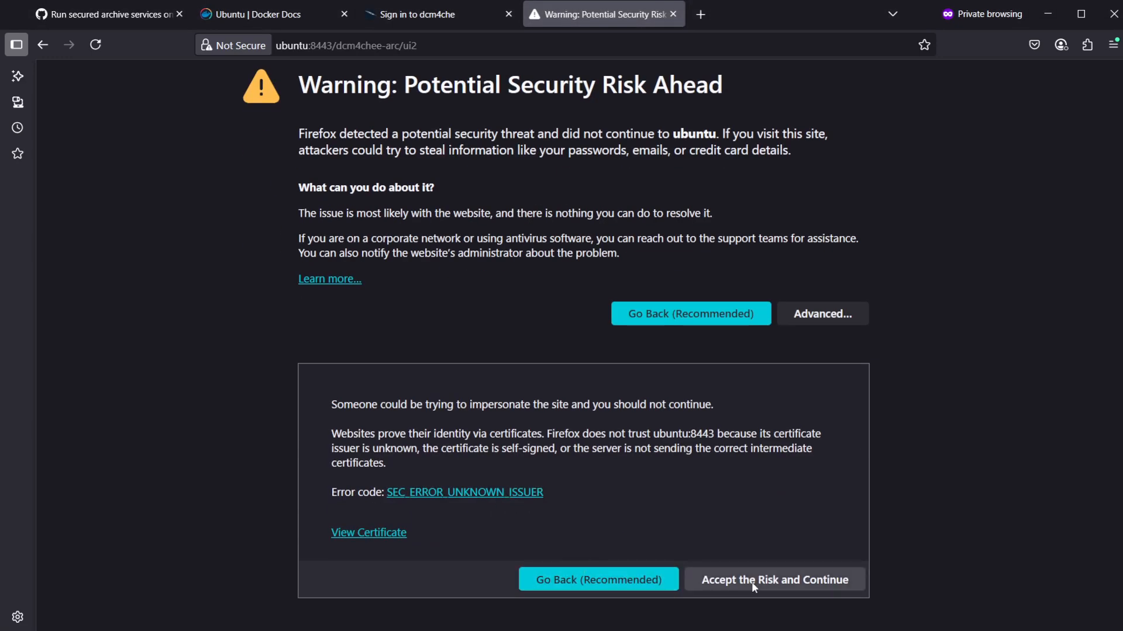
{"action": "left_click", "coordinate": [775, 580]}
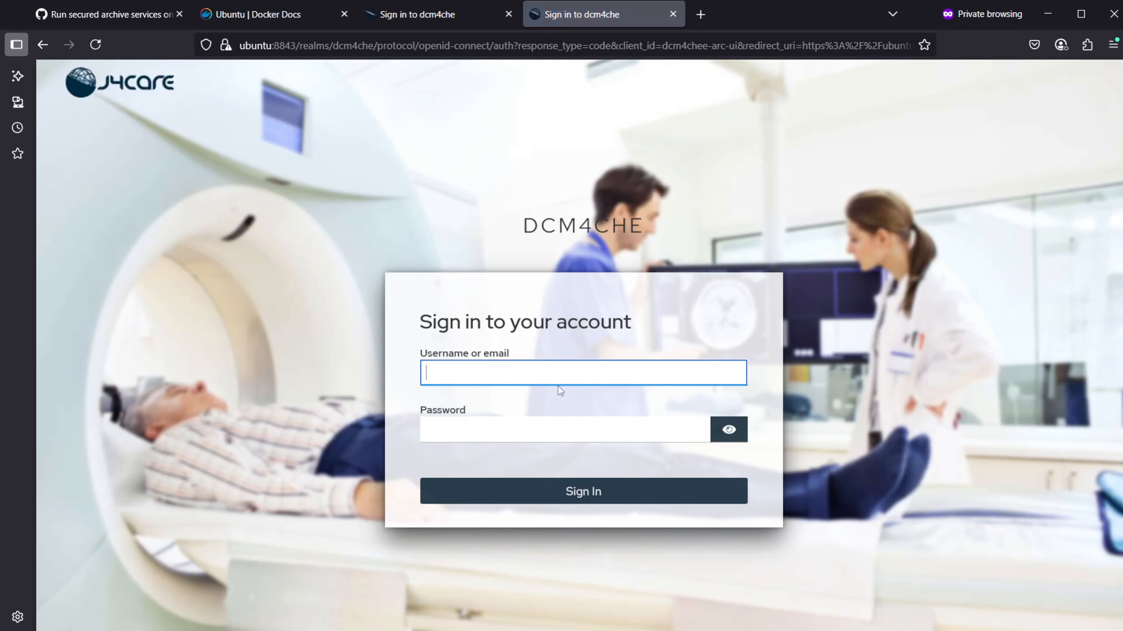
{"action": "type", "text": "root"}
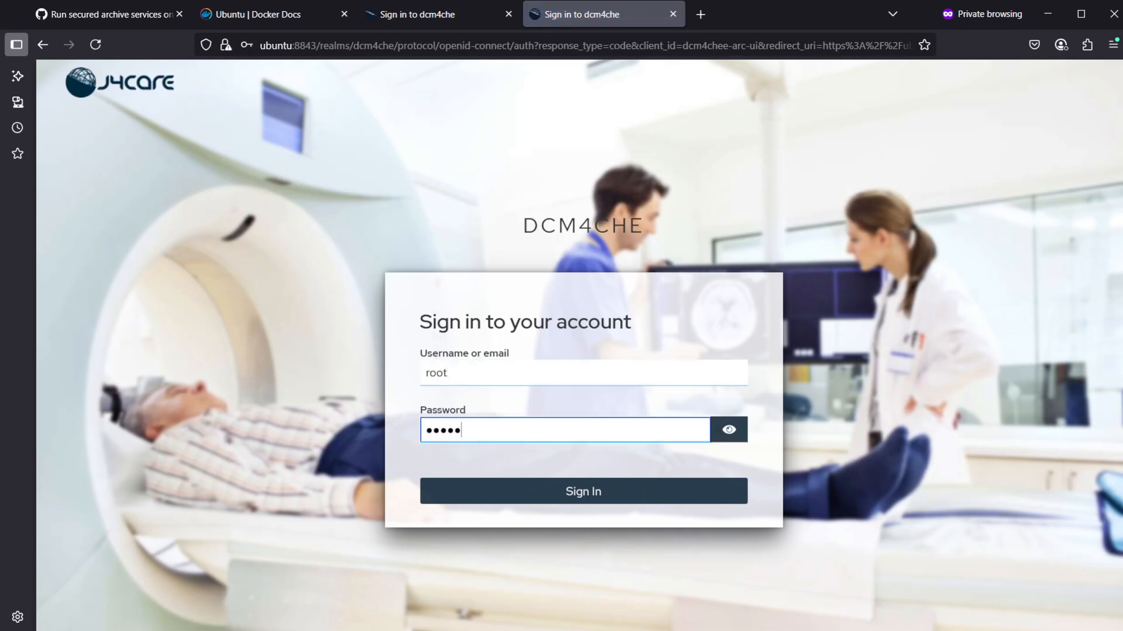
{"action": "left_click", "coordinate": [582, 491]}
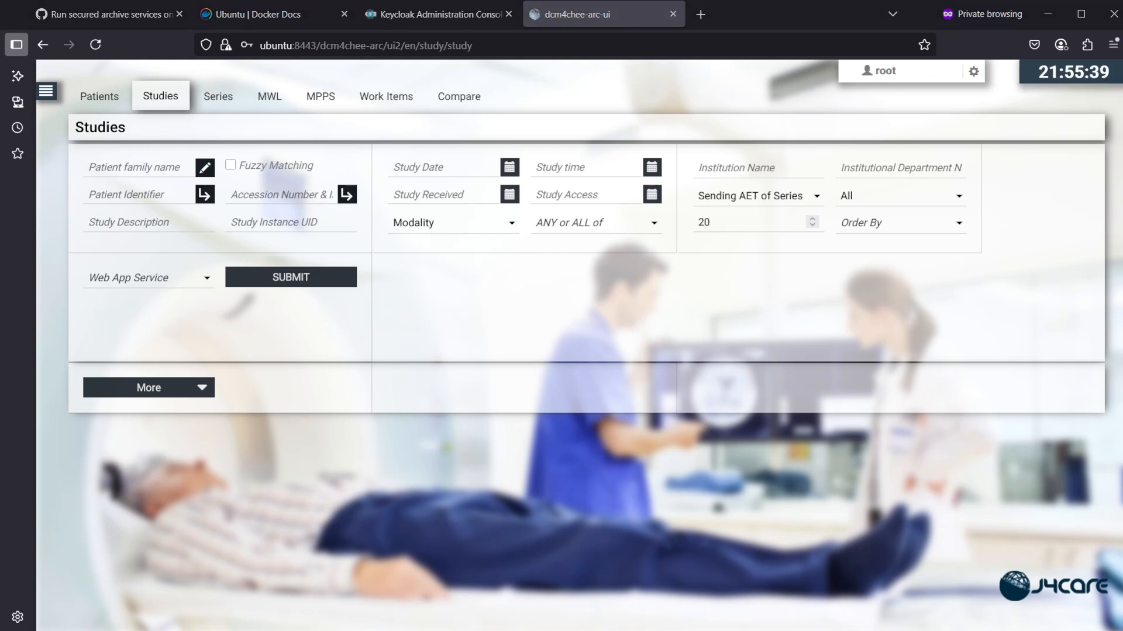
{"action": "mouse_move", "coordinate": [366, 300]}
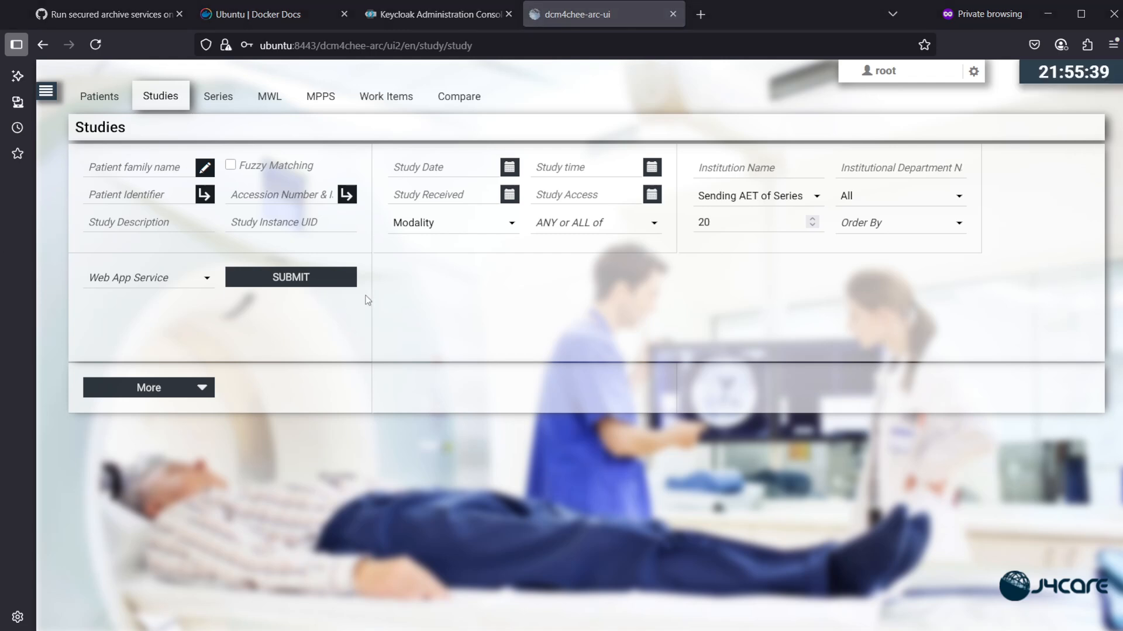
{"action": "mouse_move", "coordinate": [412, 299]}
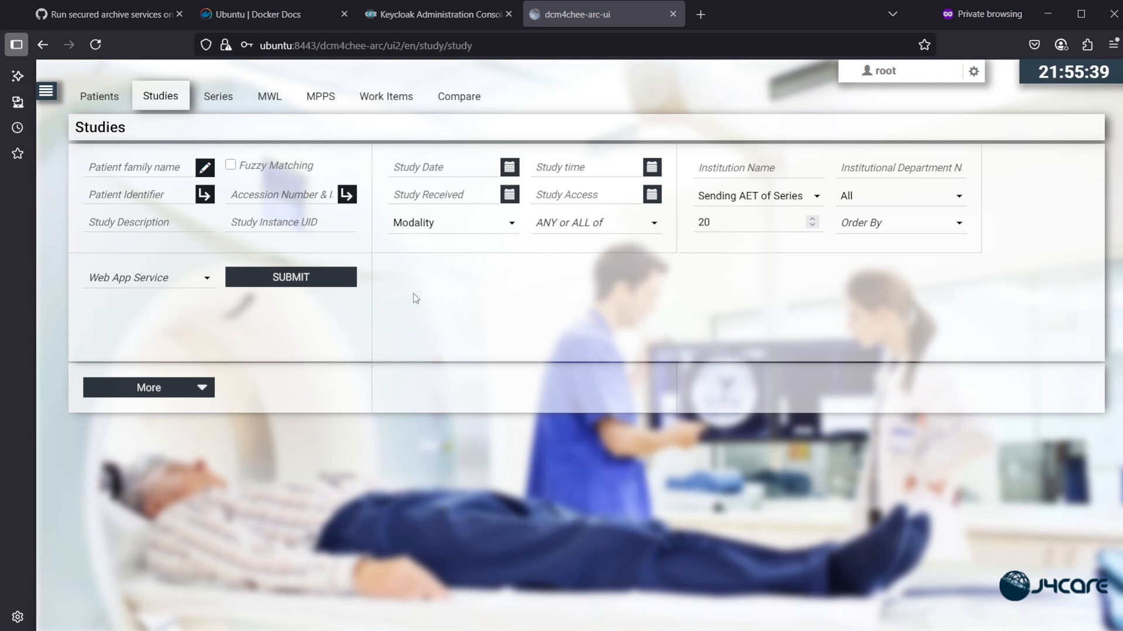
{"action": "mouse_move", "coordinate": [267, 158]}
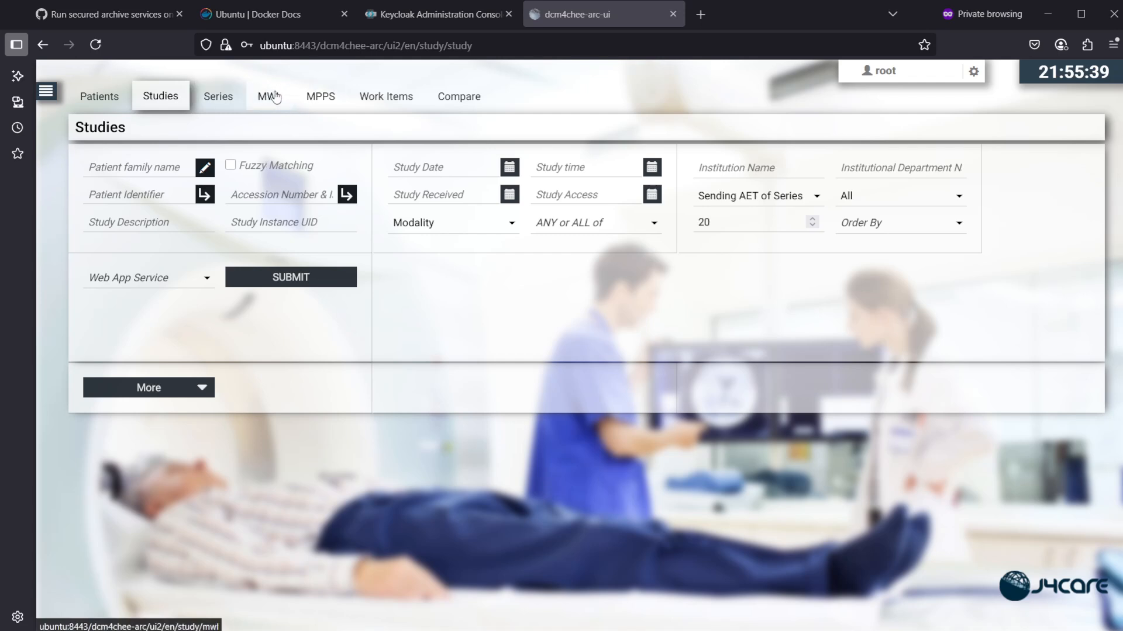
{"action": "mouse_move", "coordinate": [271, 93]}
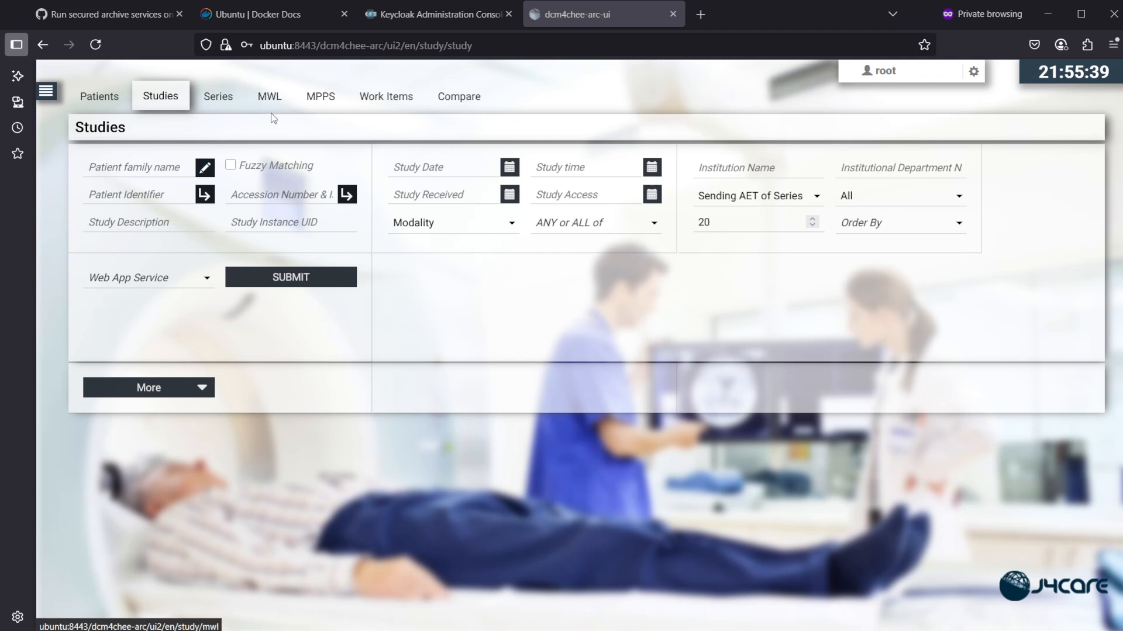
{"action": "mouse_move", "coordinate": [381, 224]}
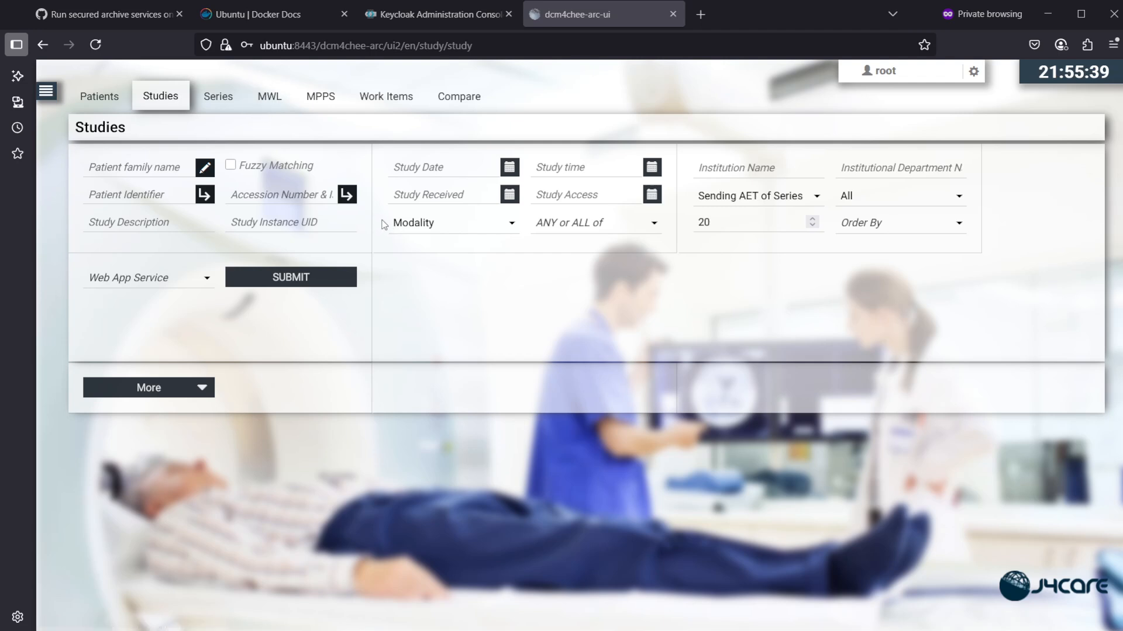
{"action": "mouse_move", "coordinate": [388, 218]}
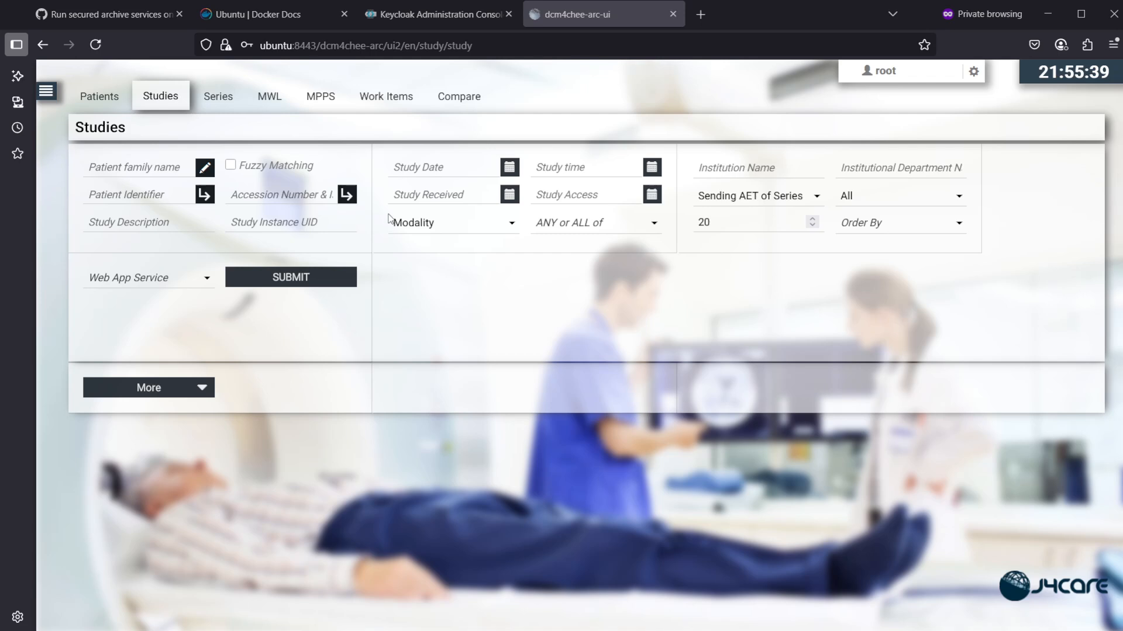
{"action": "mouse_move", "coordinate": [392, 220]}
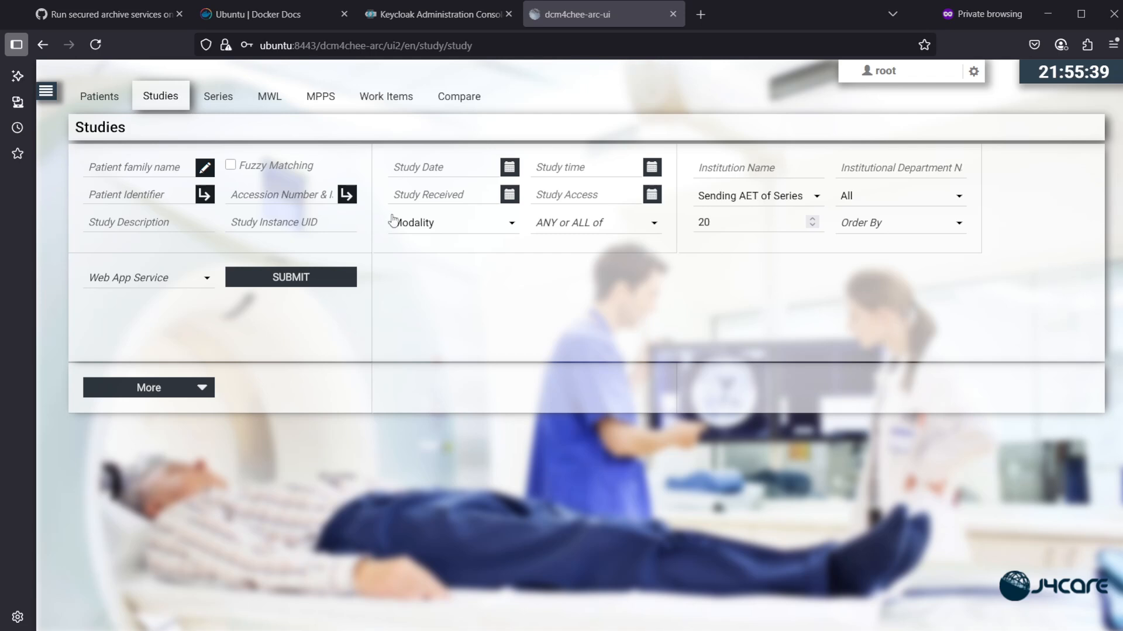
{"action": "mouse_move", "coordinate": [459, 233]}
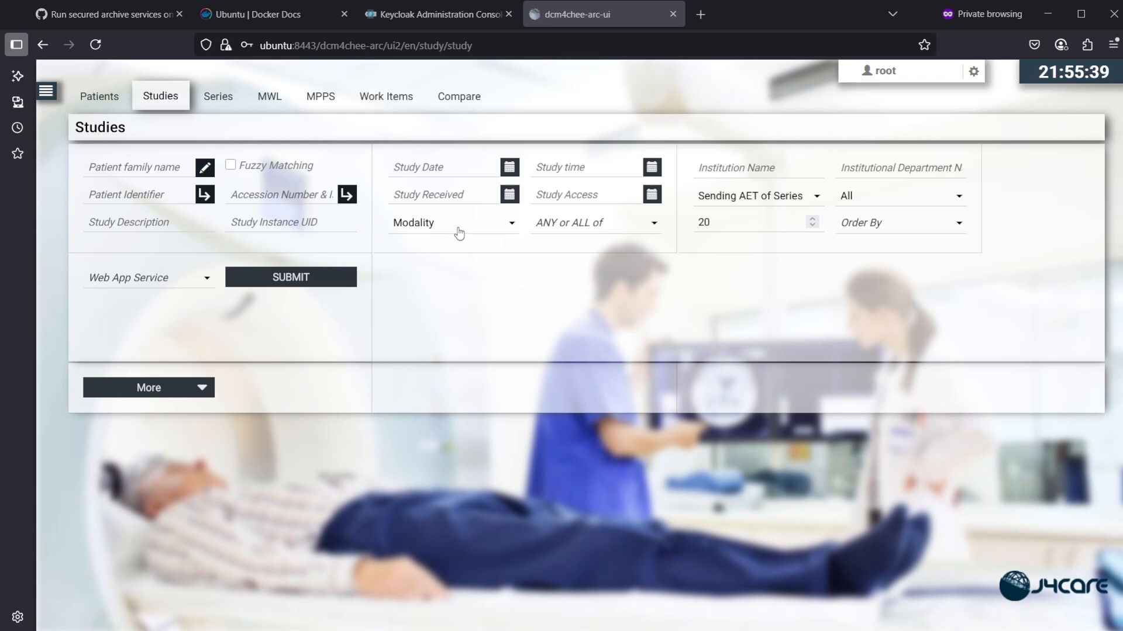
{"action": "mouse_move", "coordinate": [518, 258]}
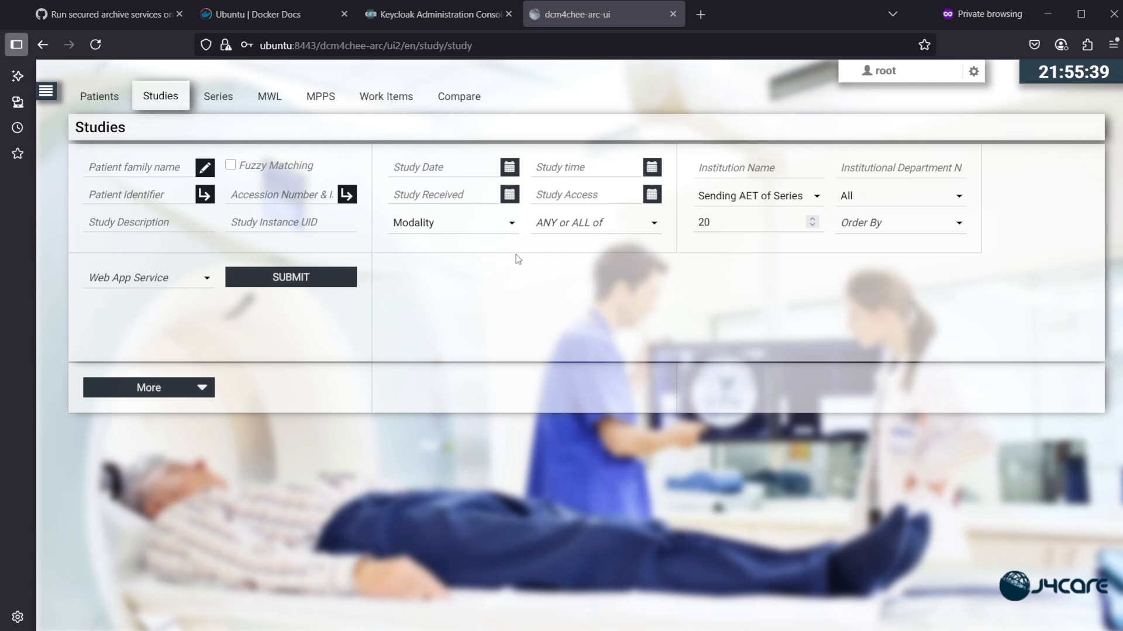
{"action": "mouse_move", "coordinate": [546, 262]}
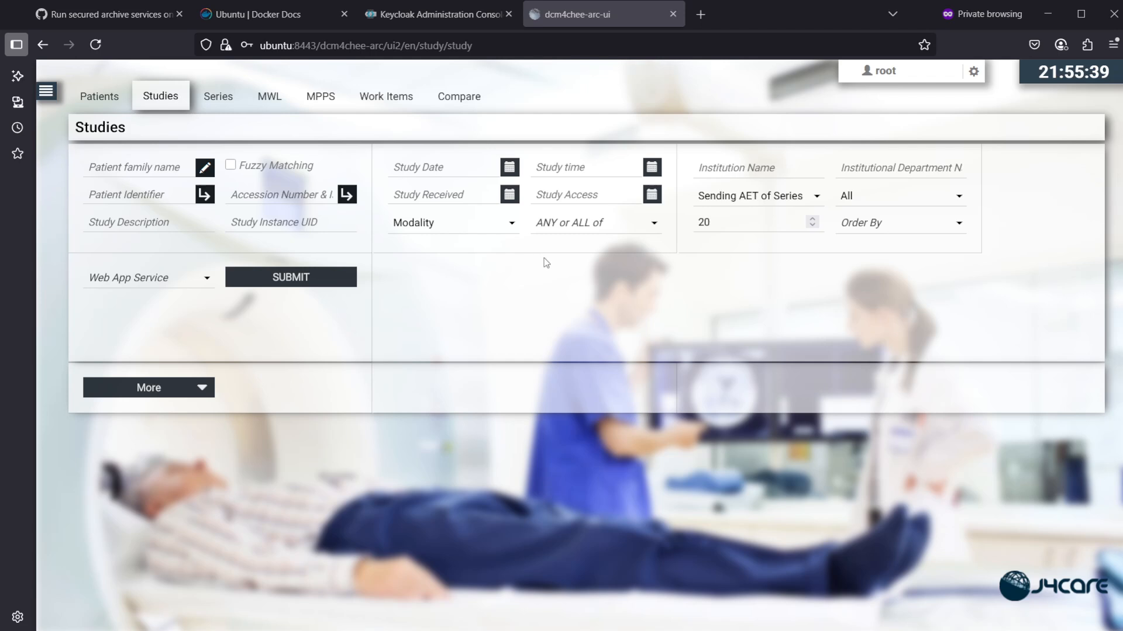